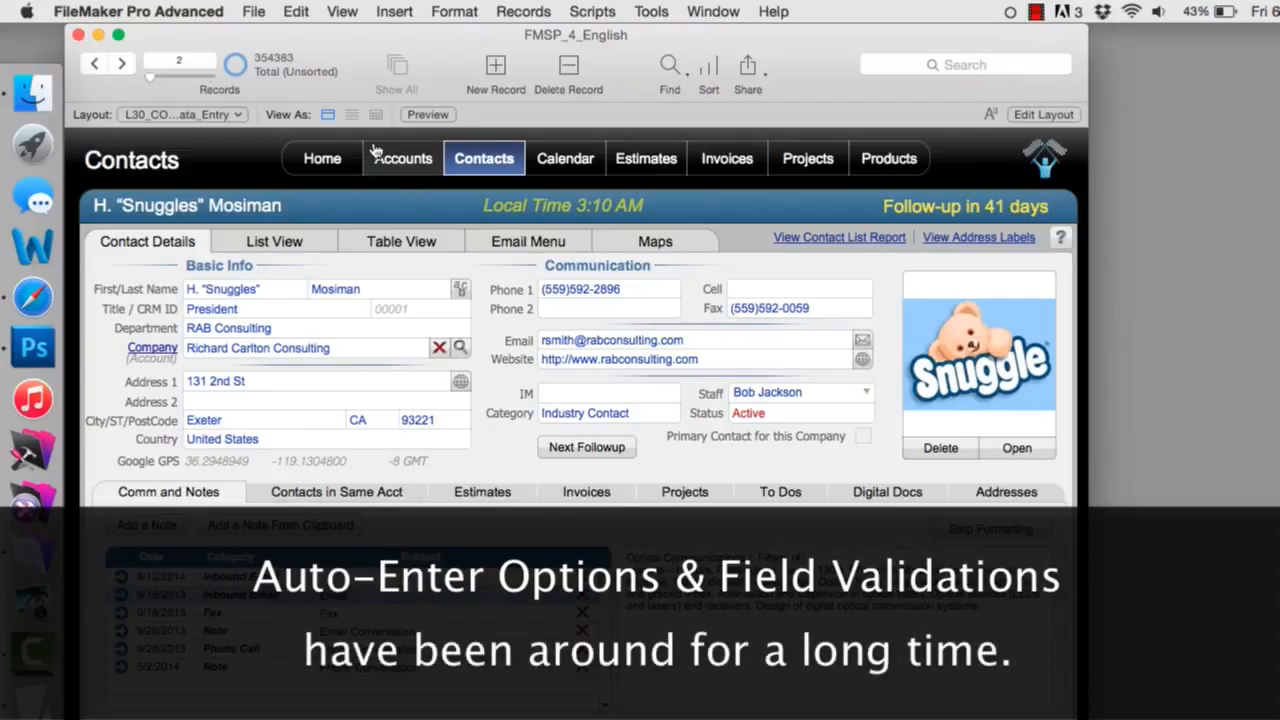
Bring up Manage Database showing the 140 field definitions of CON_Contacts.
{"action": "left_click", "coordinate": [252, 12]}
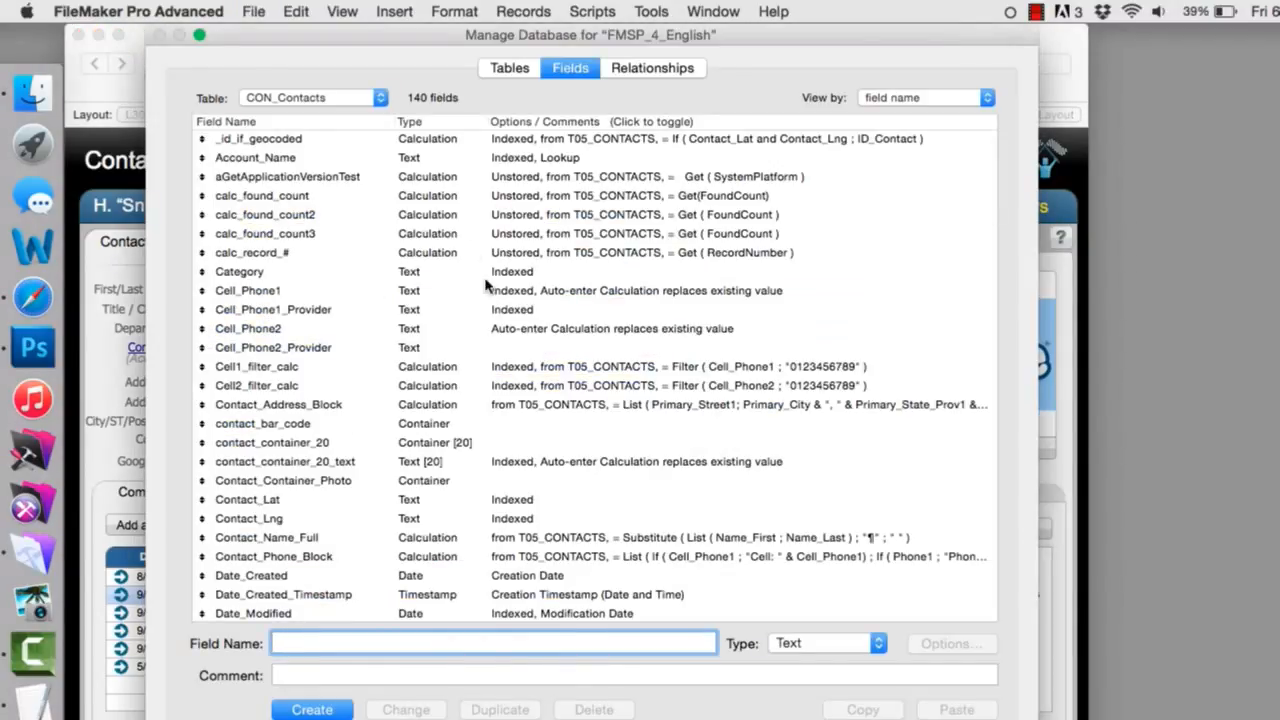
Review the Category field's Auto-Enter and Validation settings in its Options dialog.
{"action": "double_click", "coordinate": [240, 272]}
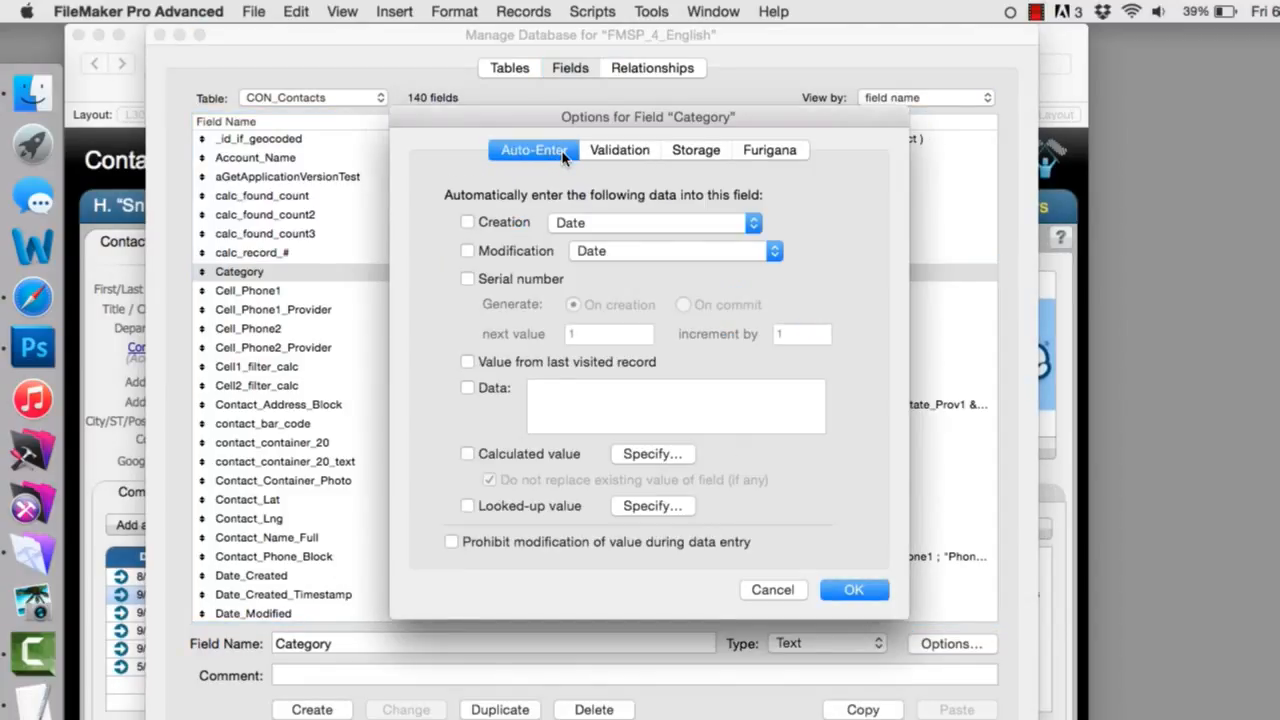
{"action": "mouse_move", "coordinate": [548, 188]}
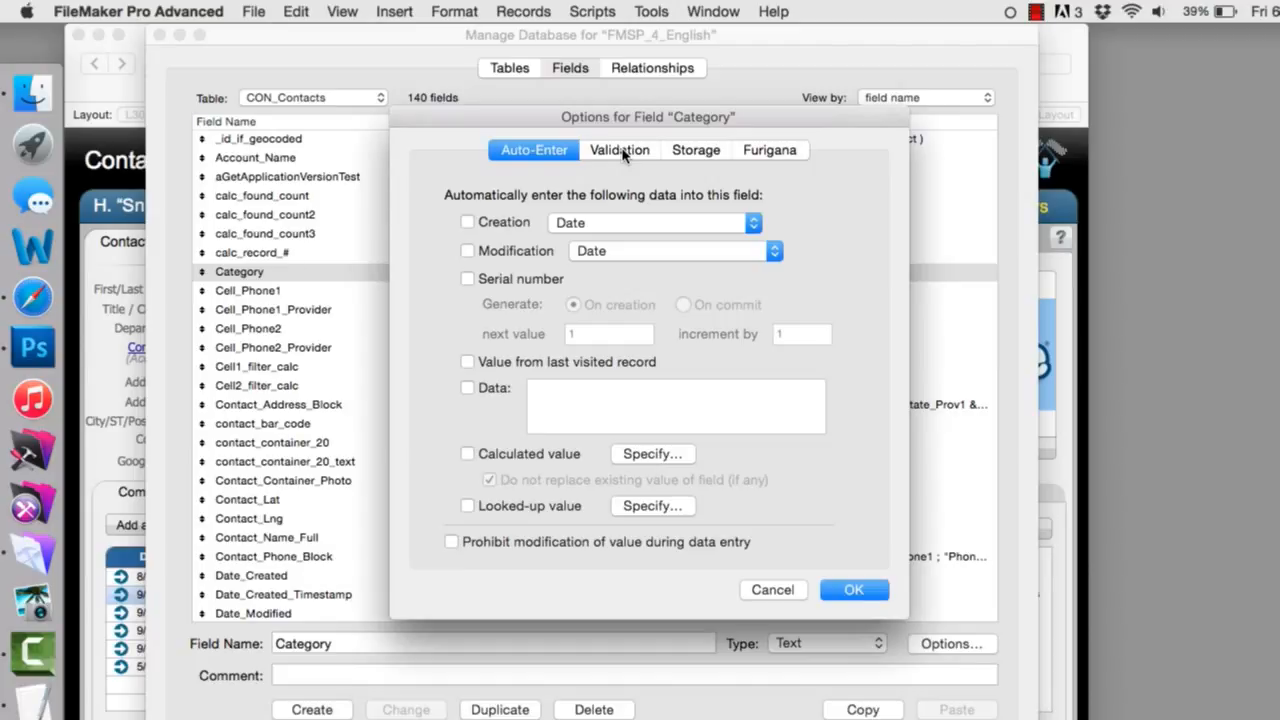
{"action": "left_click", "coordinate": [532, 150]}
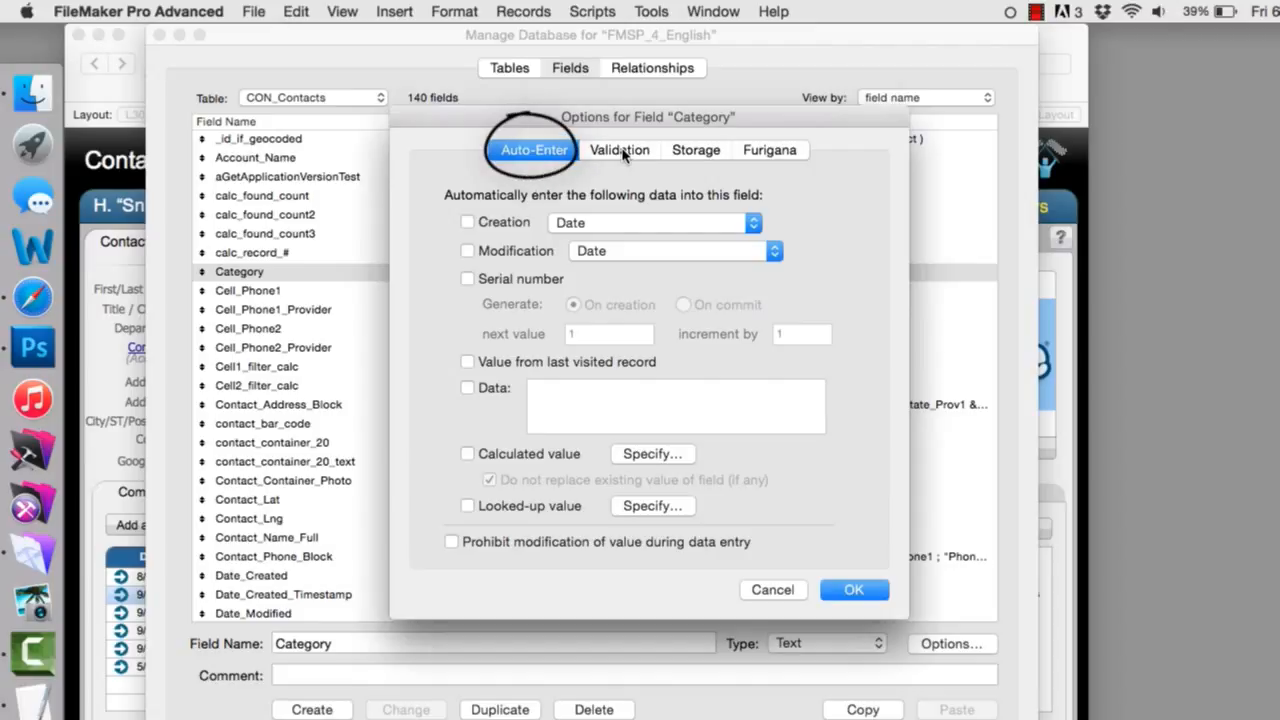
{"action": "left_click", "coordinate": [620, 148]}
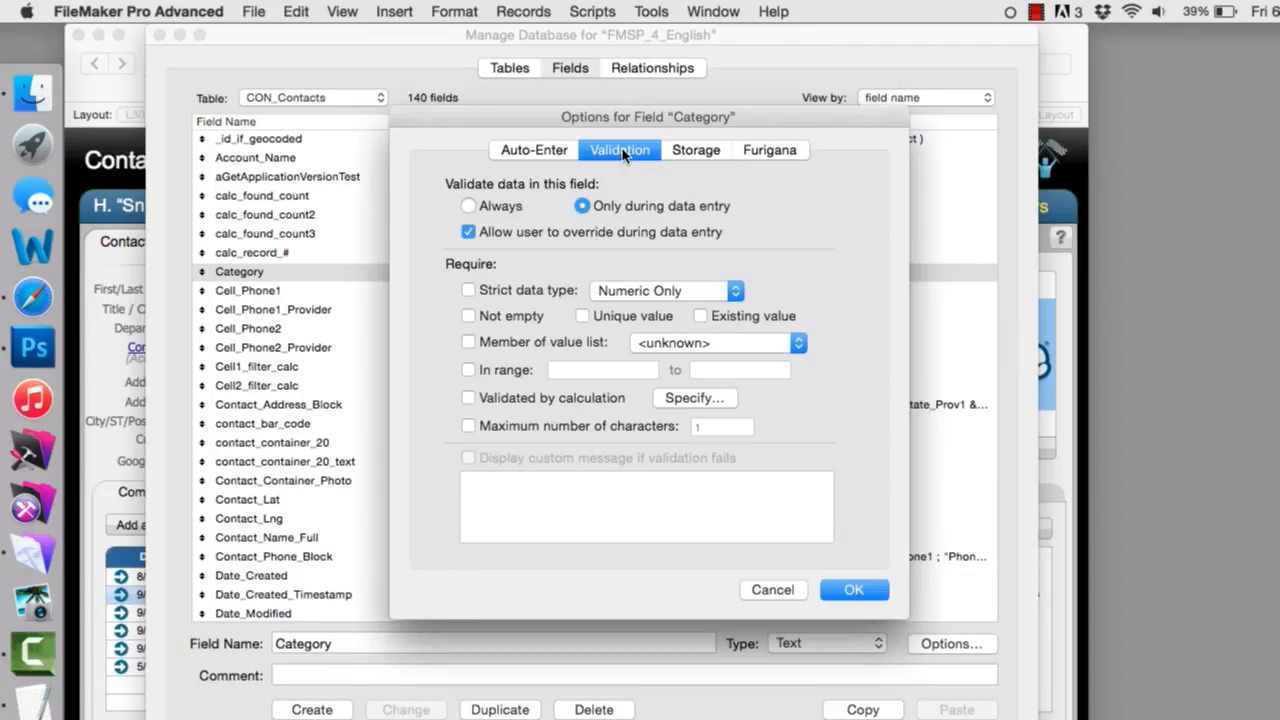
{"action": "left_click", "coordinate": [532, 148]}
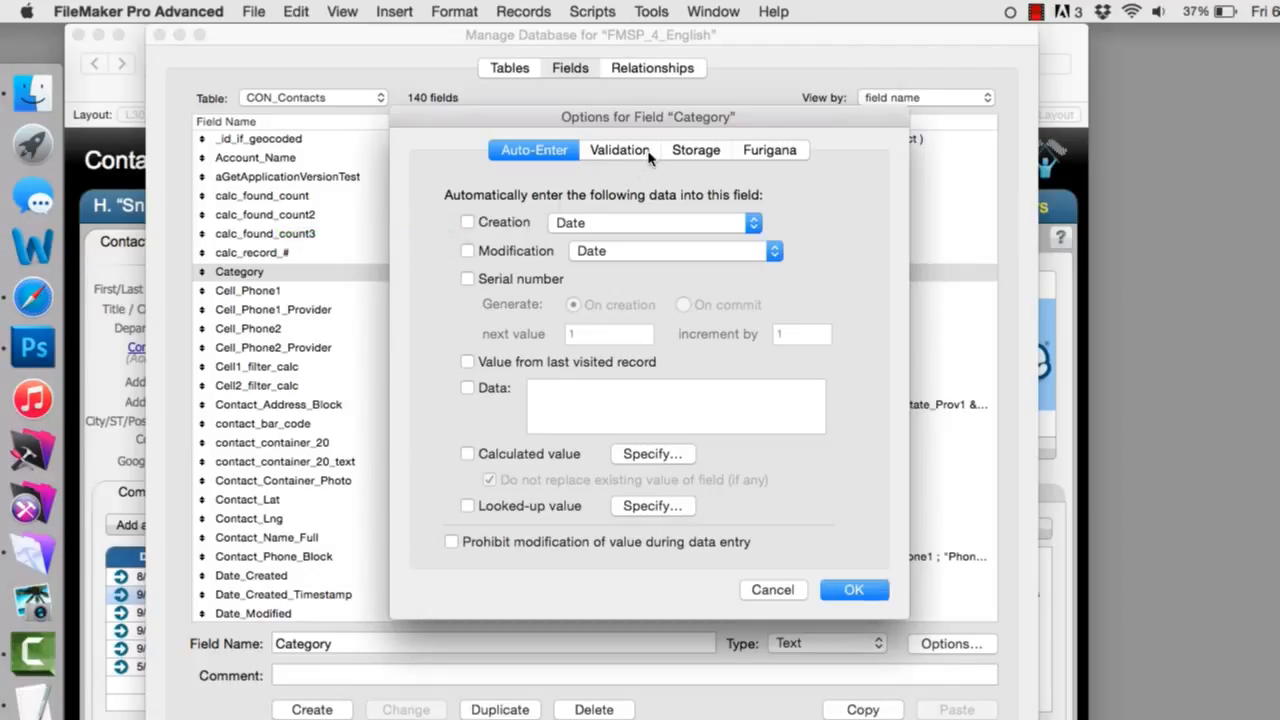
Show the Category field's Validation settings: only during data entry, override allowed.
{"action": "left_click", "coordinate": [620, 150]}
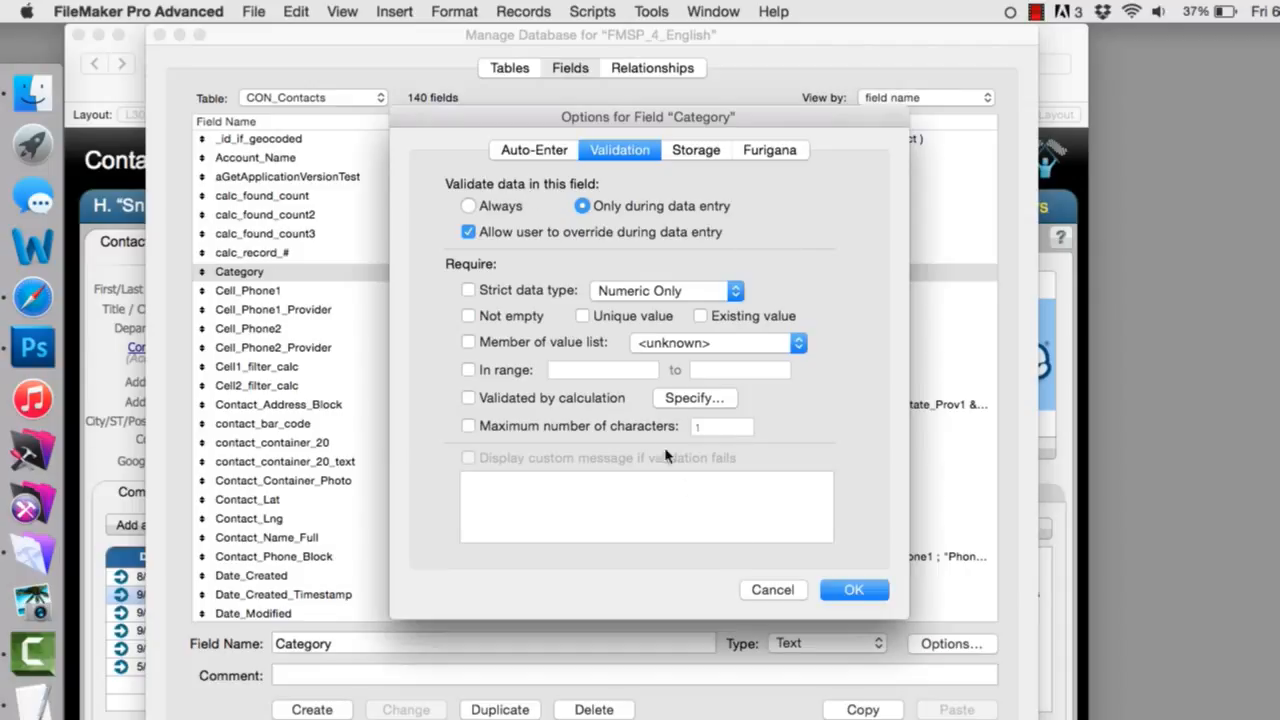
{"action": "mouse_move", "coordinate": [584, 378]}
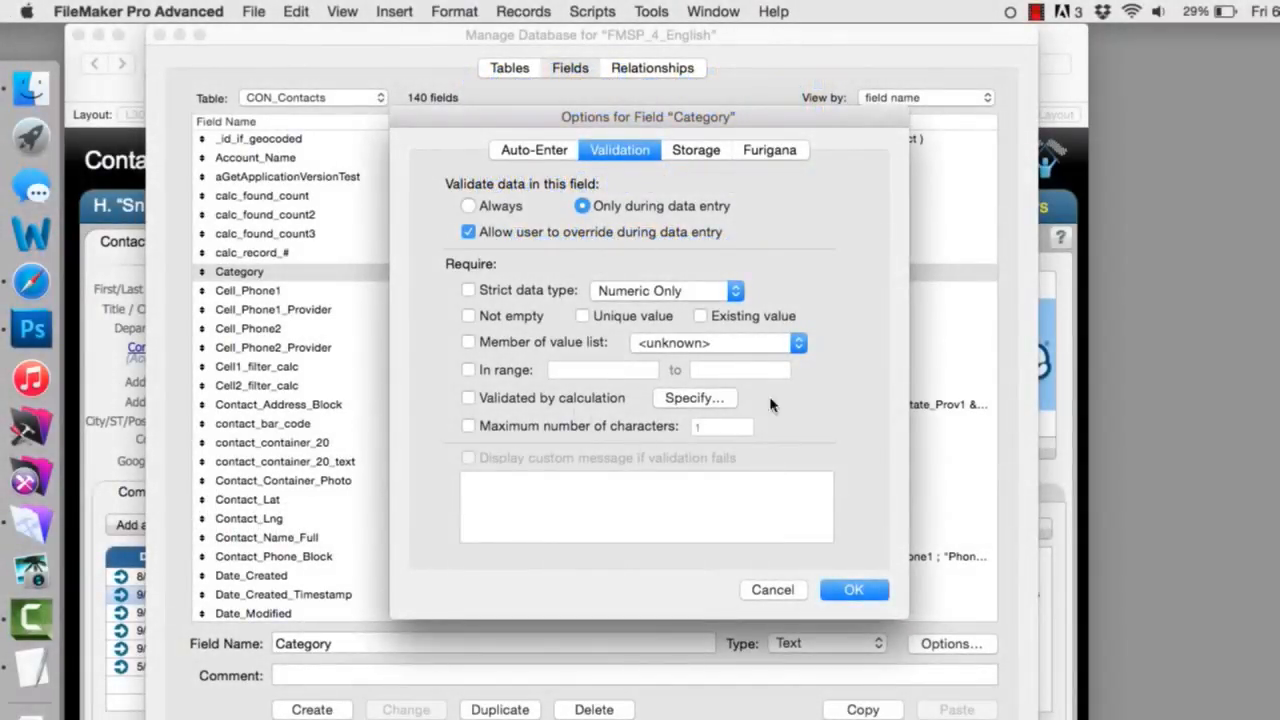
{"action": "mouse_move", "coordinate": [720, 490]}
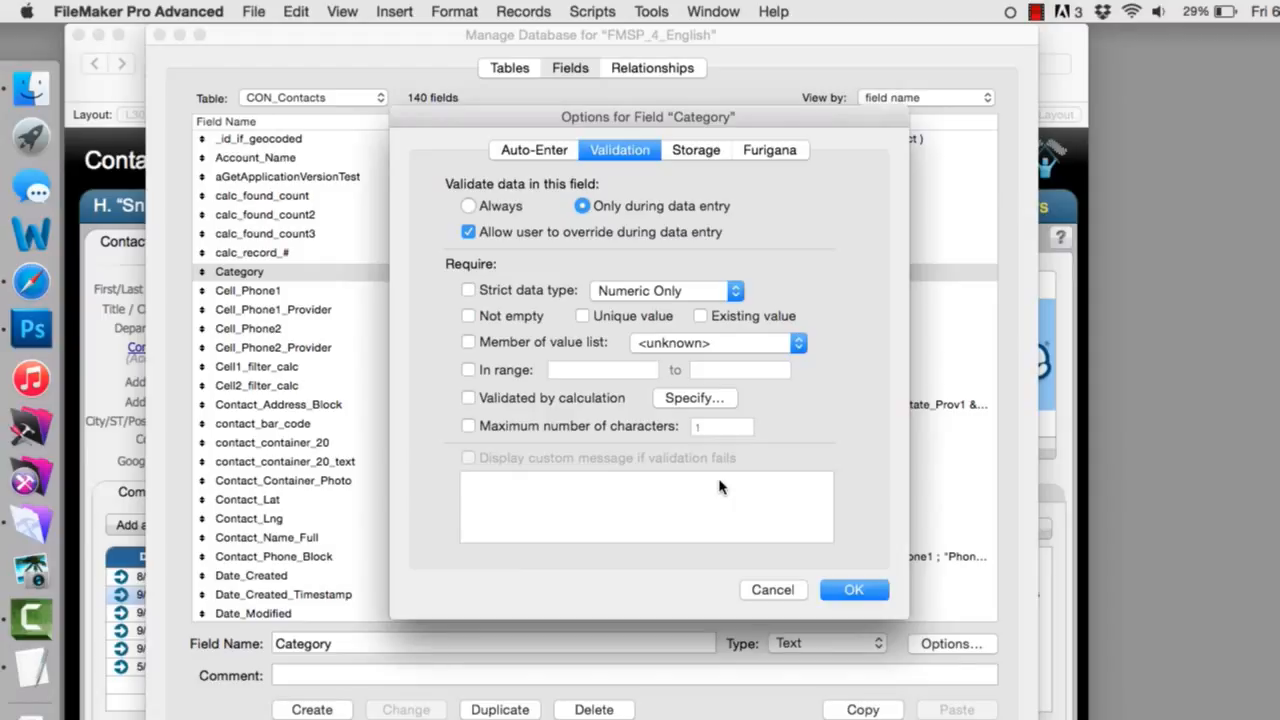
{"action": "mouse_move", "coordinate": [726, 478]}
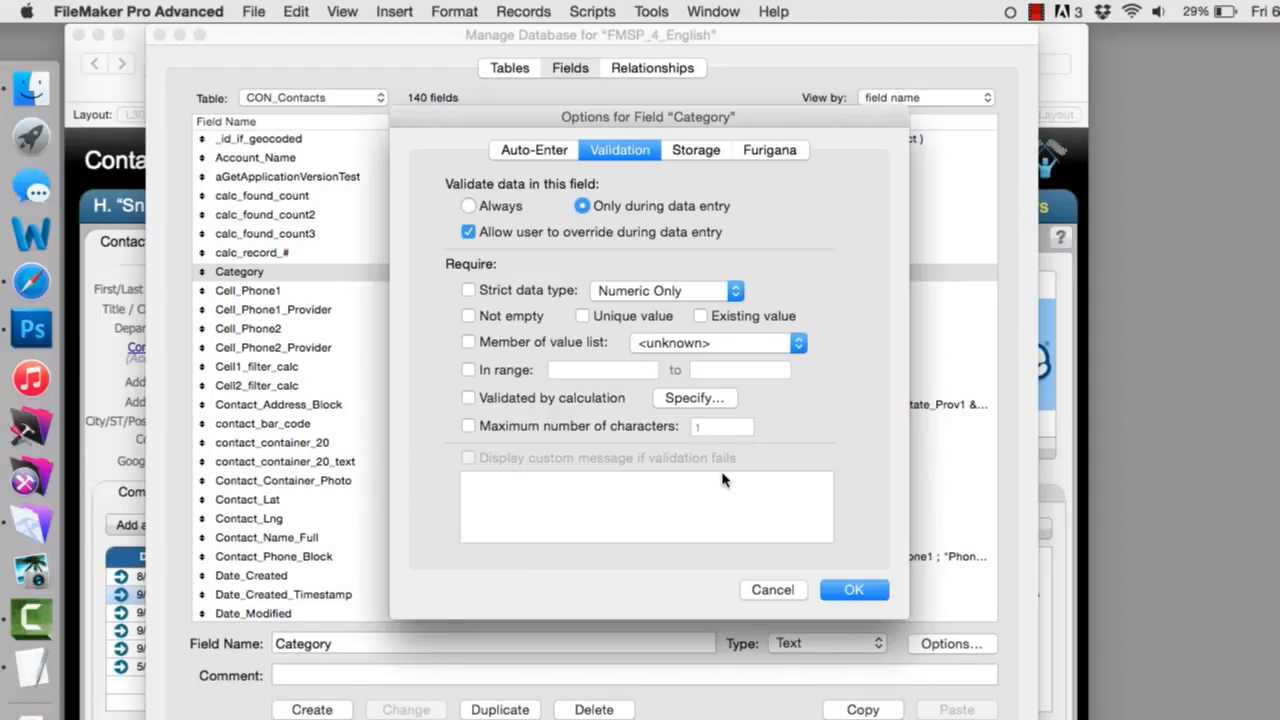
{"action": "mouse_move", "coordinate": [748, 450]}
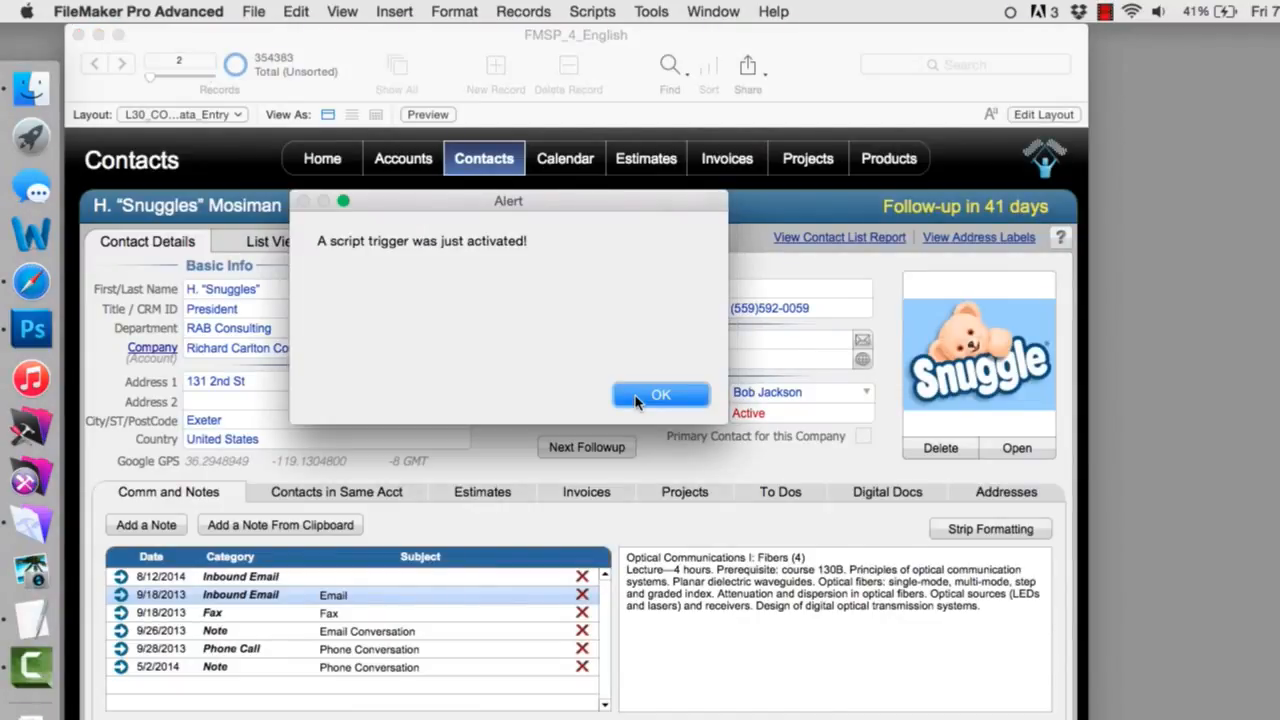
Dismiss the script trigger alert and bring up actions for the instant messaging field.
{"action": "left_click", "coordinate": [660, 394]}
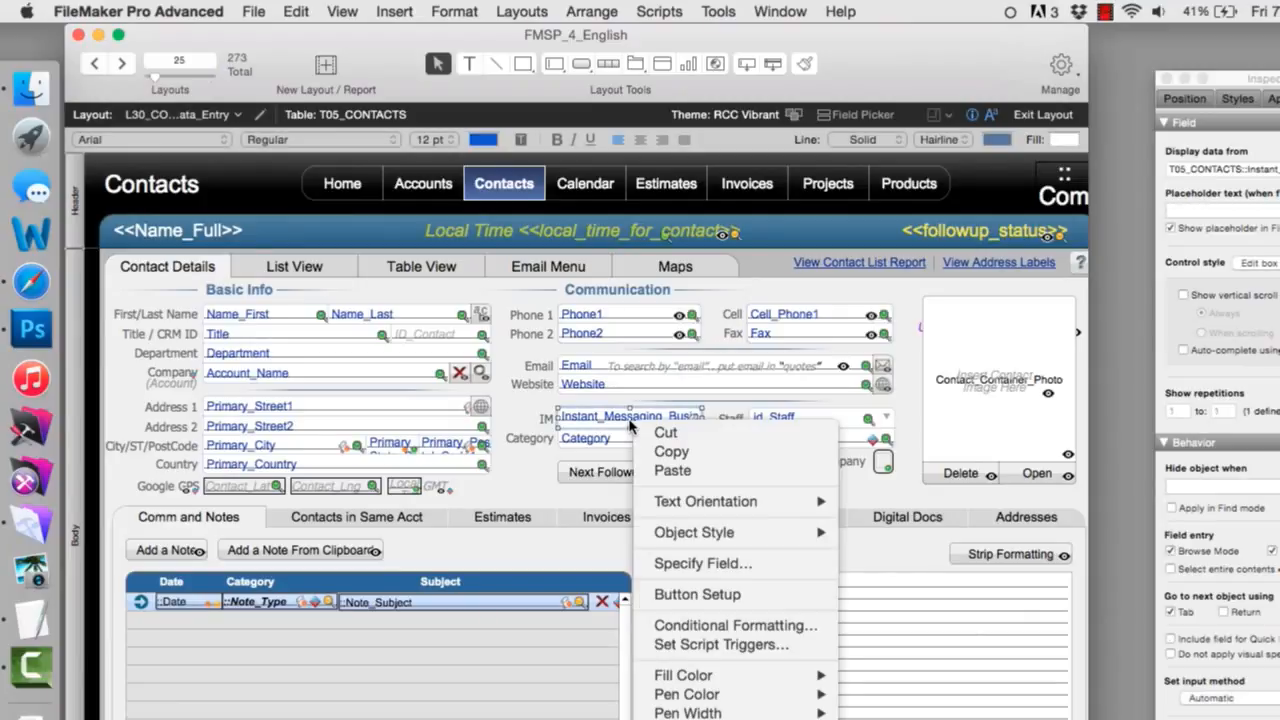
{"action": "left_click", "coordinate": [720, 644]}
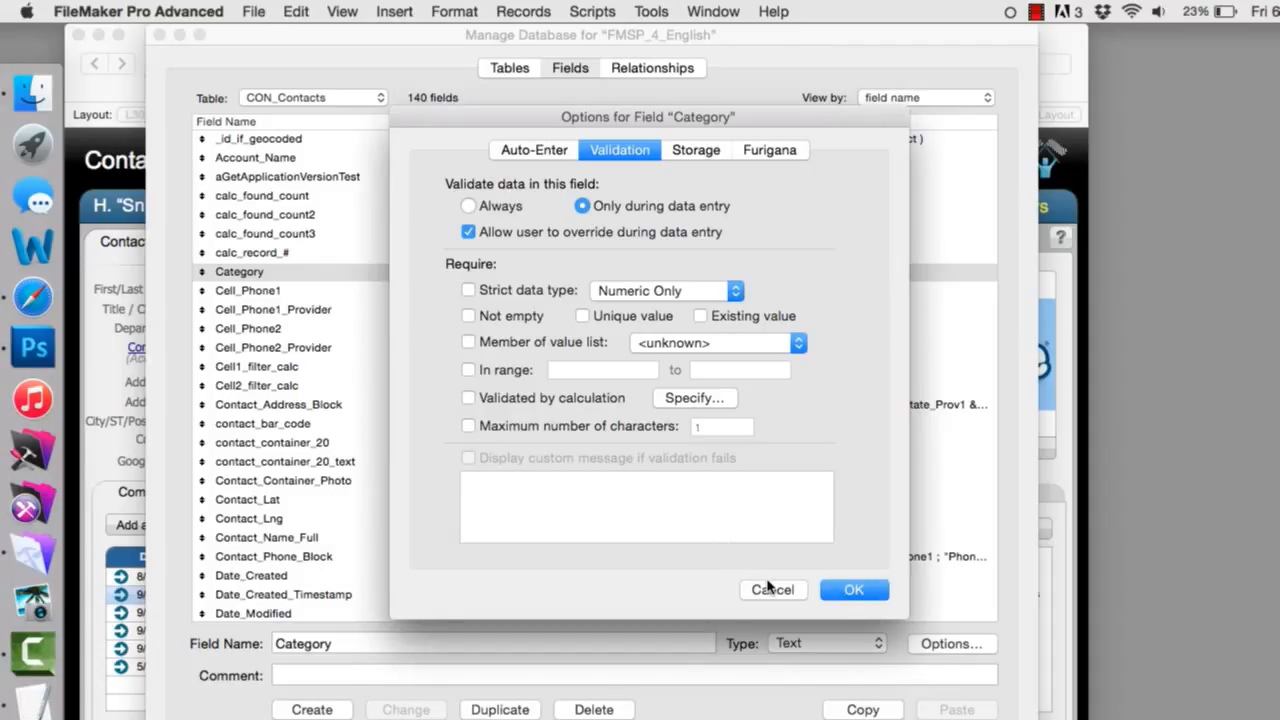
{"action": "left_click", "coordinate": [772, 588]}
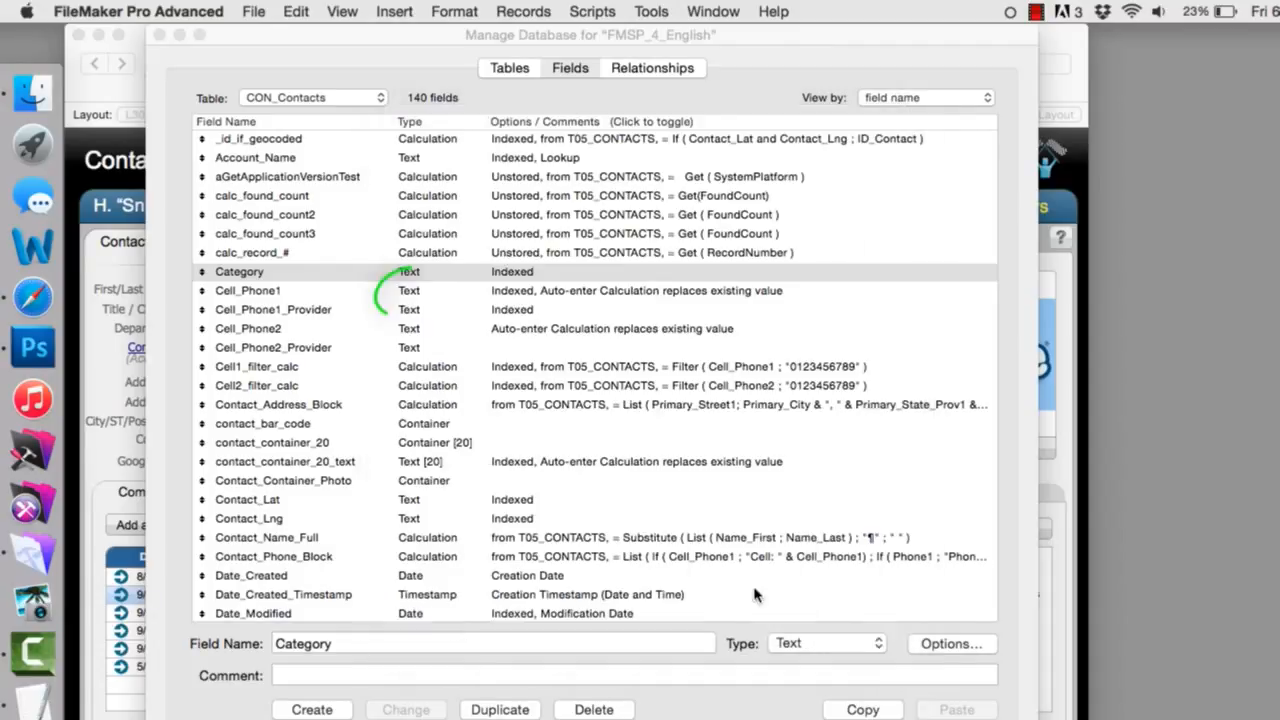
{"action": "left_click", "coordinate": [272, 308]}
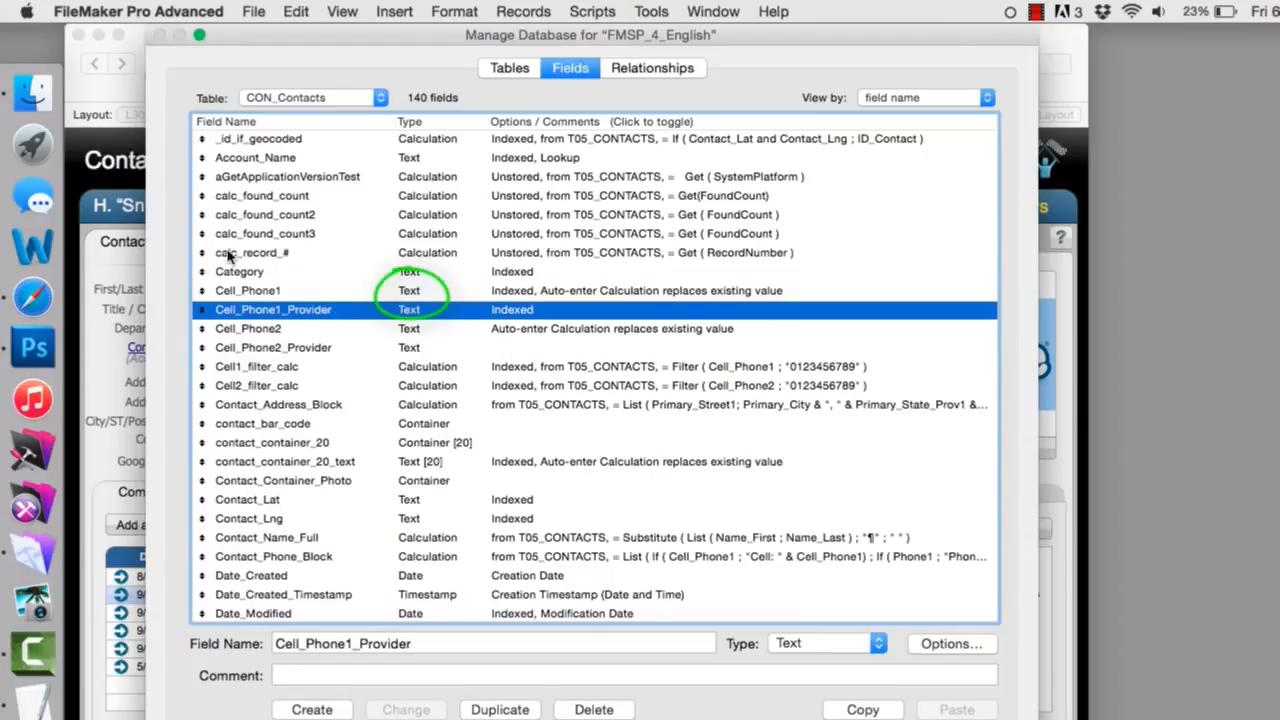
{"action": "left_click", "coordinate": [272, 348]}
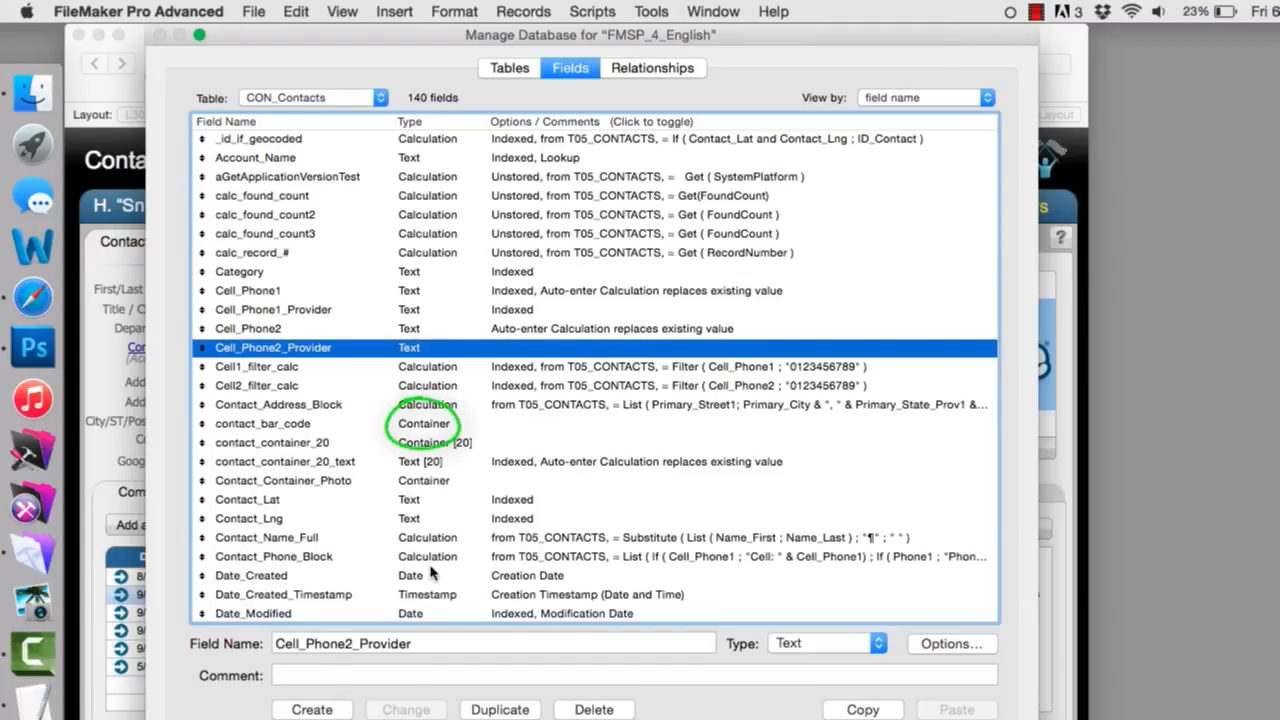
{"action": "mouse_move", "coordinate": [436, 486]}
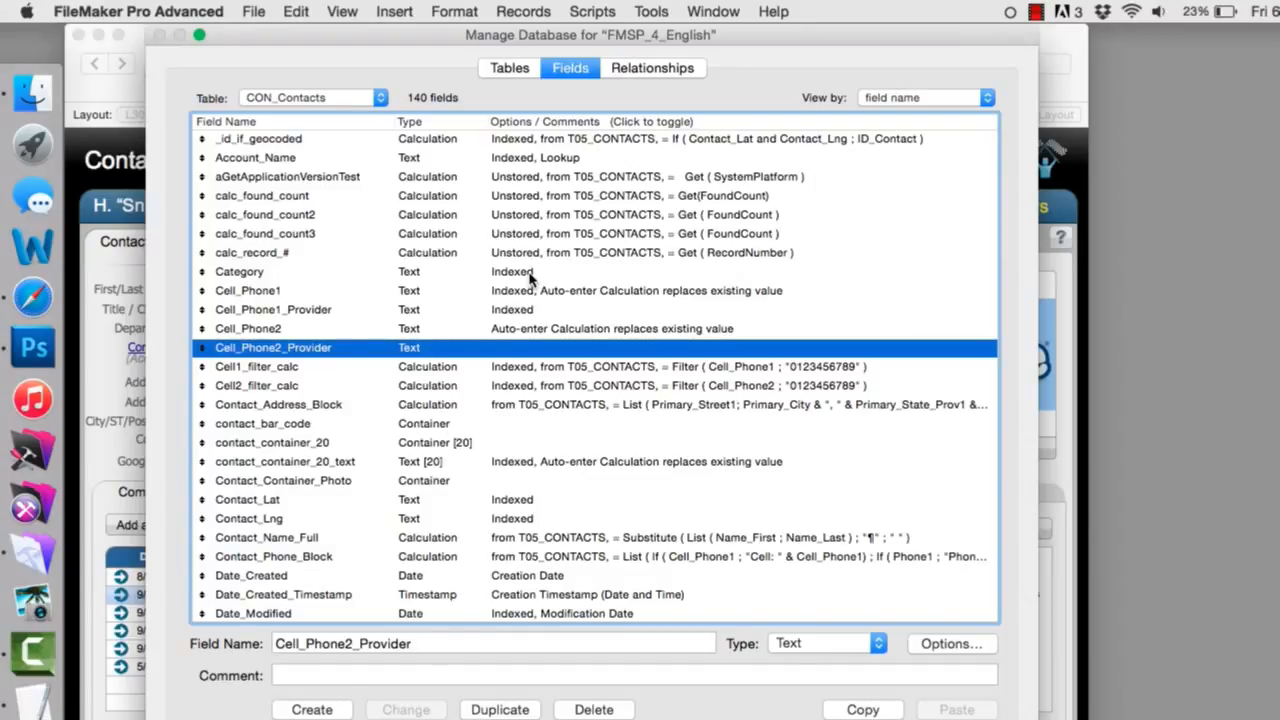
{"action": "left_click", "coordinate": [240, 272]}
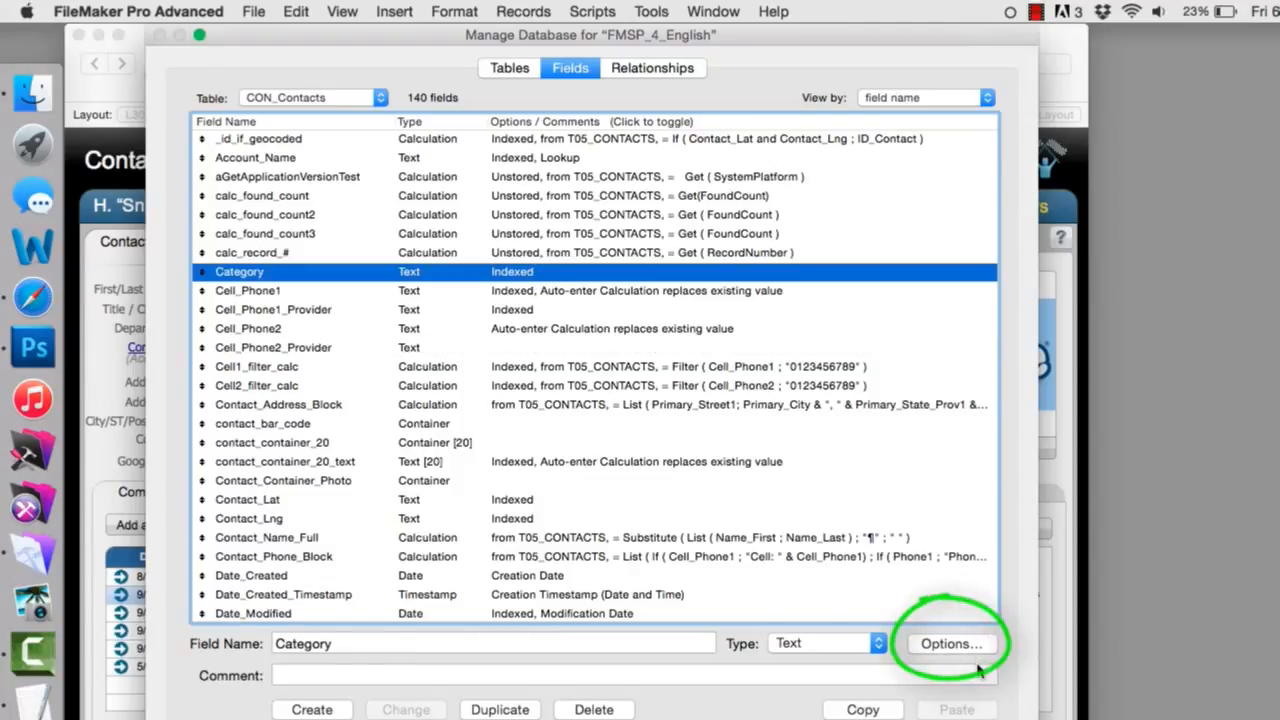
{"action": "left_click", "coordinate": [952, 644]}
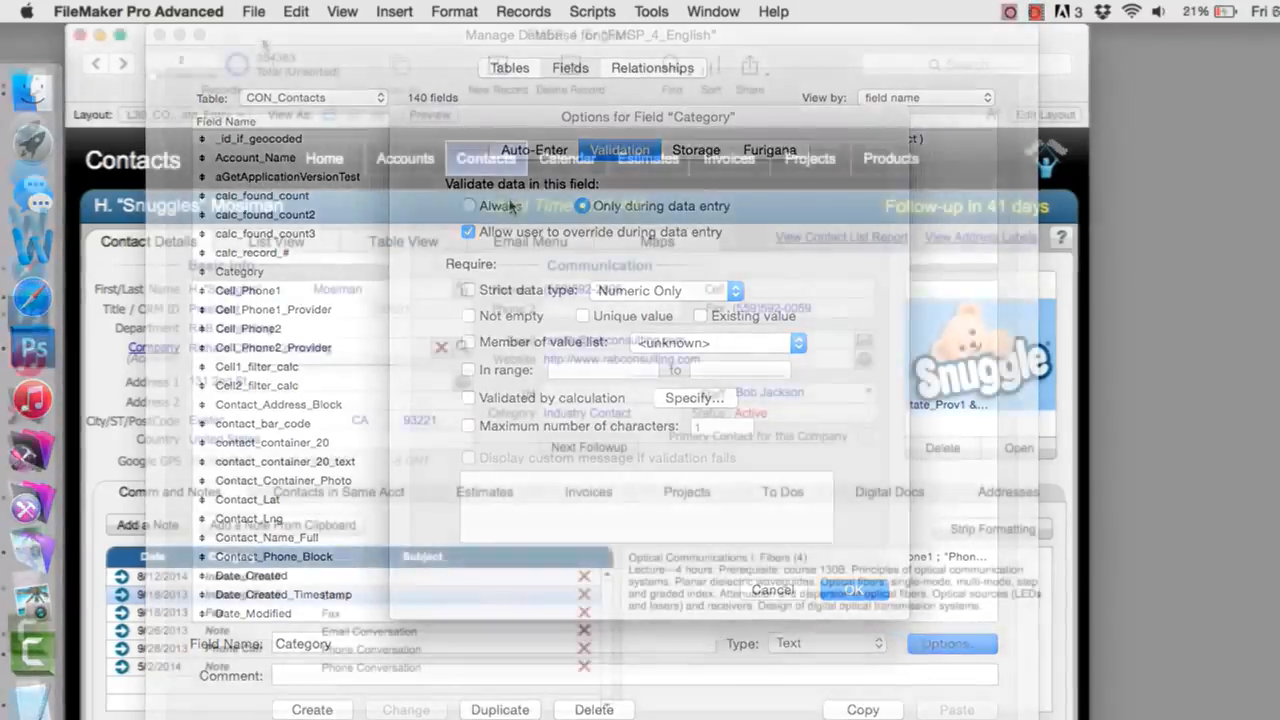
{"action": "left_click", "coordinate": [252, 12]}
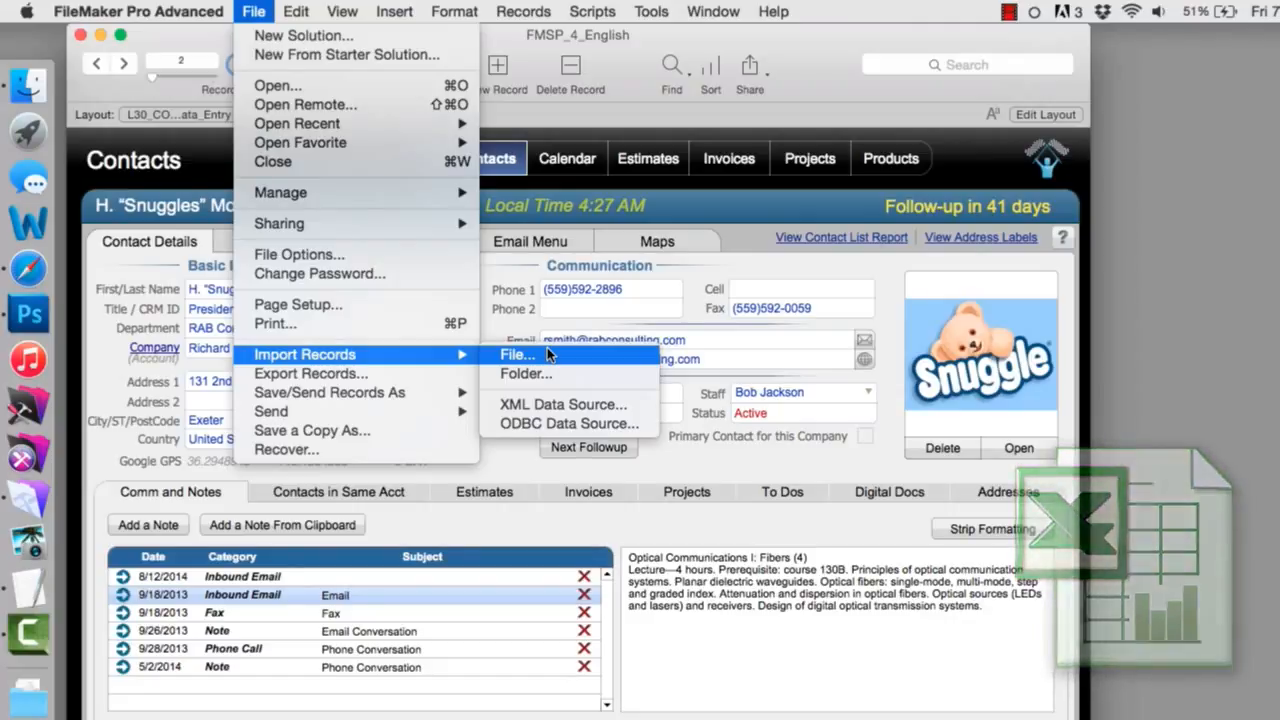
{"action": "left_click", "coordinate": [516, 356]}
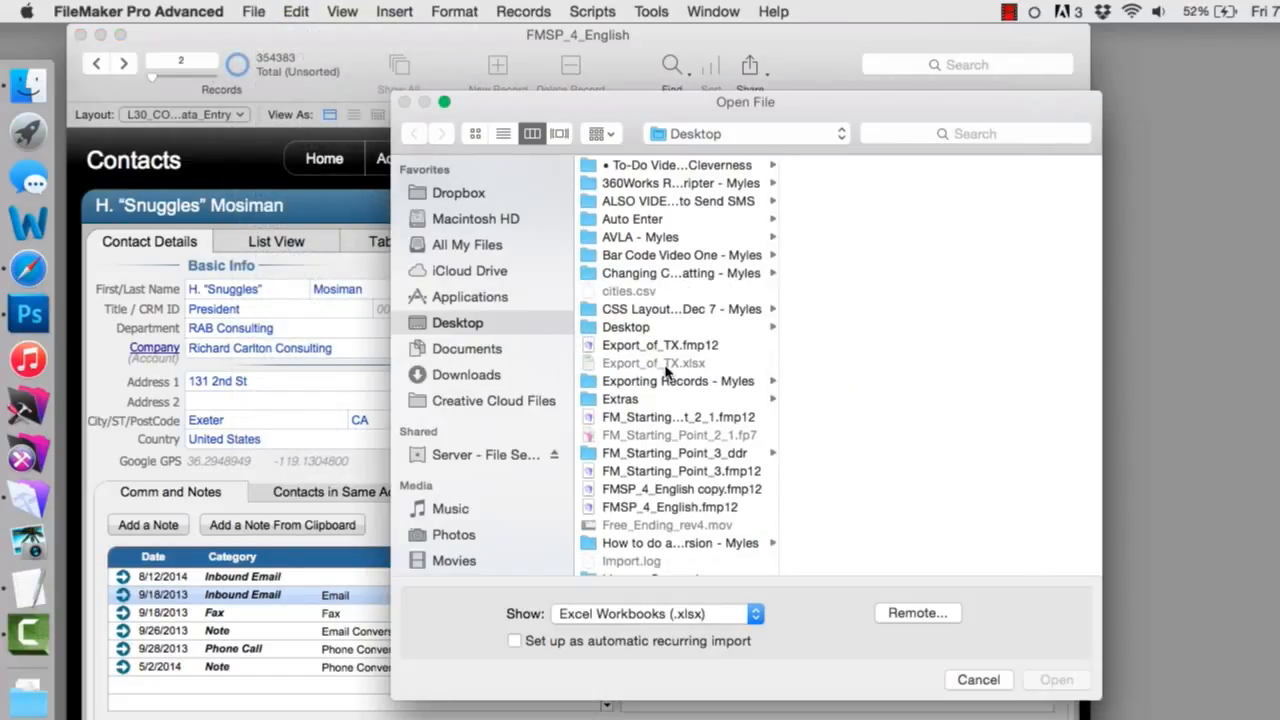
{"action": "left_click", "coordinate": [652, 362]}
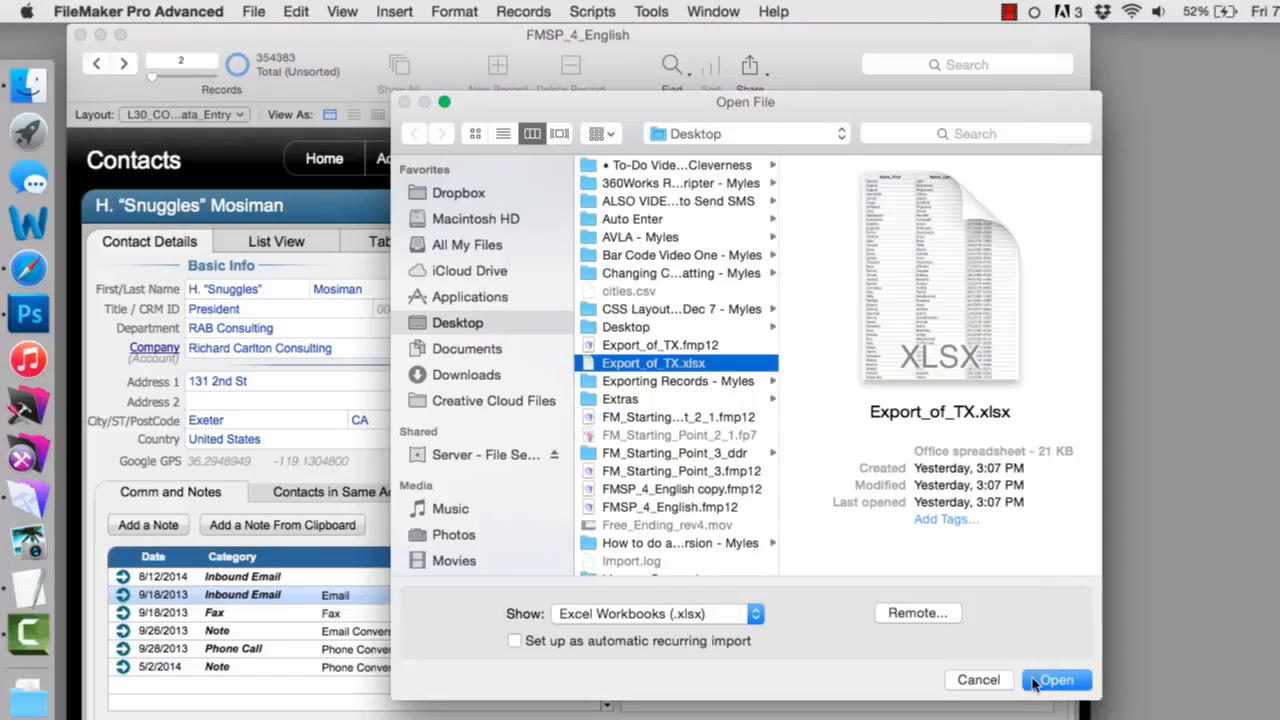
{"action": "left_click", "coordinate": [1056, 680]}
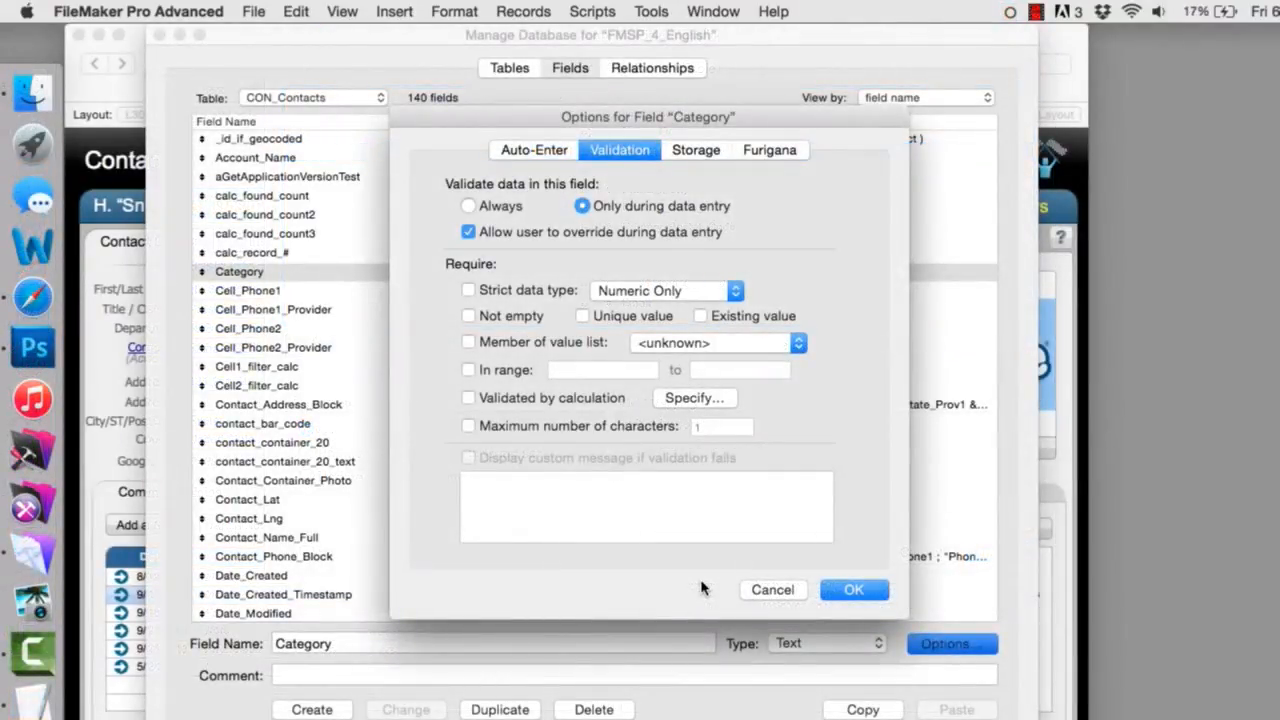
{"action": "mouse_move", "coordinate": [540, 232]}
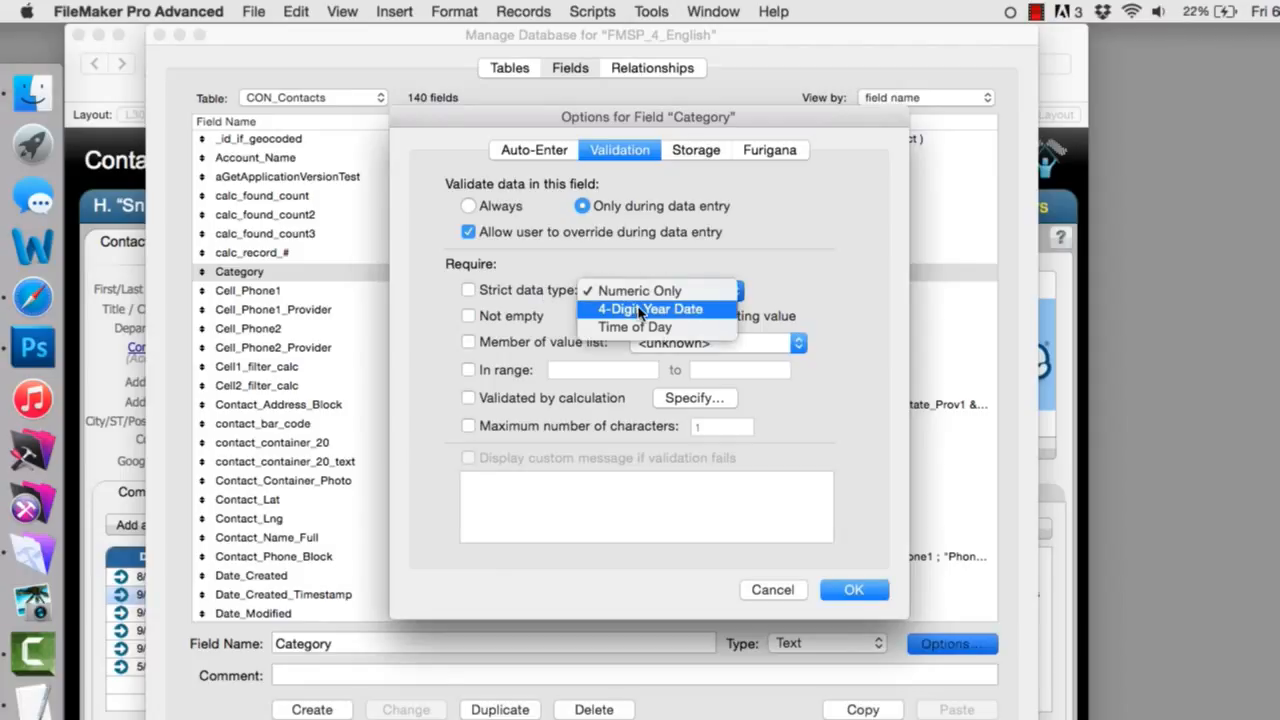
{"action": "mouse_move", "coordinate": [636, 328]}
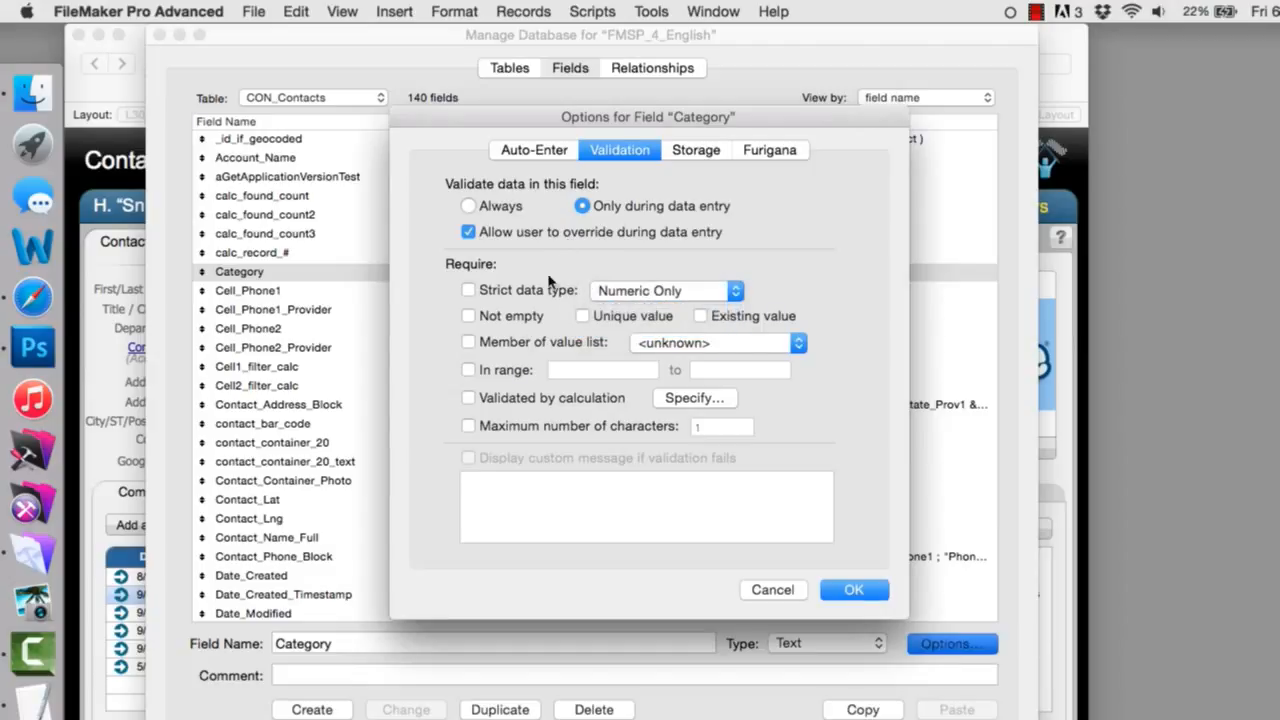
{"action": "mouse_move", "coordinate": [518, 322]}
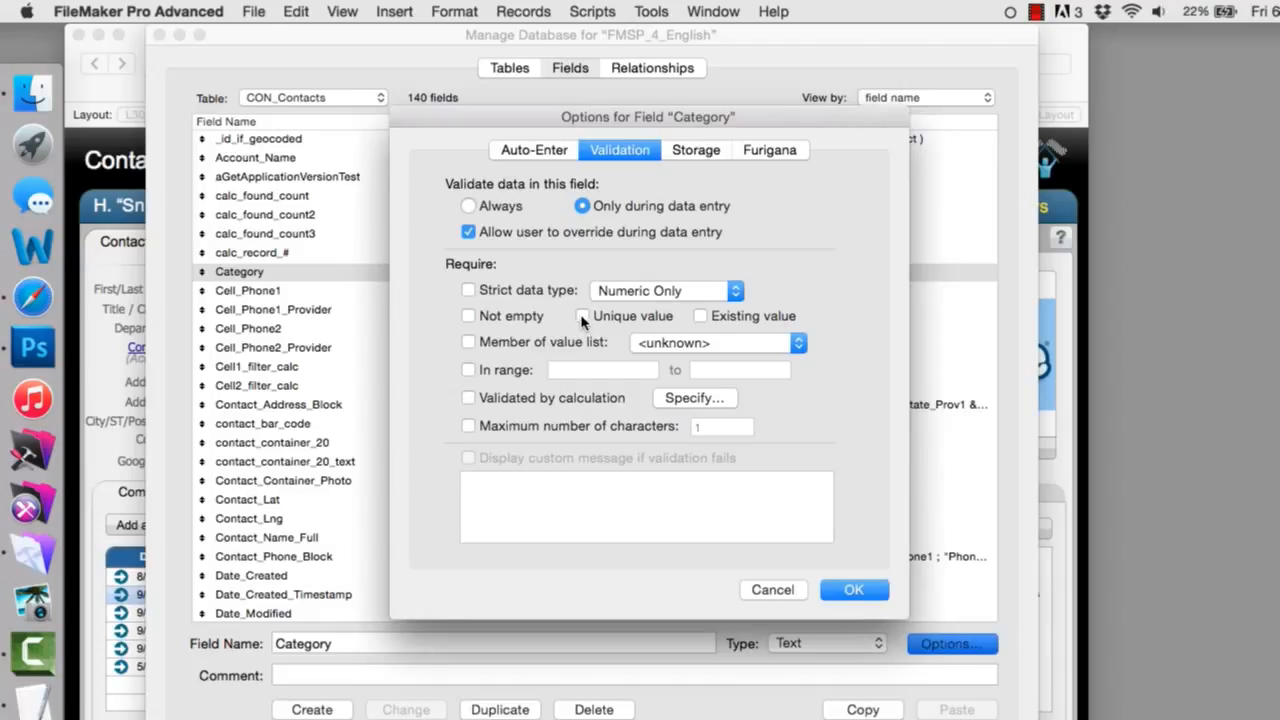
{"action": "mouse_move", "coordinate": [584, 322]}
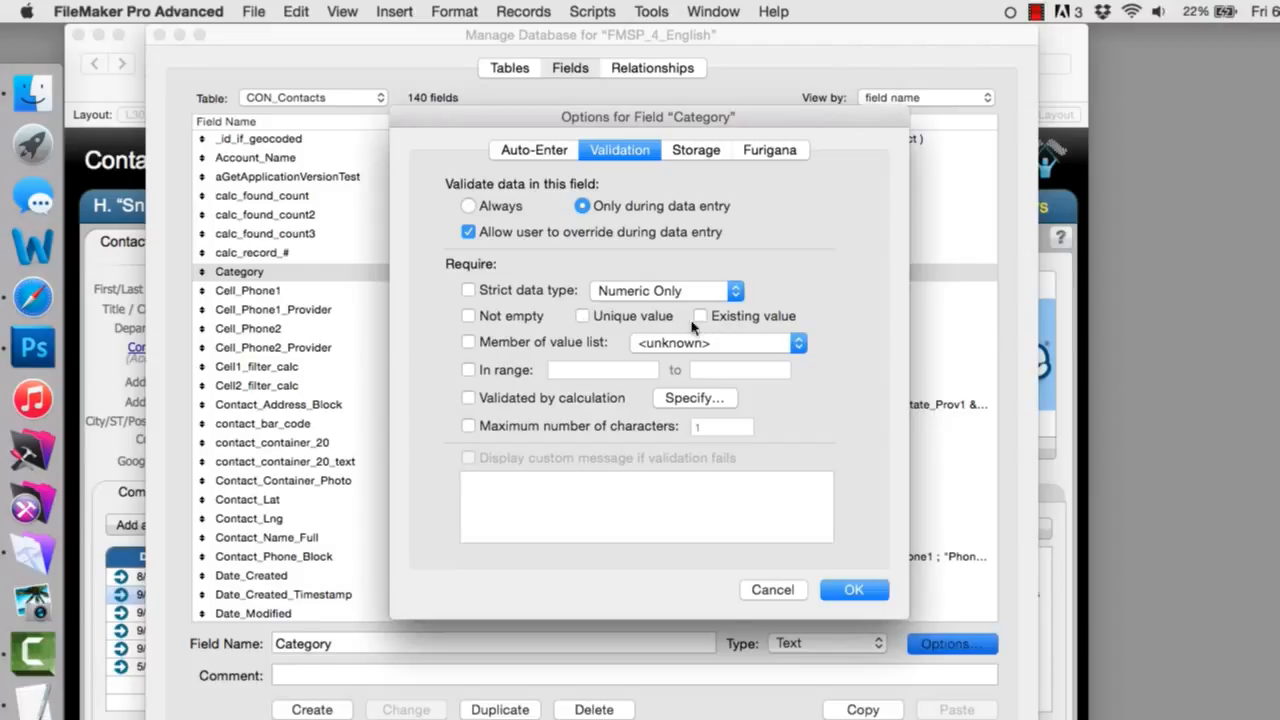
{"action": "mouse_move", "coordinate": [608, 336]}
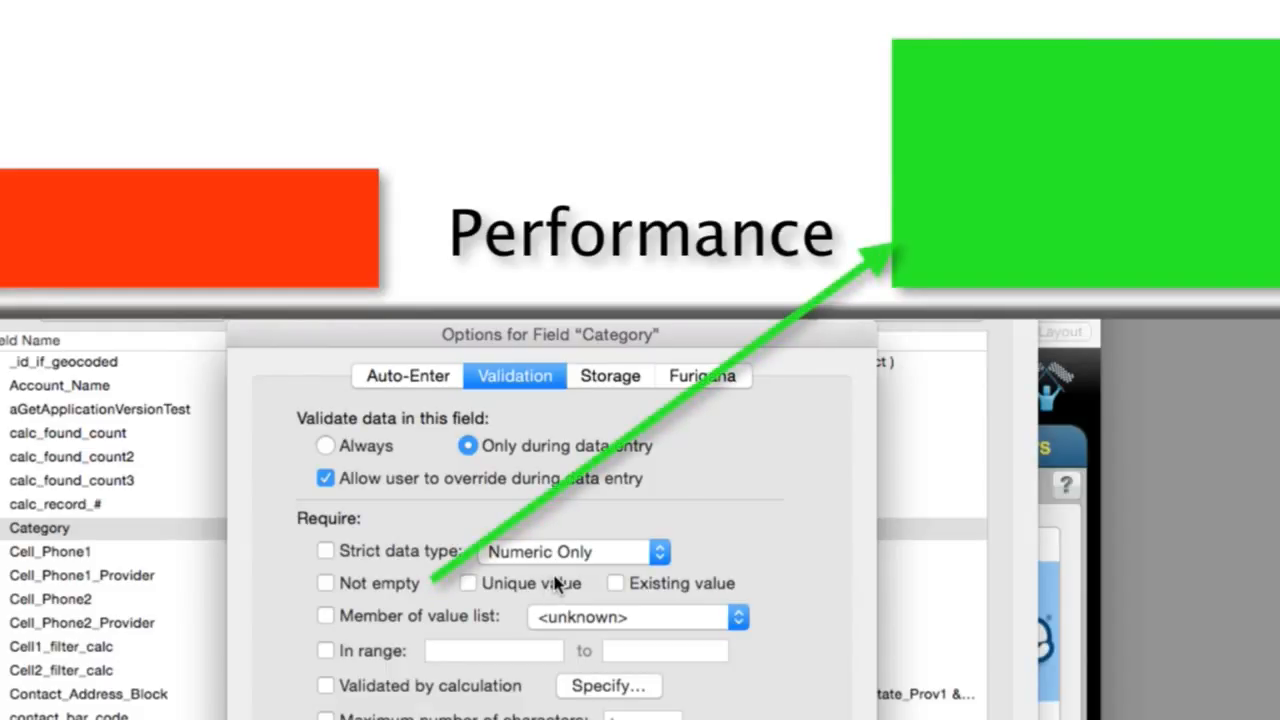
{"action": "mouse_move", "coordinate": [400, 584]}
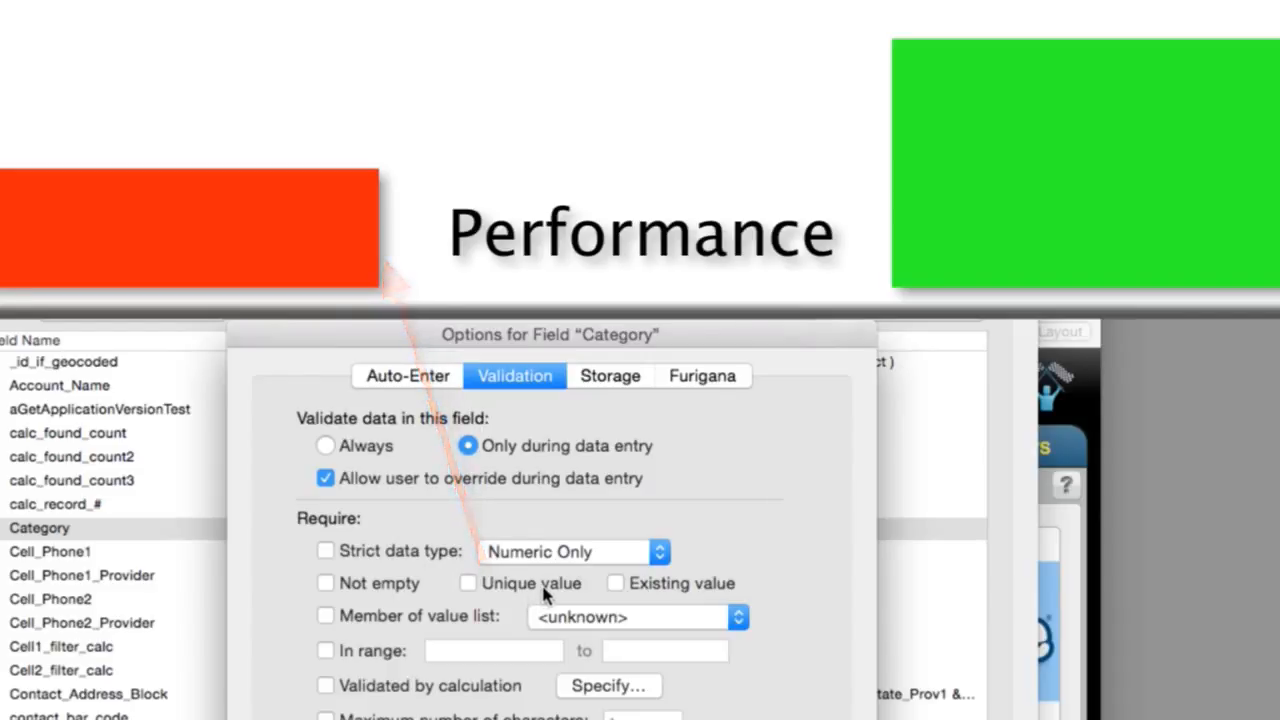
Require an Existing value in the Category field's validation.
{"action": "left_click", "coordinate": [616, 584]}
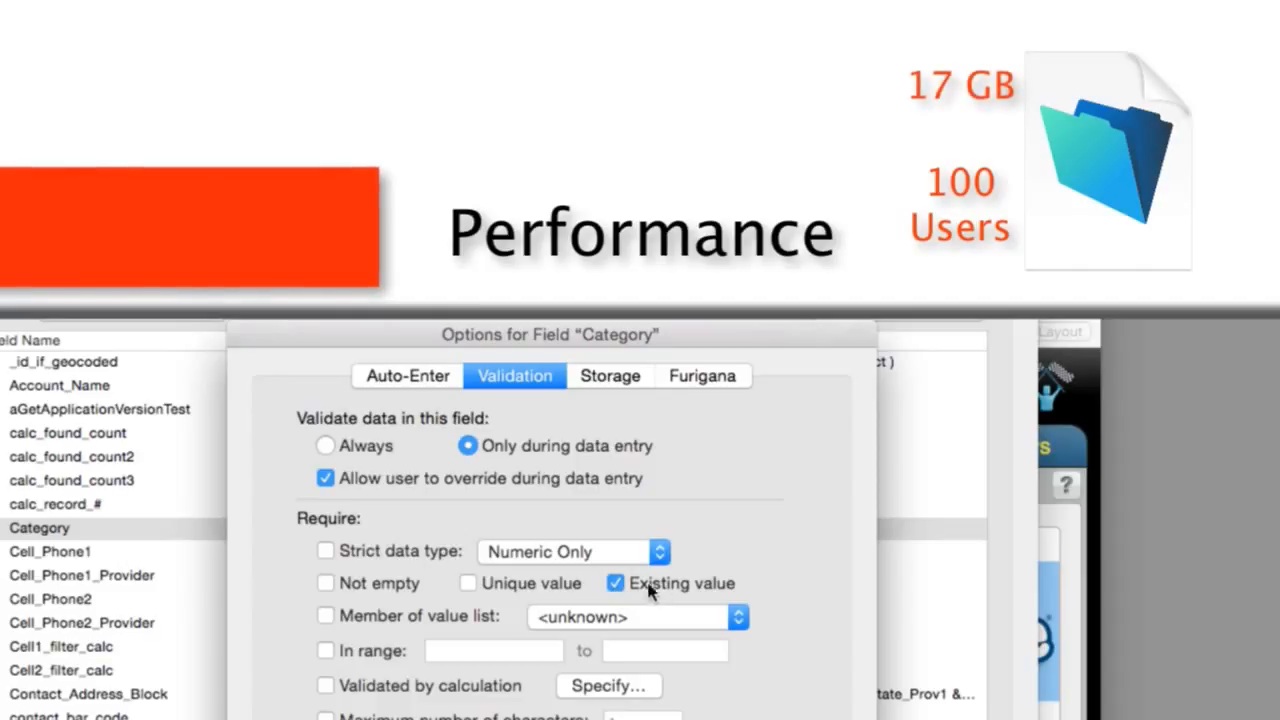
{"action": "mouse_move", "coordinate": [664, 600]}
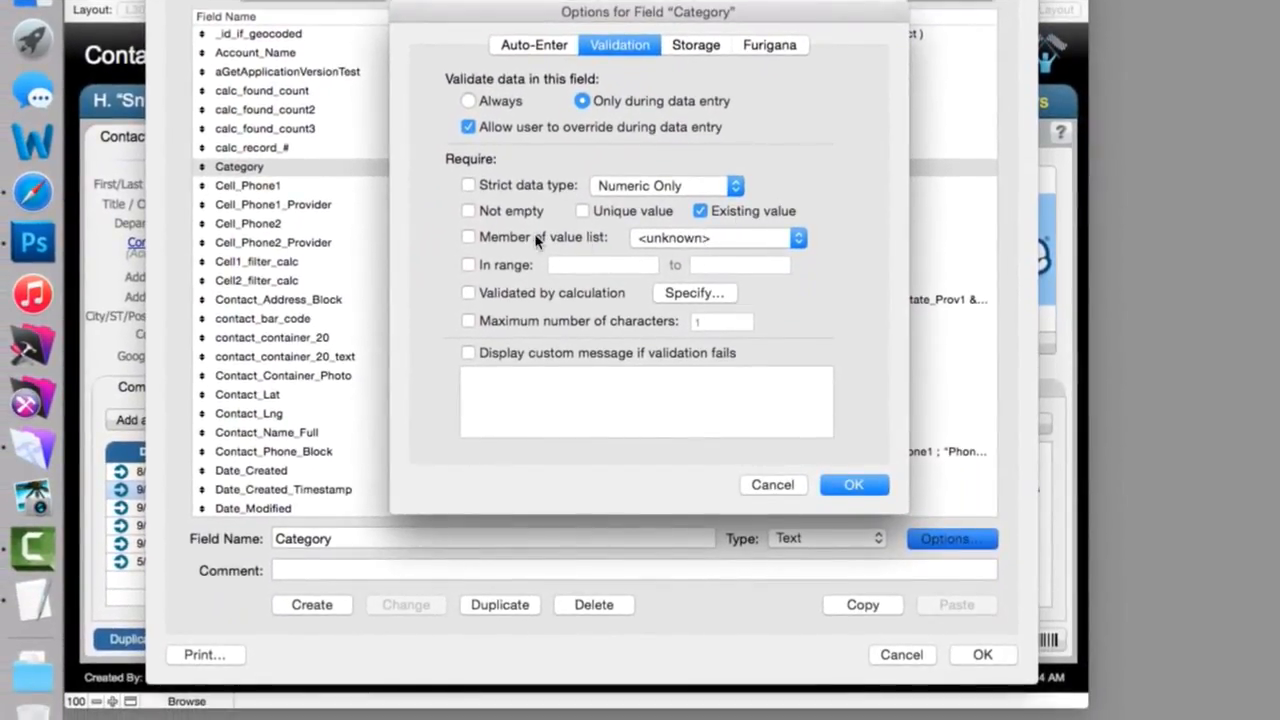
Require Category values to be members of the PRJ_Status value list.
{"action": "left_click", "coordinate": [468, 236]}
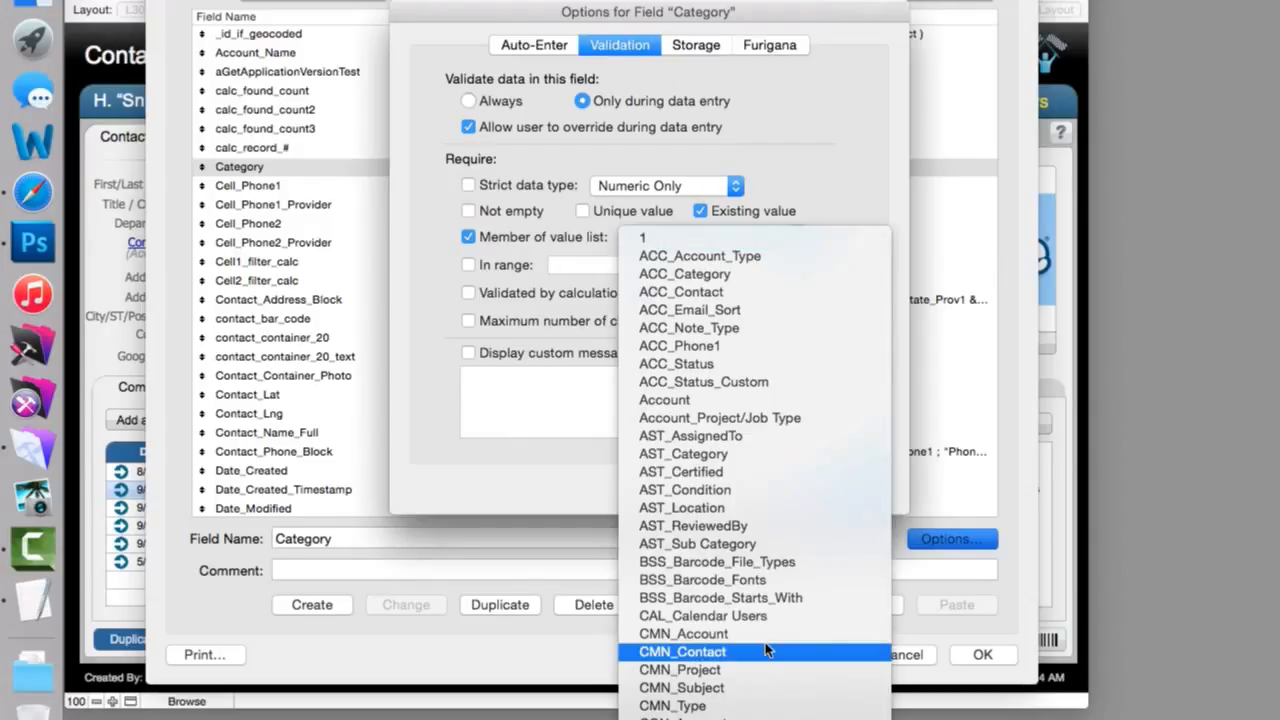
{"action": "scroll", "scroll_direction": "down", "scroll_amount": 3}
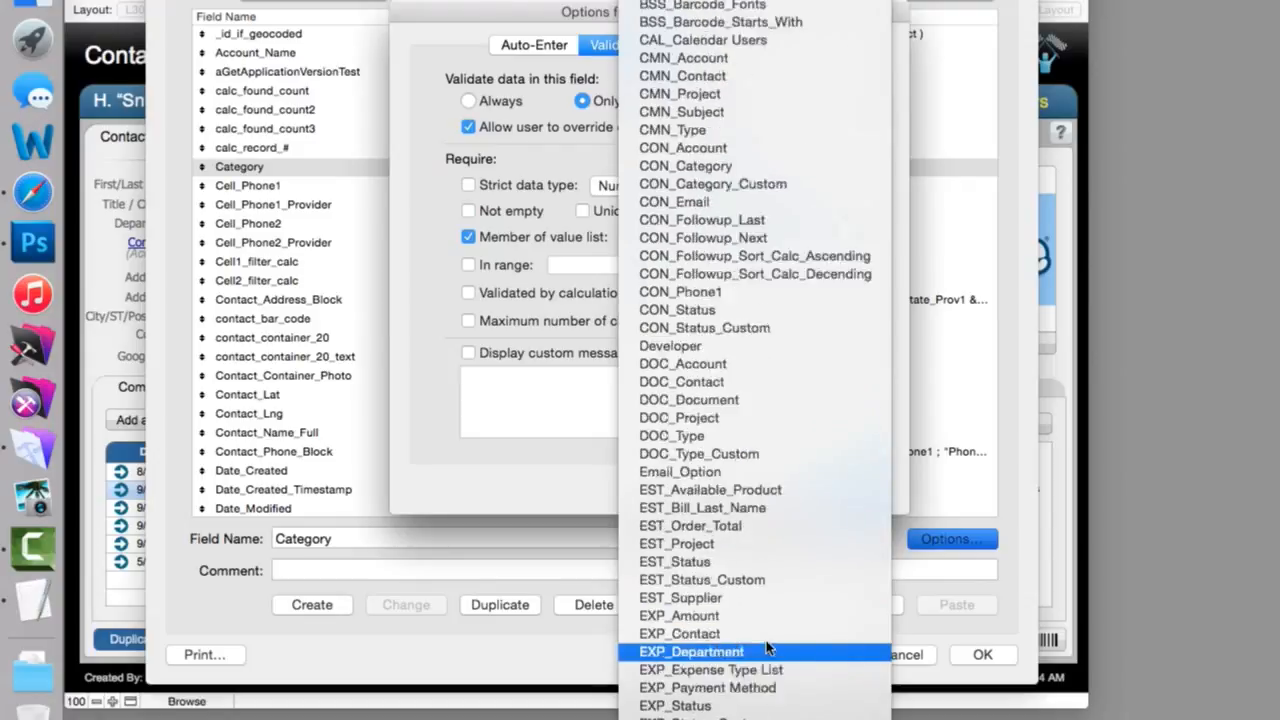
{"action": "scroll", "scroll_direction": "down", "scroll_amount": 3}
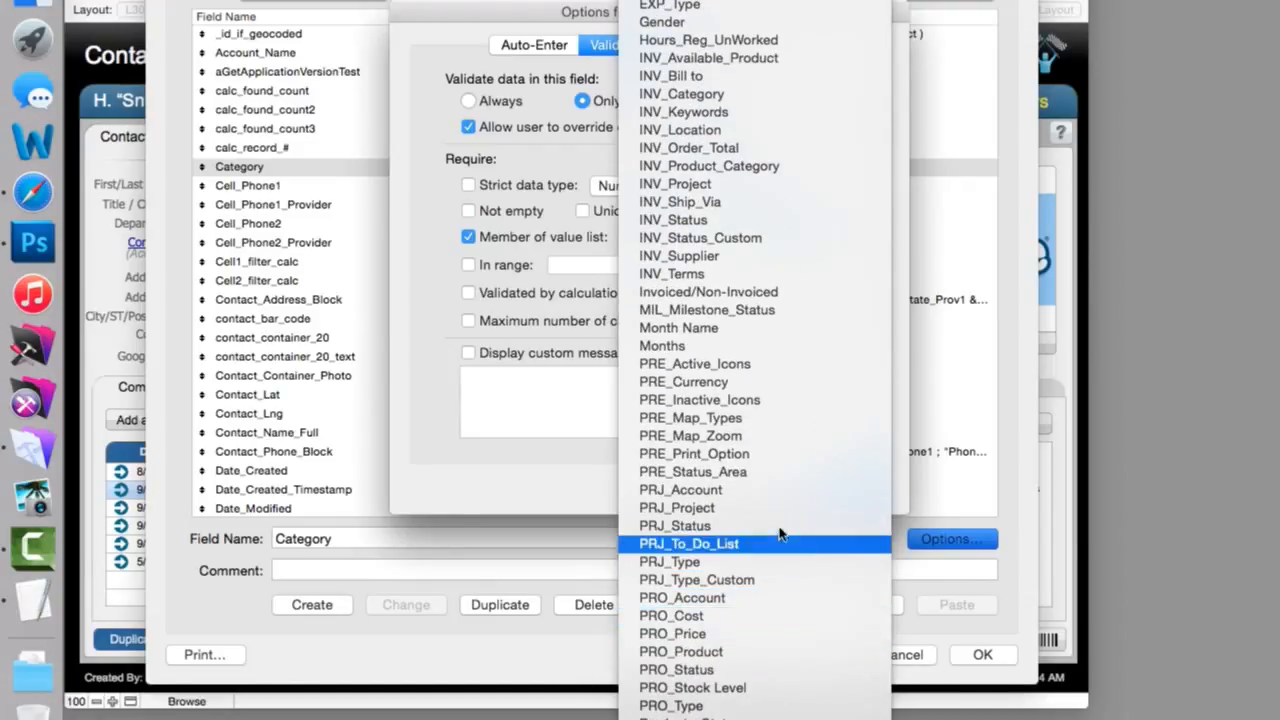
{"action": "left_click", "coordinate": [676, 524]}
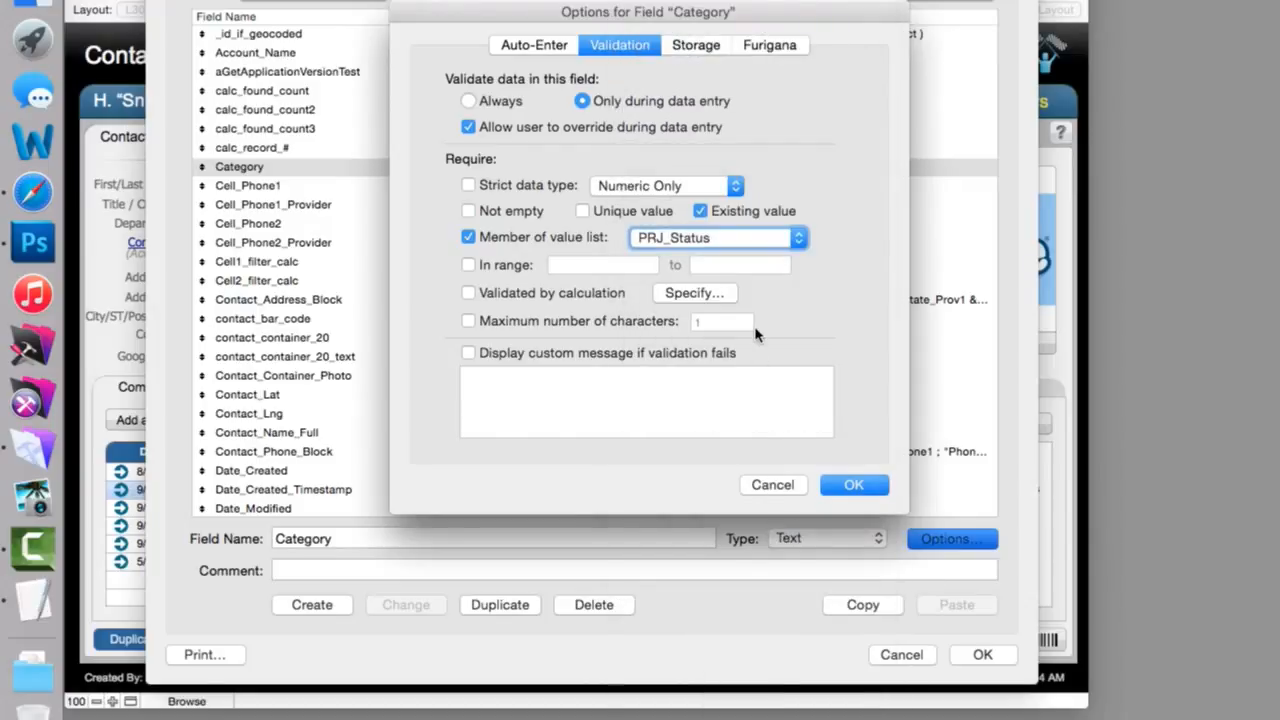
{"action": "mouse_move", "coordinate": [800, 296]}
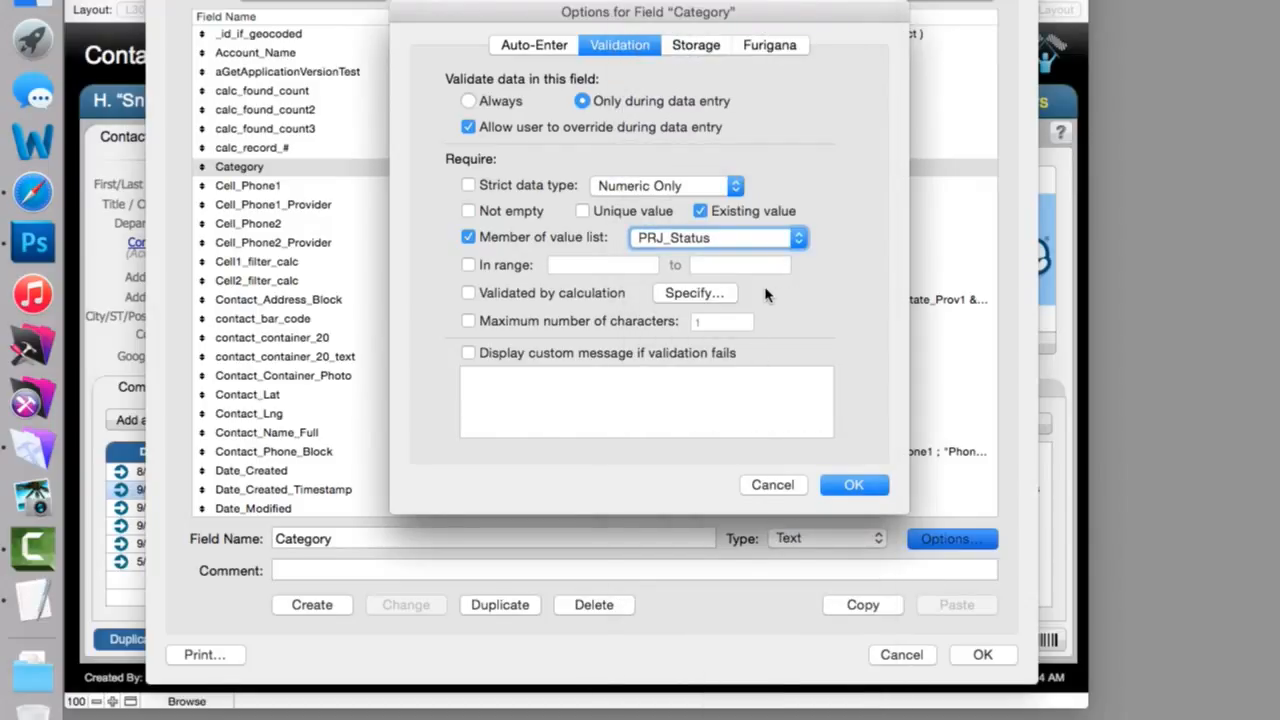
{"action": "mouse_move", "coordinate": [700, 292]}
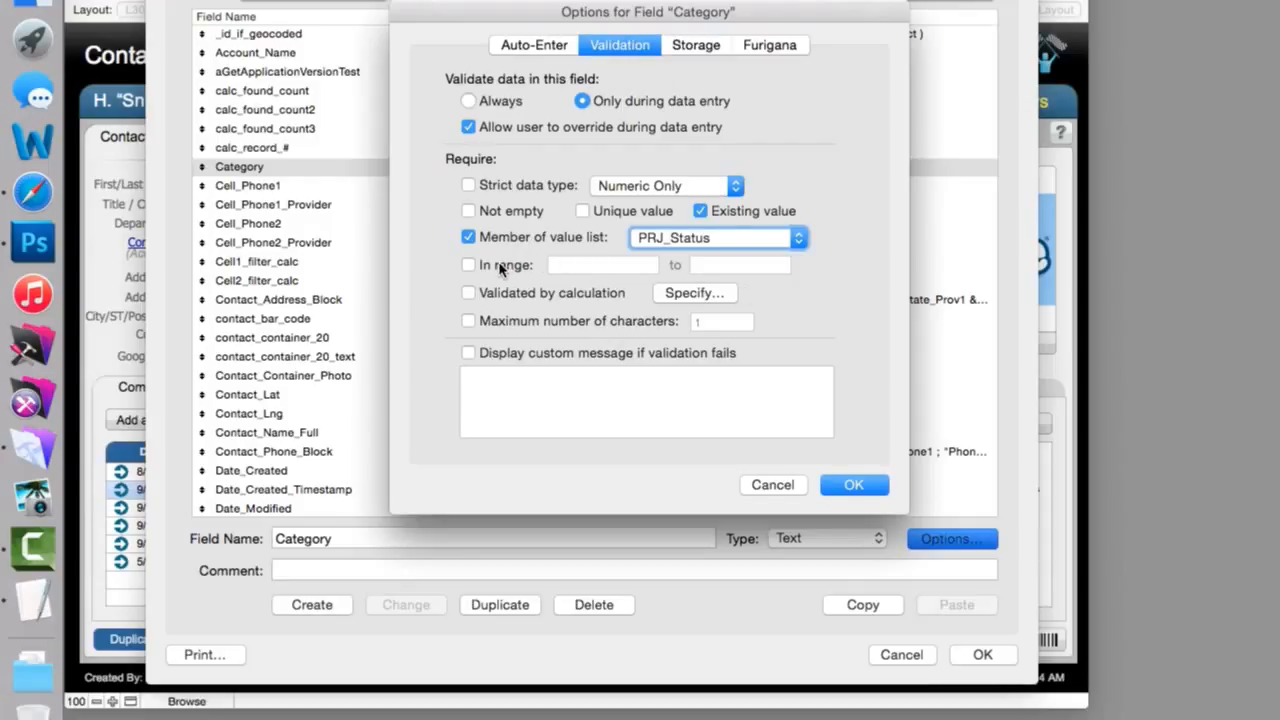
Enable In range validation with lower bound 2/10/1980 and start the upper bound 10.
{"action": "left_click", "coordinate": [468, 264]}
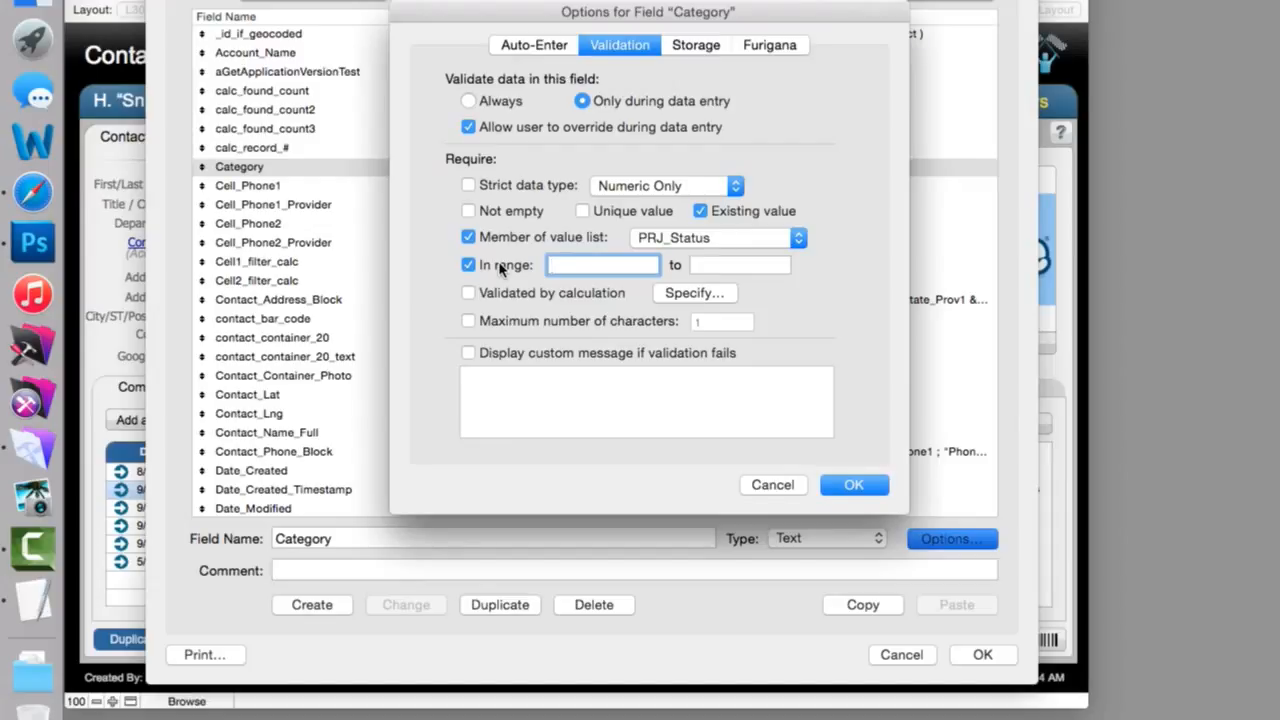
{"action": "left_click", "coordinate": [600, 264]}
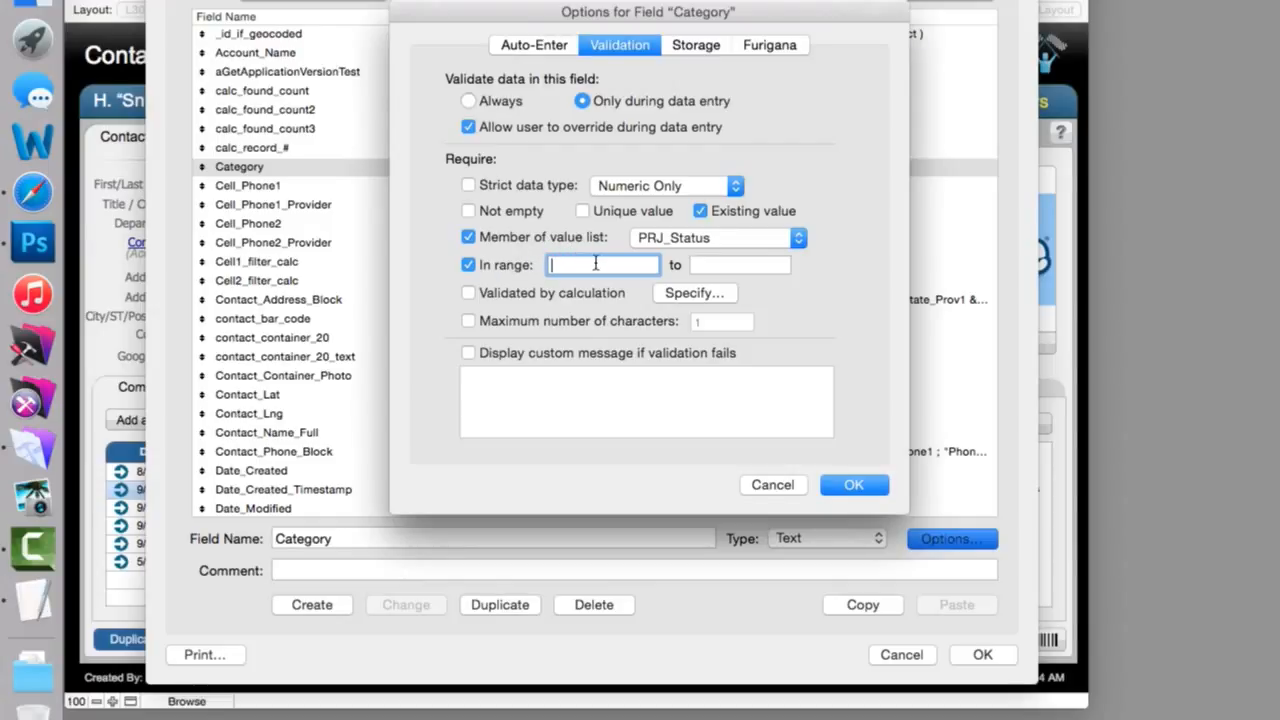
{"action": "type", "text": "2/10"}
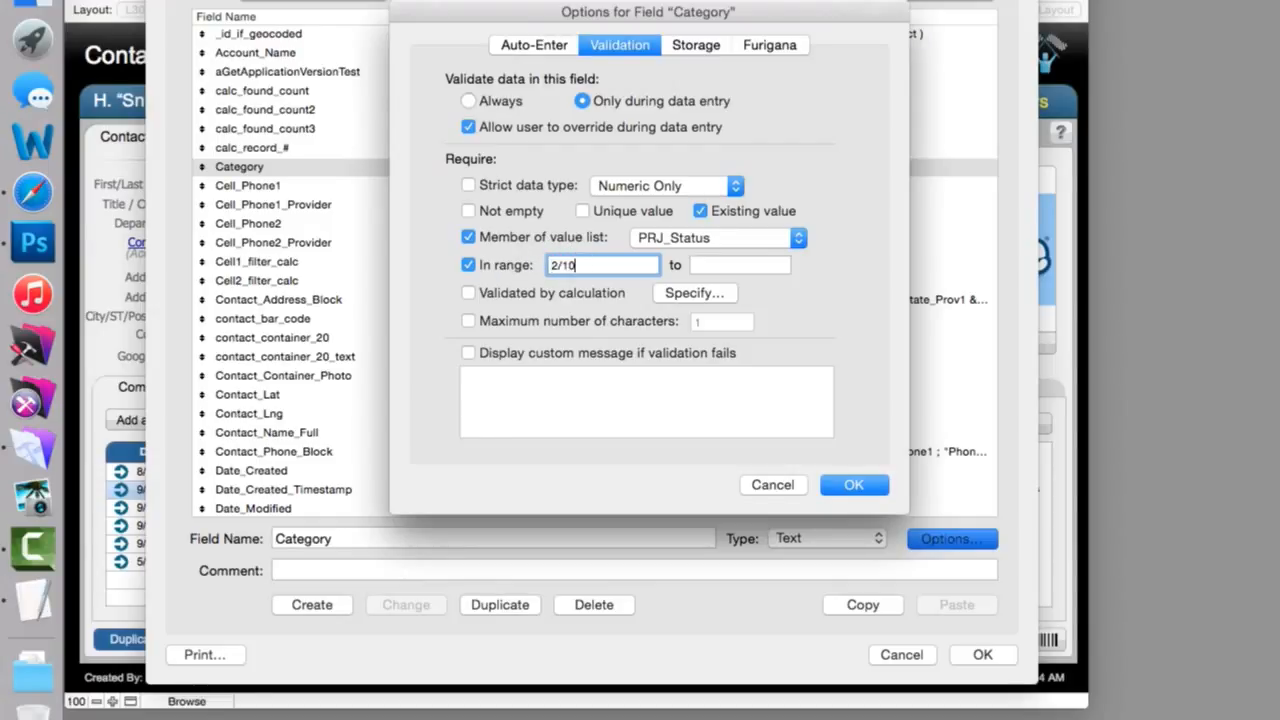
{"action": "type", "text": "/"}
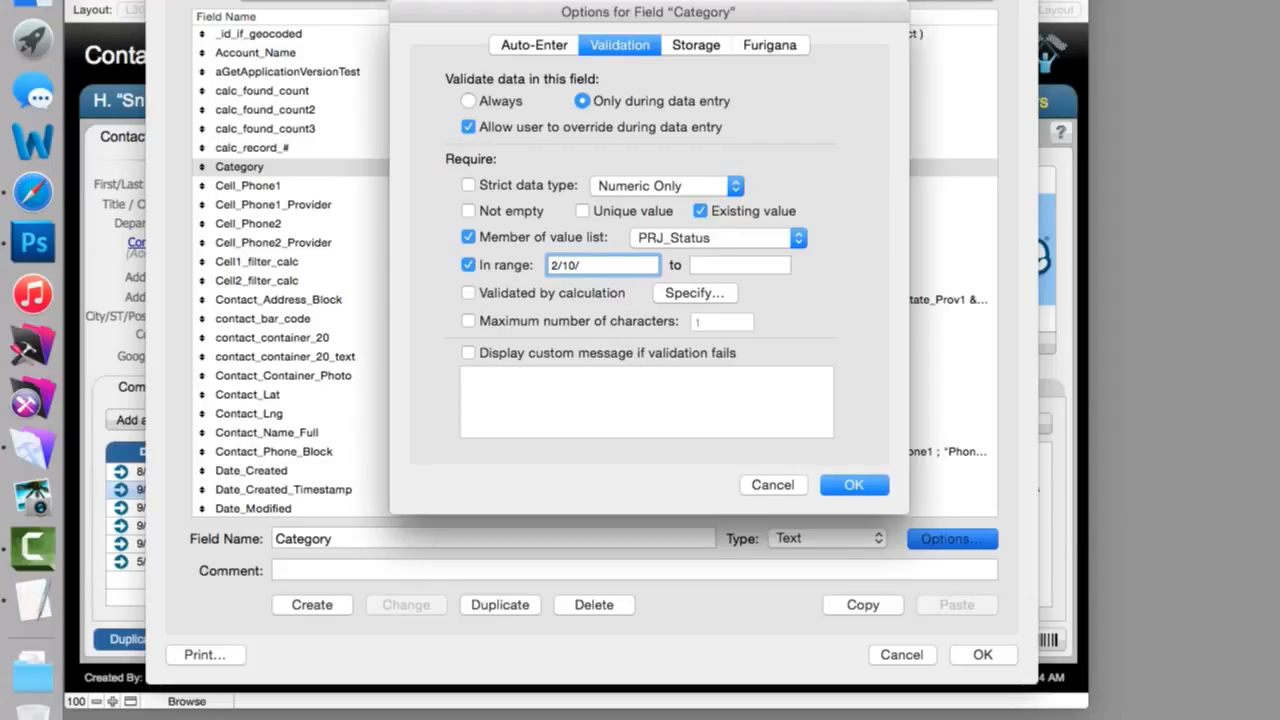
{"action": "type", "text": "1980"}
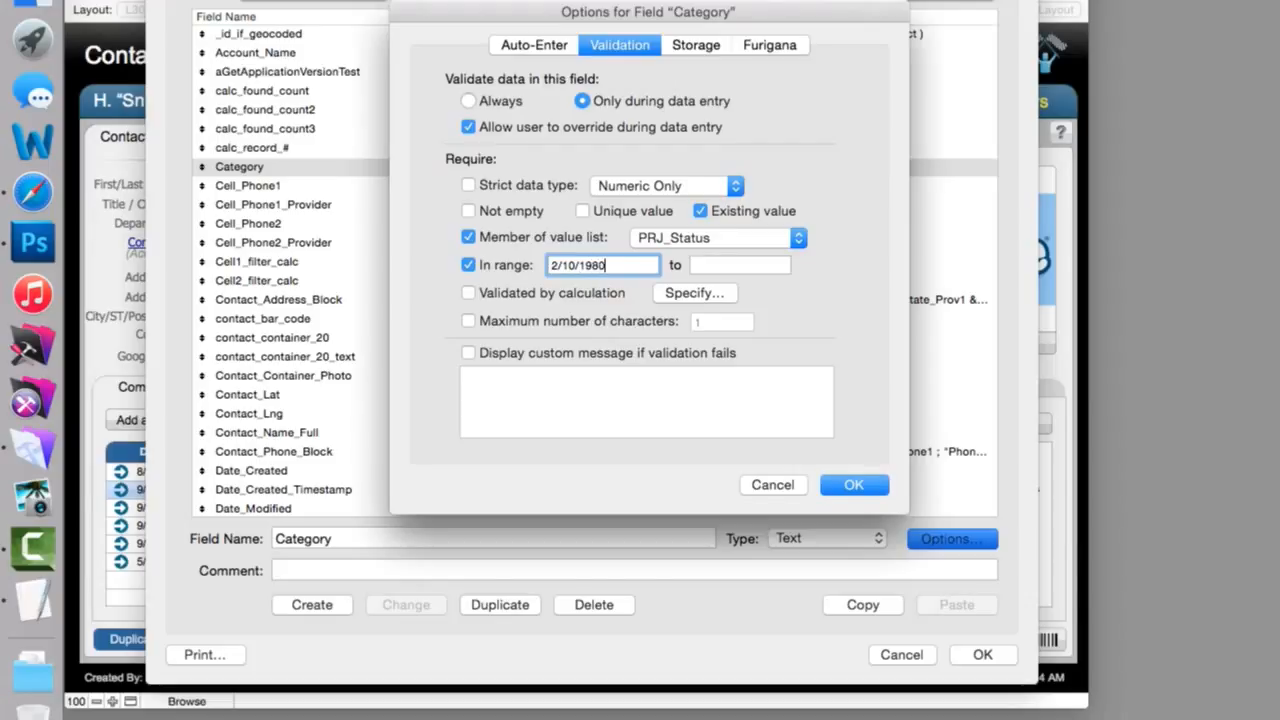
{"action": "type", "text": "10/10/2010"}
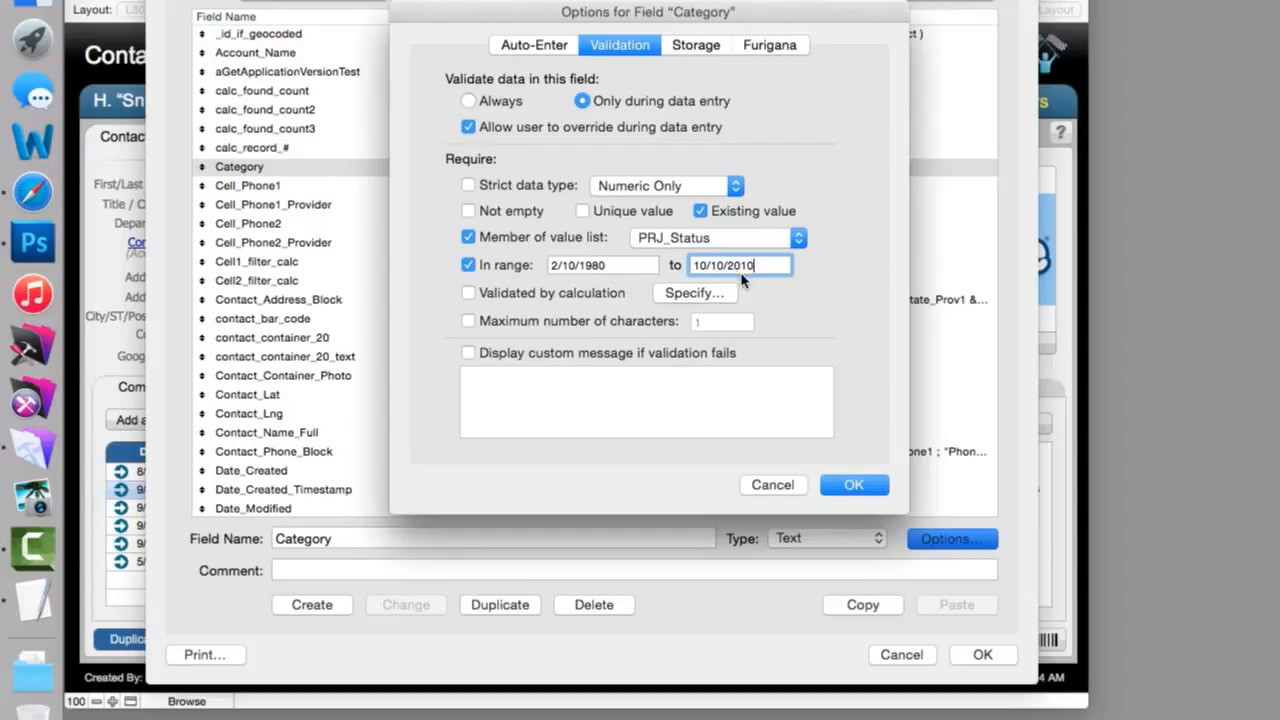
{"action": "mouse_move", "coordinate": [818, 304]}
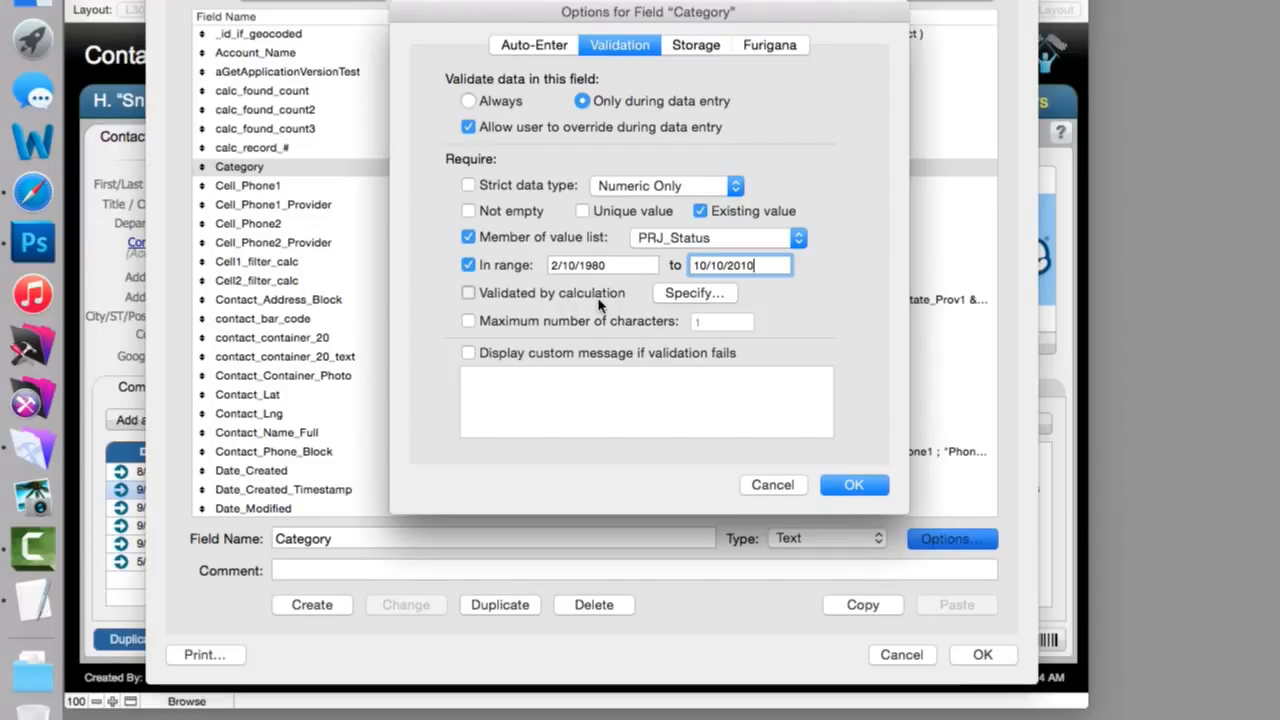
{"action": "left_click", "coordinate": [694, 292]}
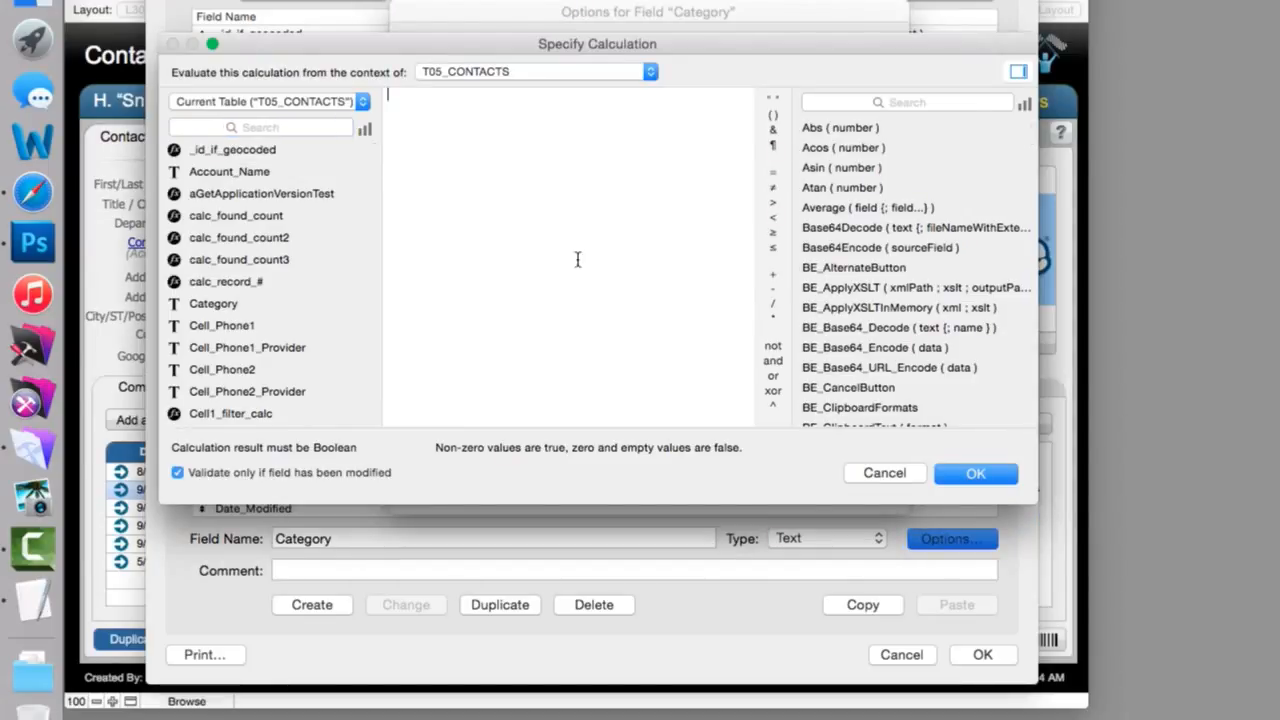
{"action": "mouse_move", "coordinate": [576, 254]}
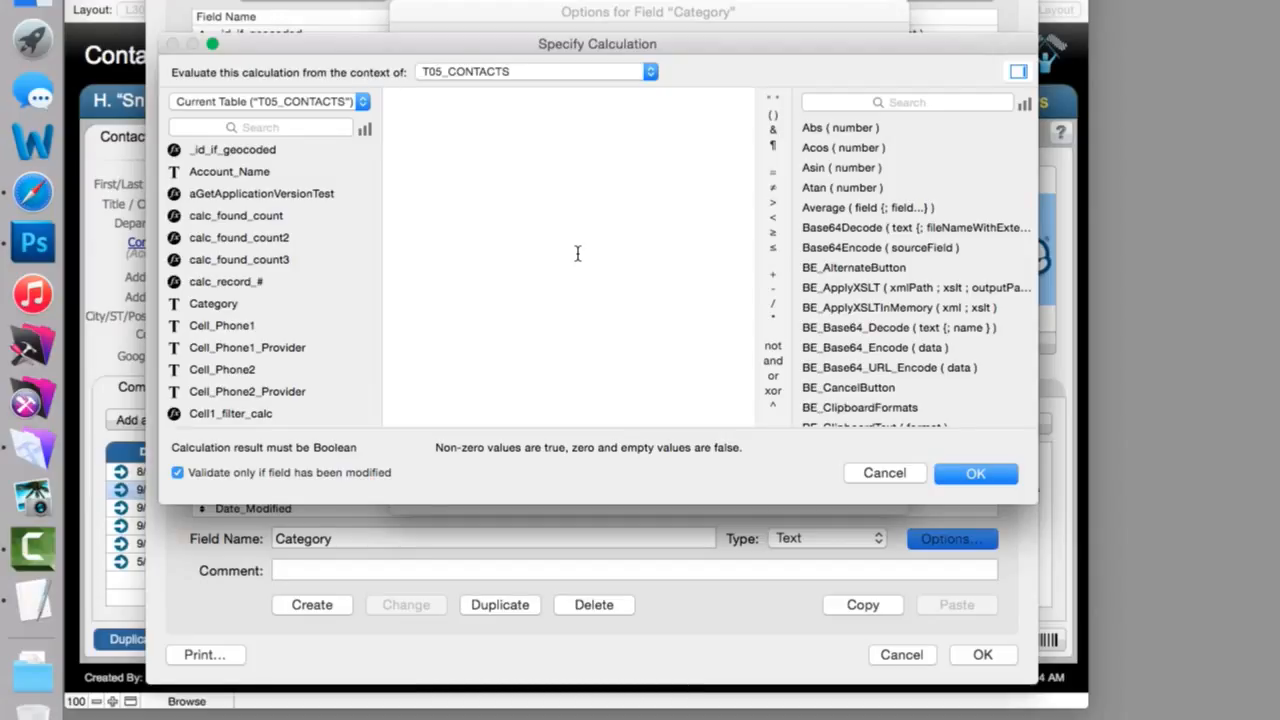
{"action": "left_click", "coordinate": [400, 96]}
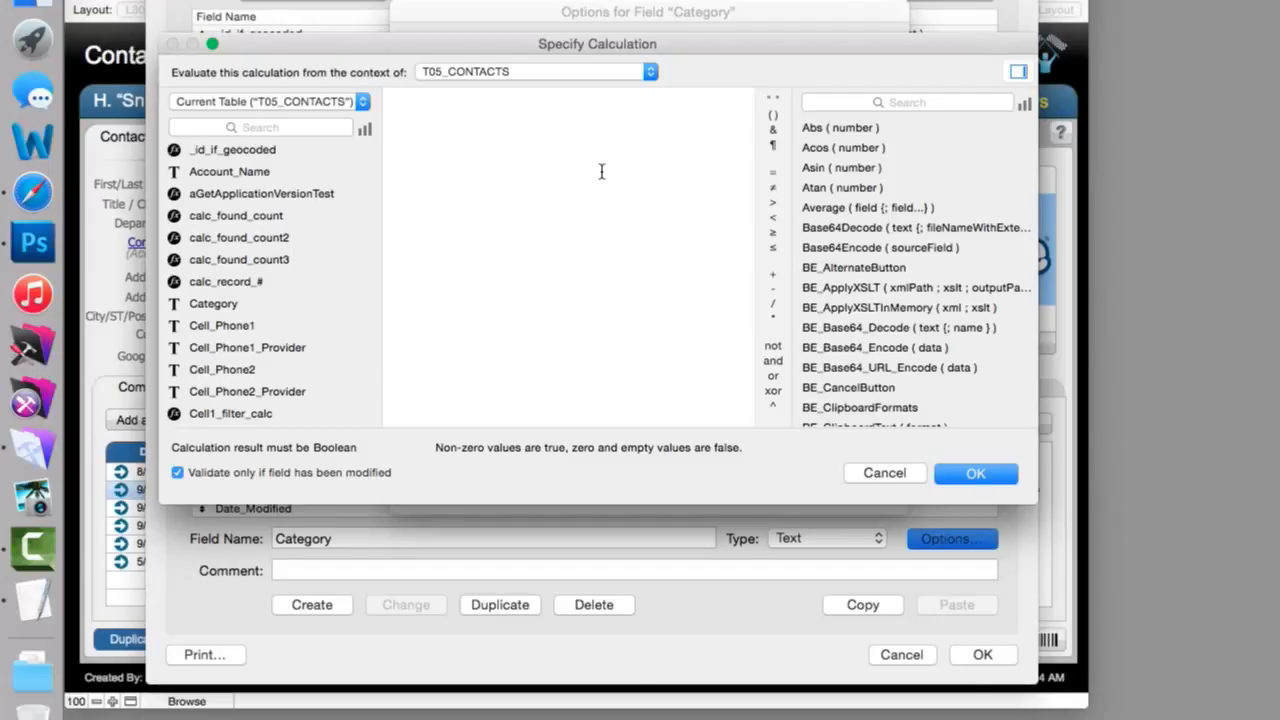
{"action": "mouse_move", "coordinate": [616, 152]}
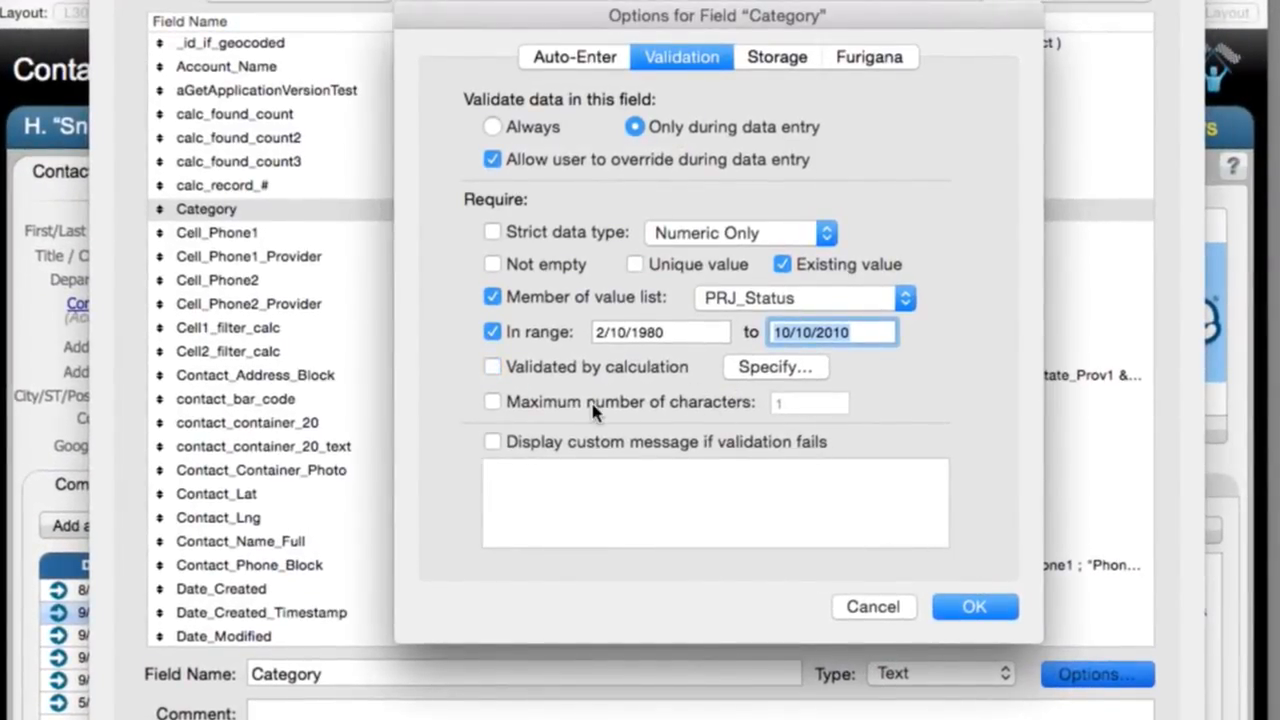
Turn on Maximum number of characters for Category, leaving the limit at 1.
{"action": "left_click", "coordinate": [492, 400]}
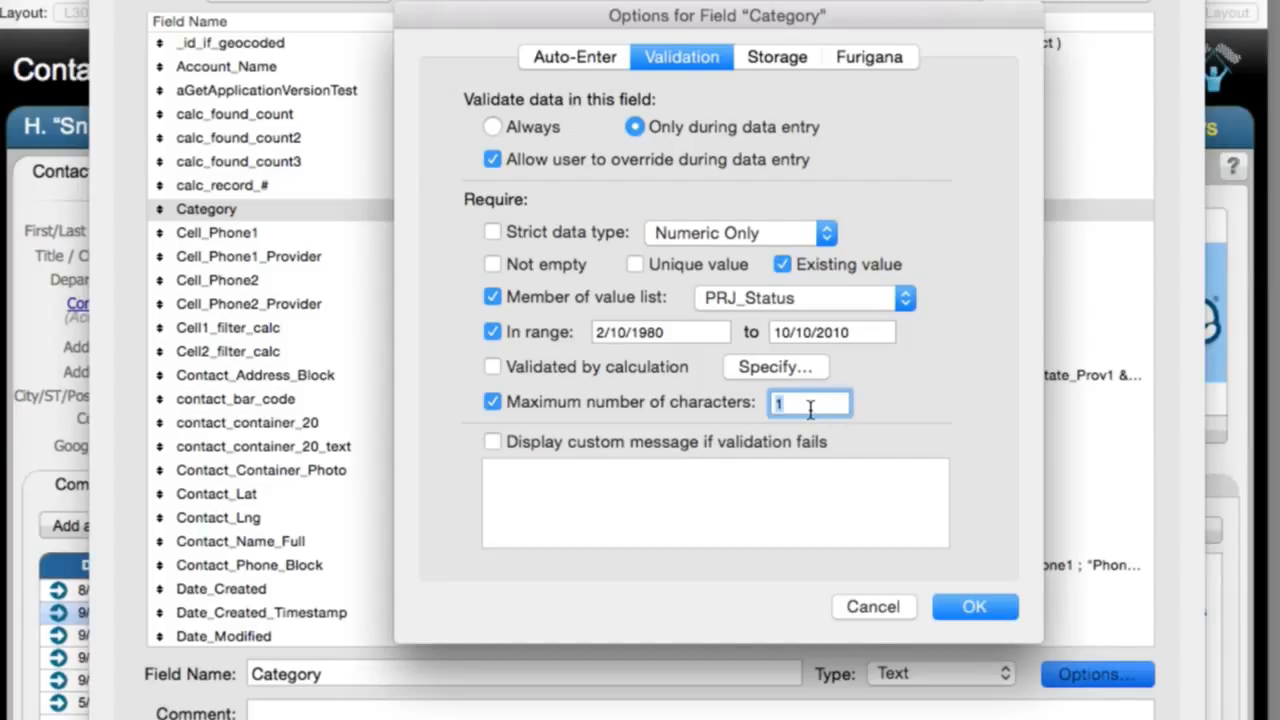
{"action": "mouse_move", "coordinate": [800, 420]}
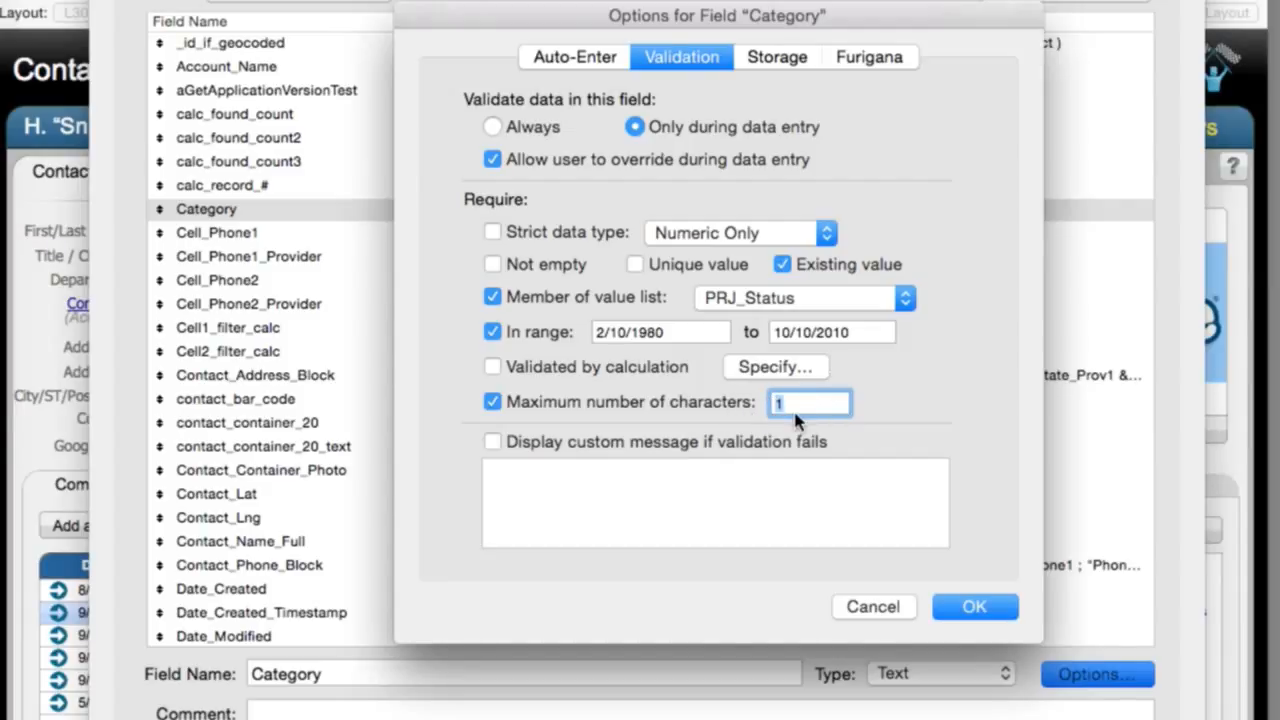
{"action": "mouse_move", "coordinate": [908, 414]}
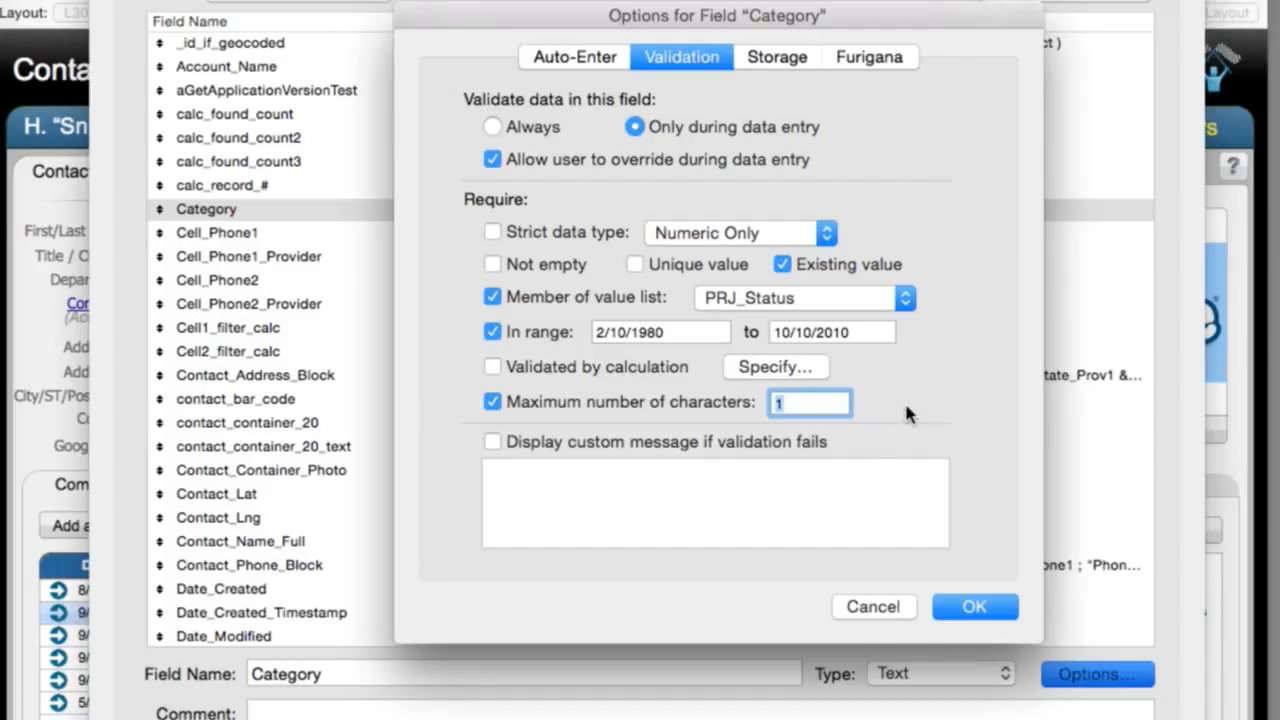
{"action": "mouse_move", "coordinate": [908, 420]}
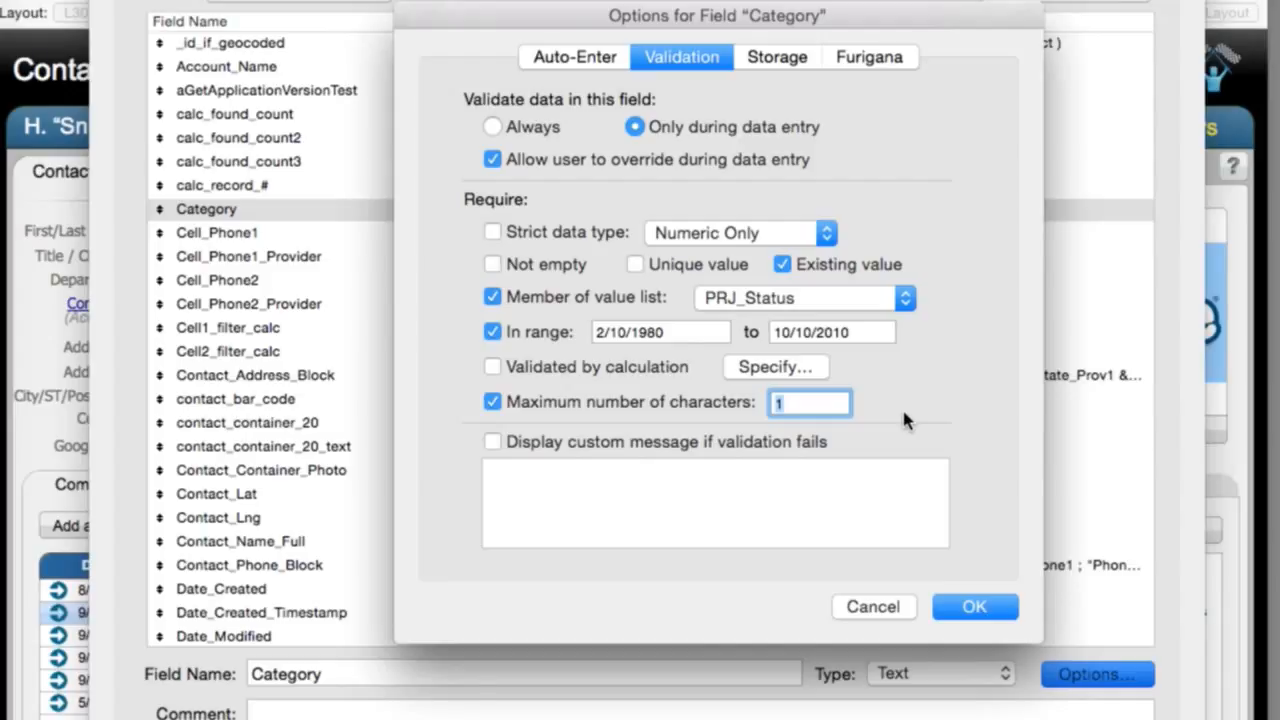
{"action": "mouse_move", "coordinate": [660, 372]}
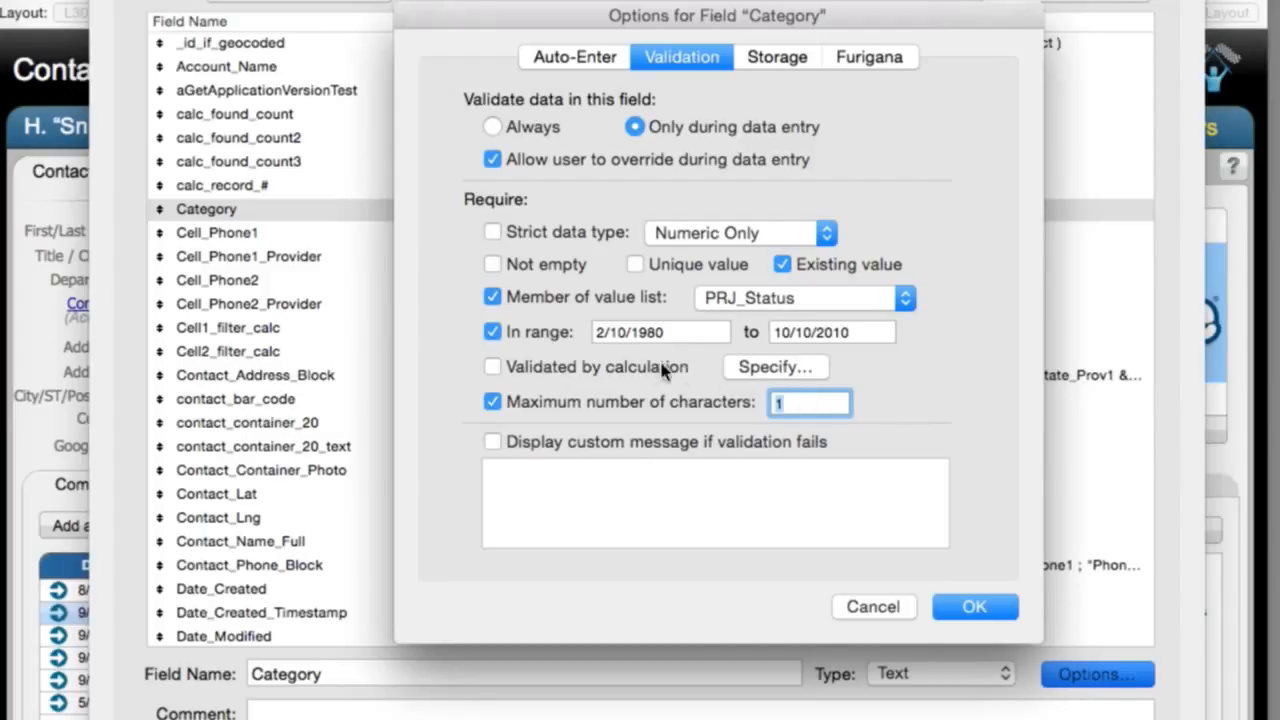
{"action": "mouse_move", "coordinate": [650, 370]}
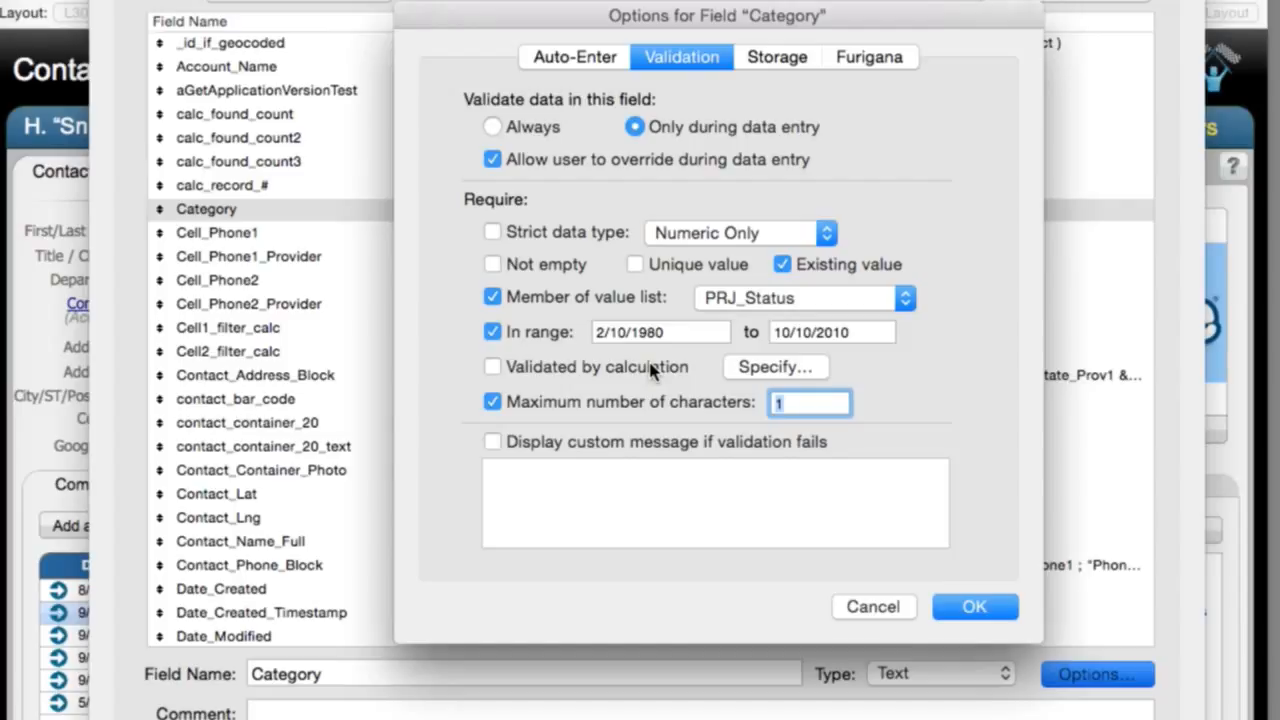
{"action": "mouse_move", "coordinate": [612, 418]}
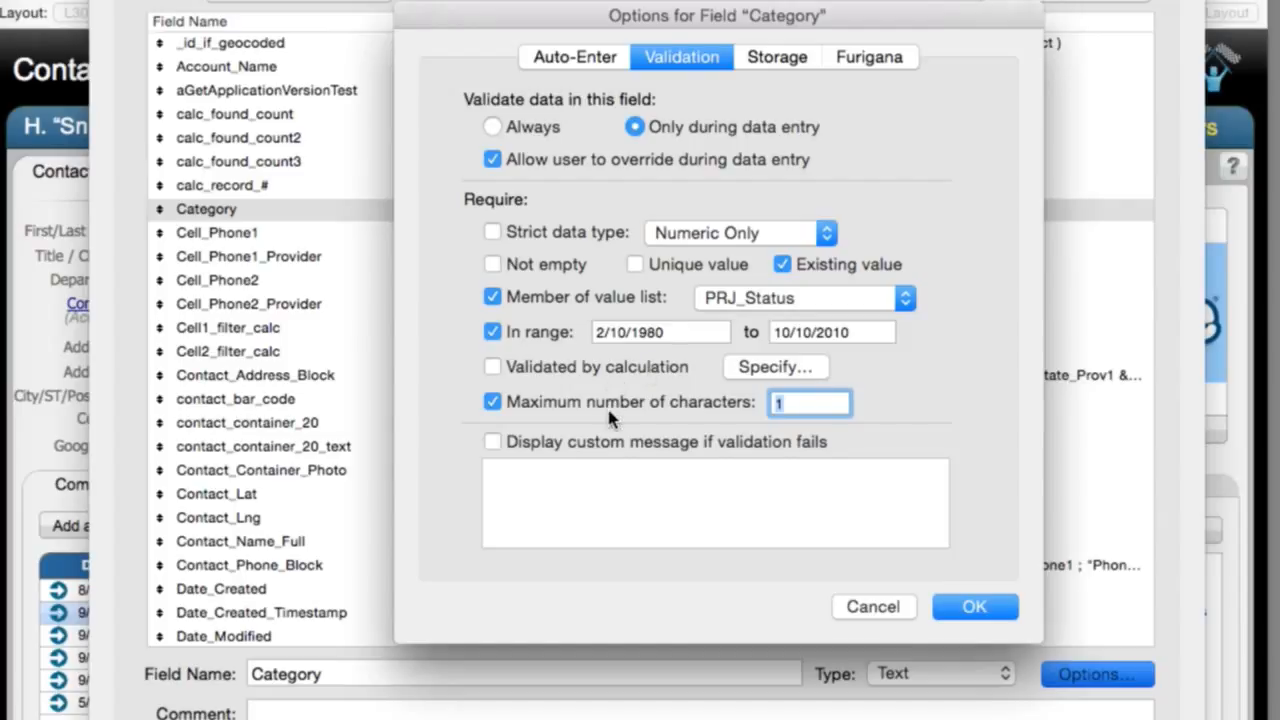
Build the validation calculation WordCount ( Category ) < 80 using the function search 'wor'.
{"action": "left_click", "coordinate": [776, 366]}
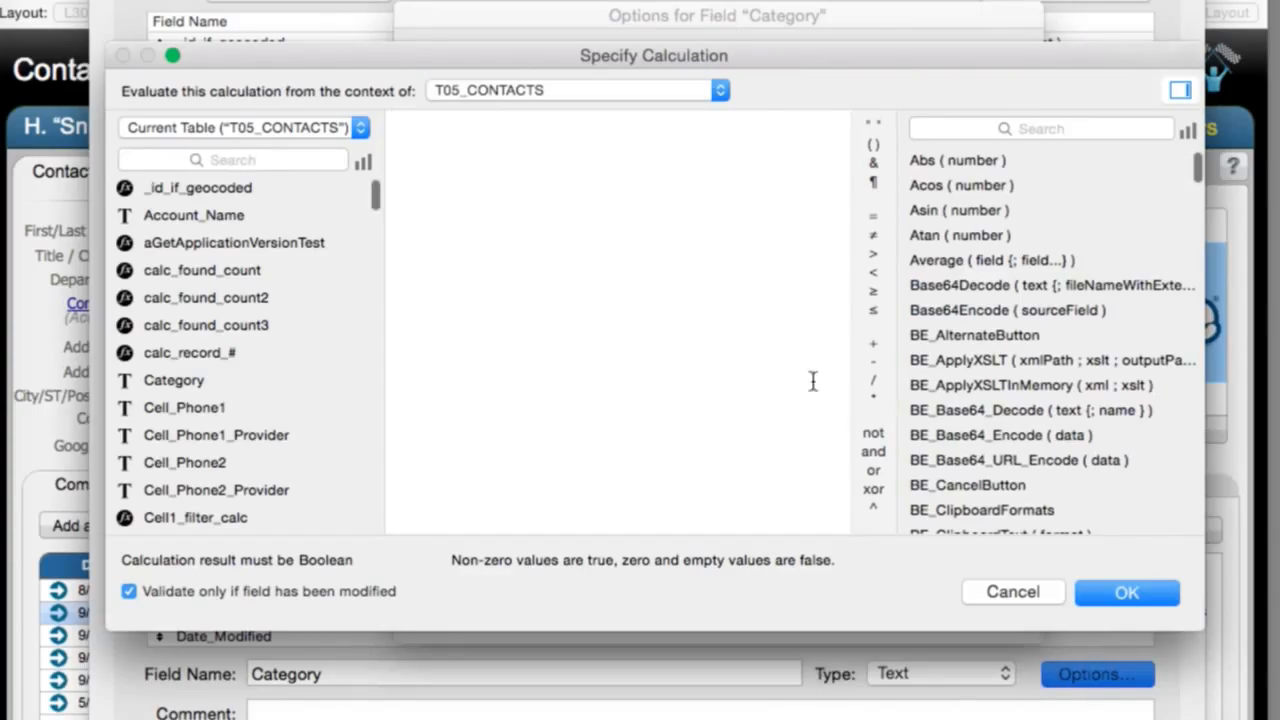
{"action": "left_click", "coordinate": [1040, 128]}
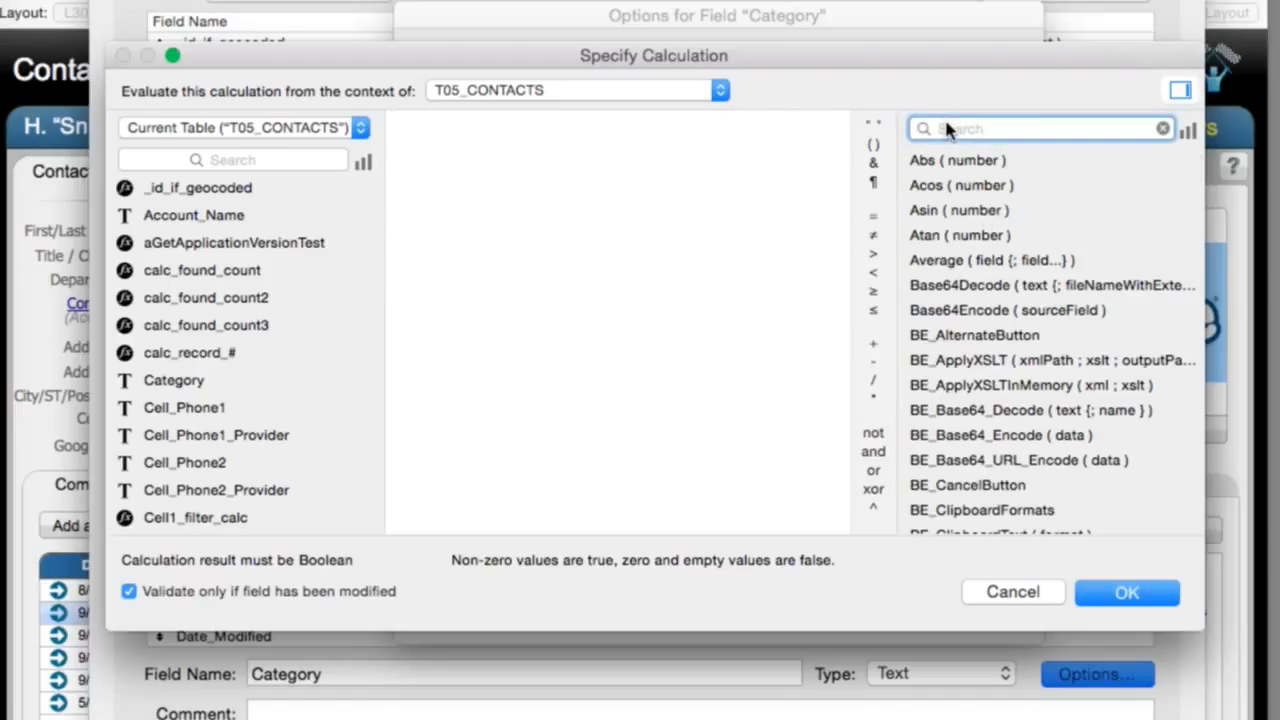
{"action": "type", "text": "wor"}
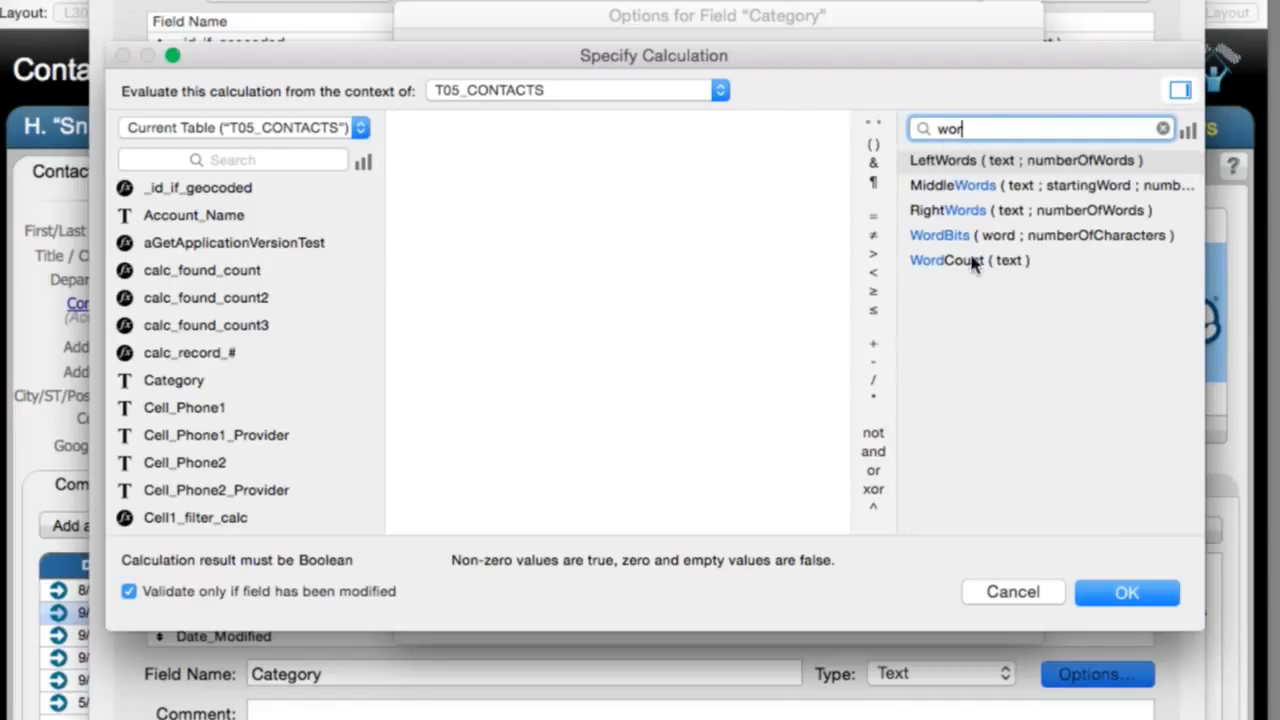
{"action": "double_click", "coordinate": [968, 260]}
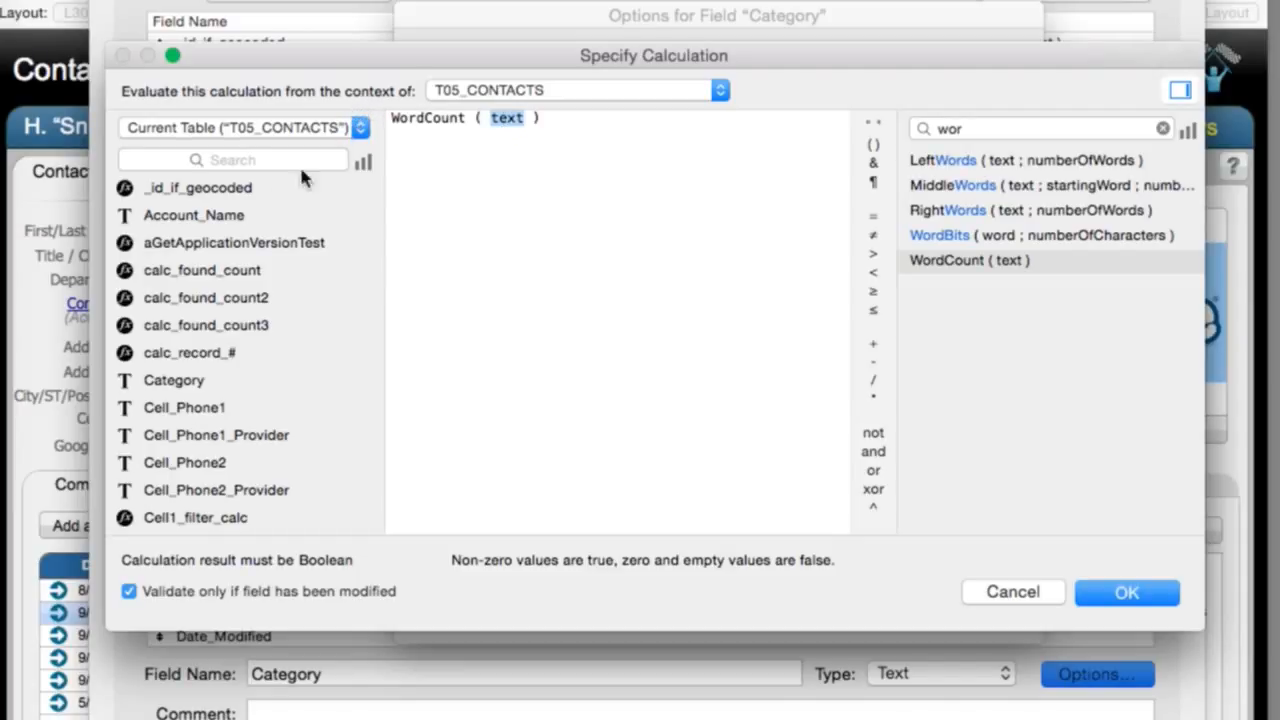
{"action": "left_click", "coordinate": [172, 380]}
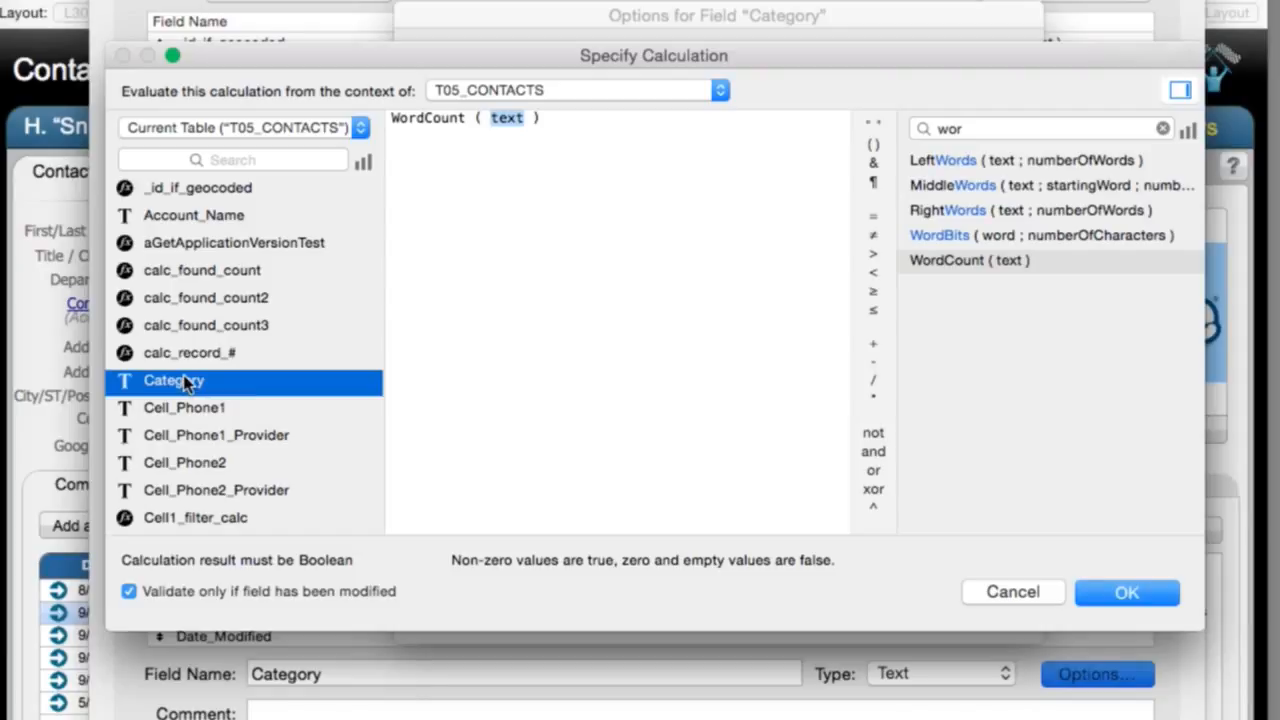
{"action": "double_click", "coordinate": [172, 380]}
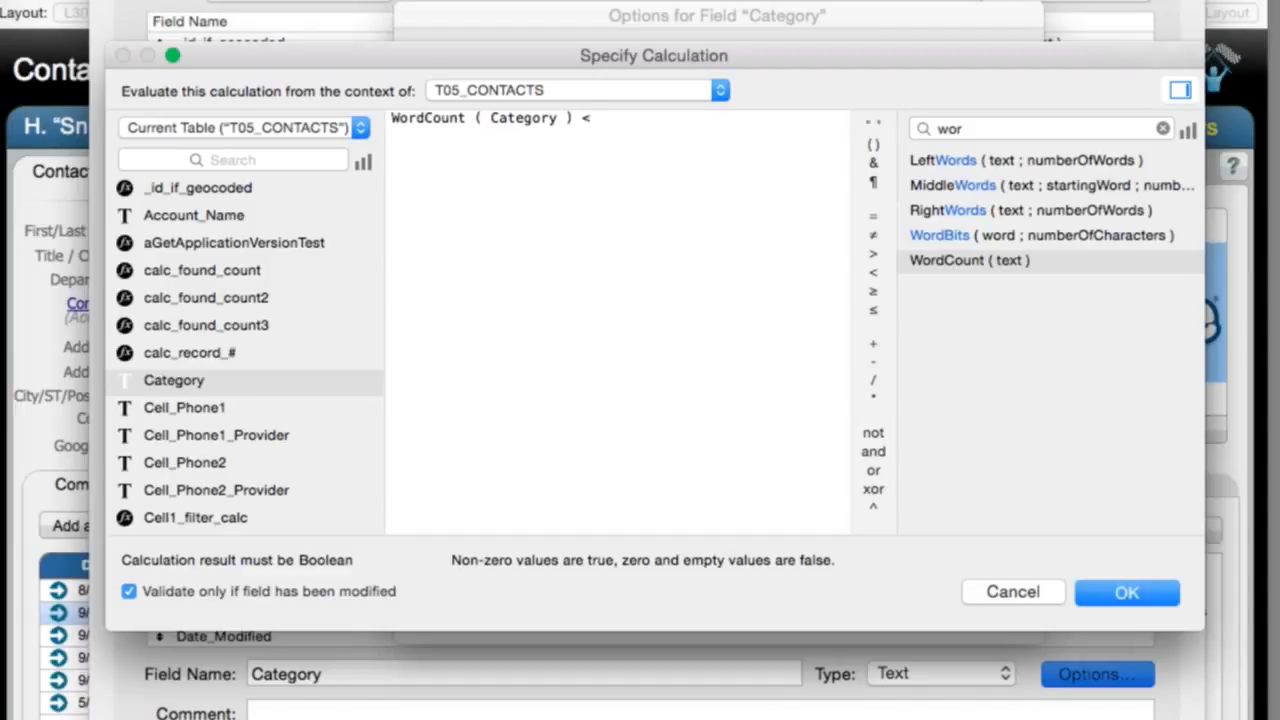
{"action": "type", "text": "80"}
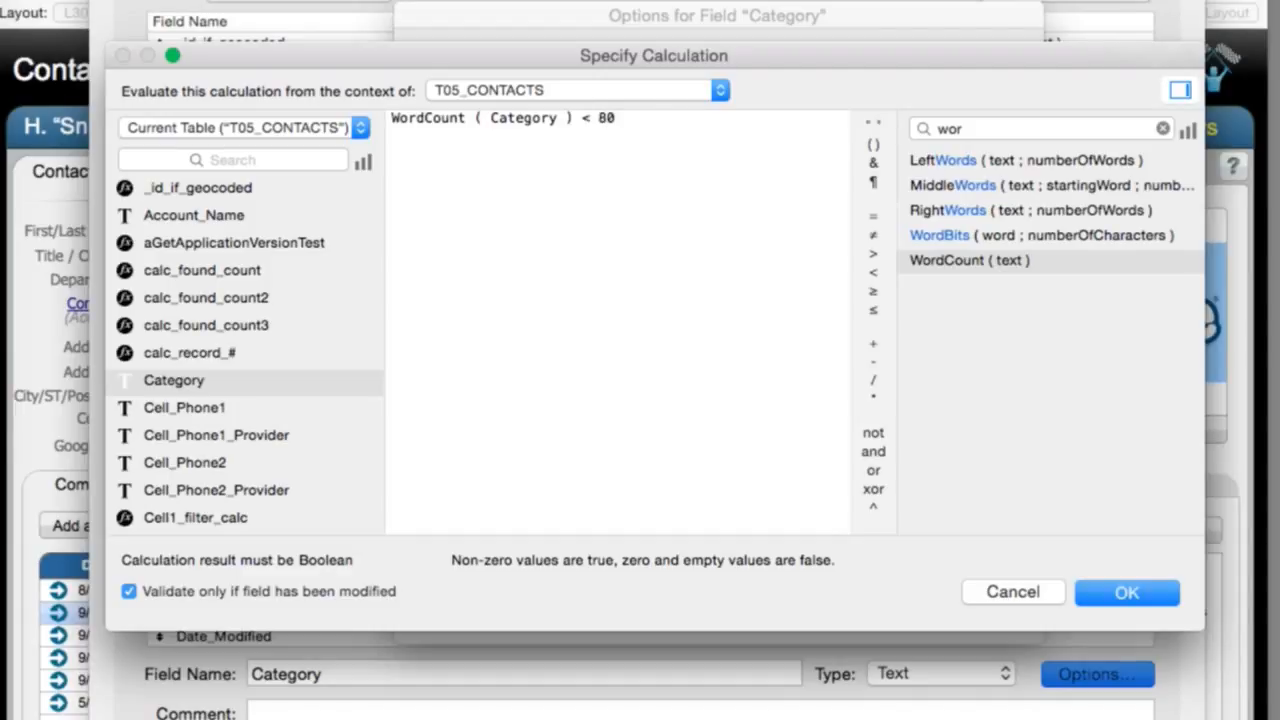
{"action": "mouse_move", "coordinate": [710, 580]}
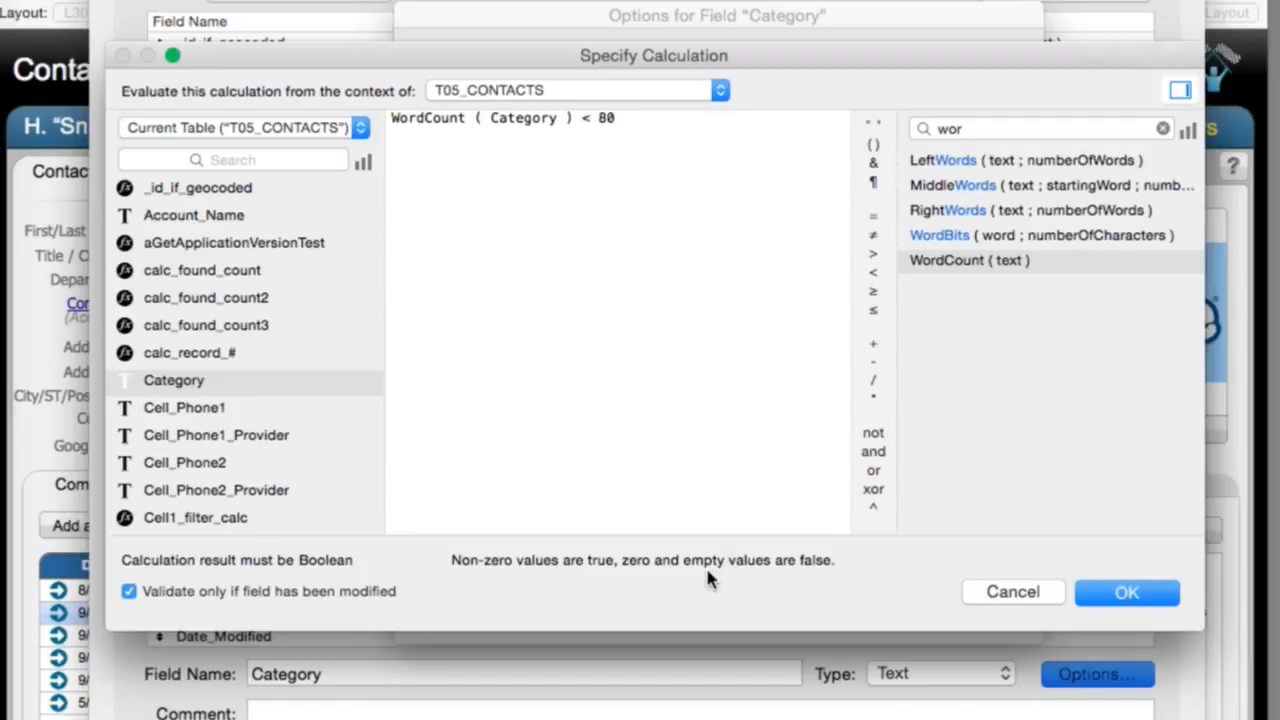
Add the custom failure message 'You need less than 80 words' and confirm the field options.
{"action": "left_click", "coordinate": [1126, 592]}
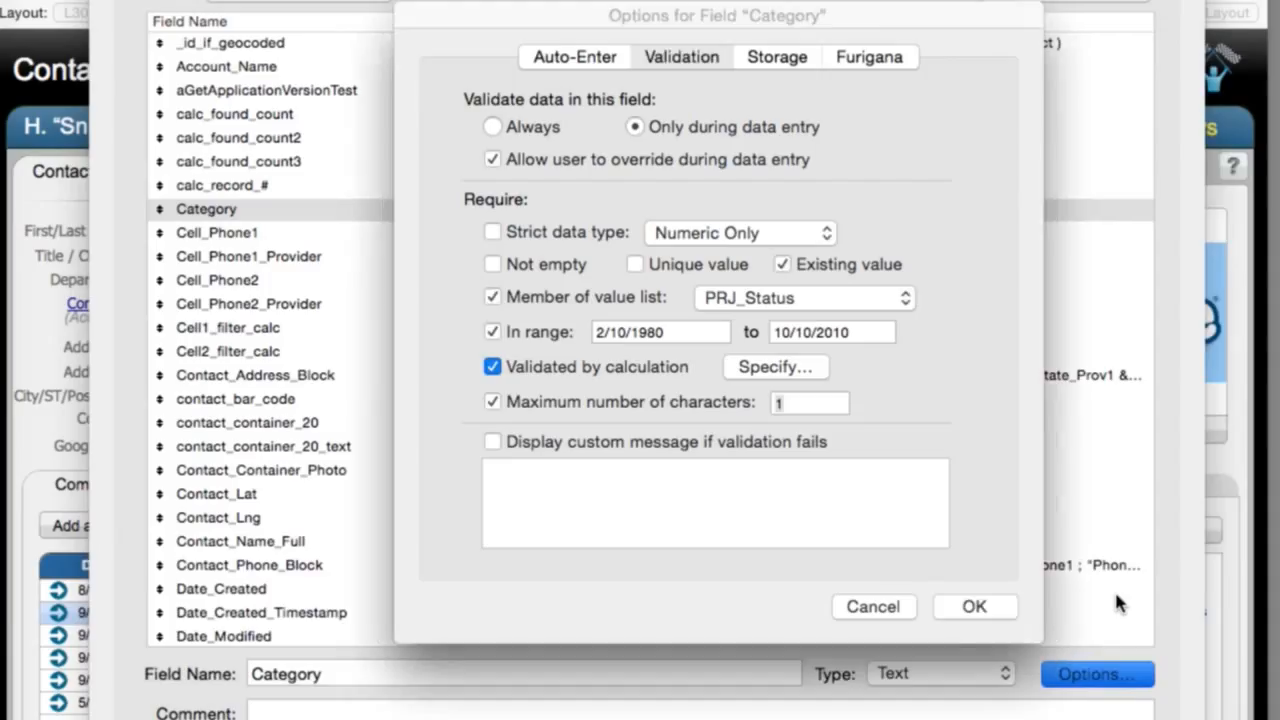
{"action": "type", "text": "You"}
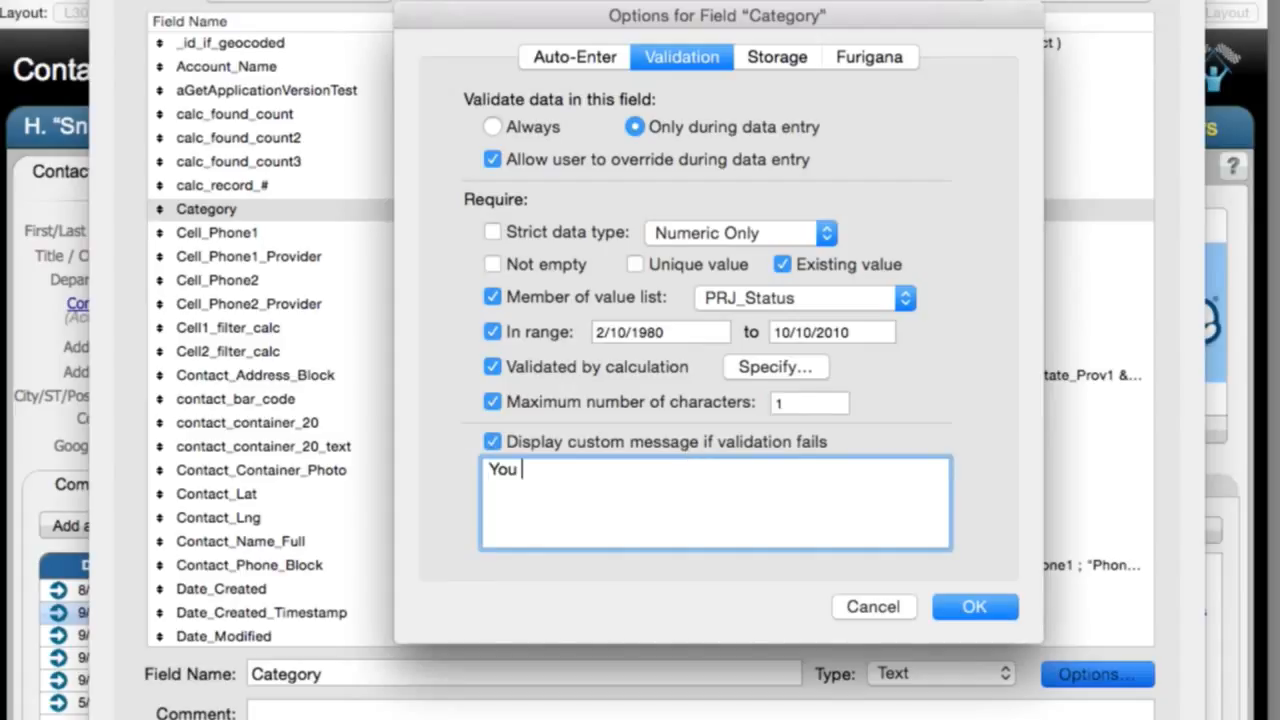
{"action": "type", "text": "need less tha"}
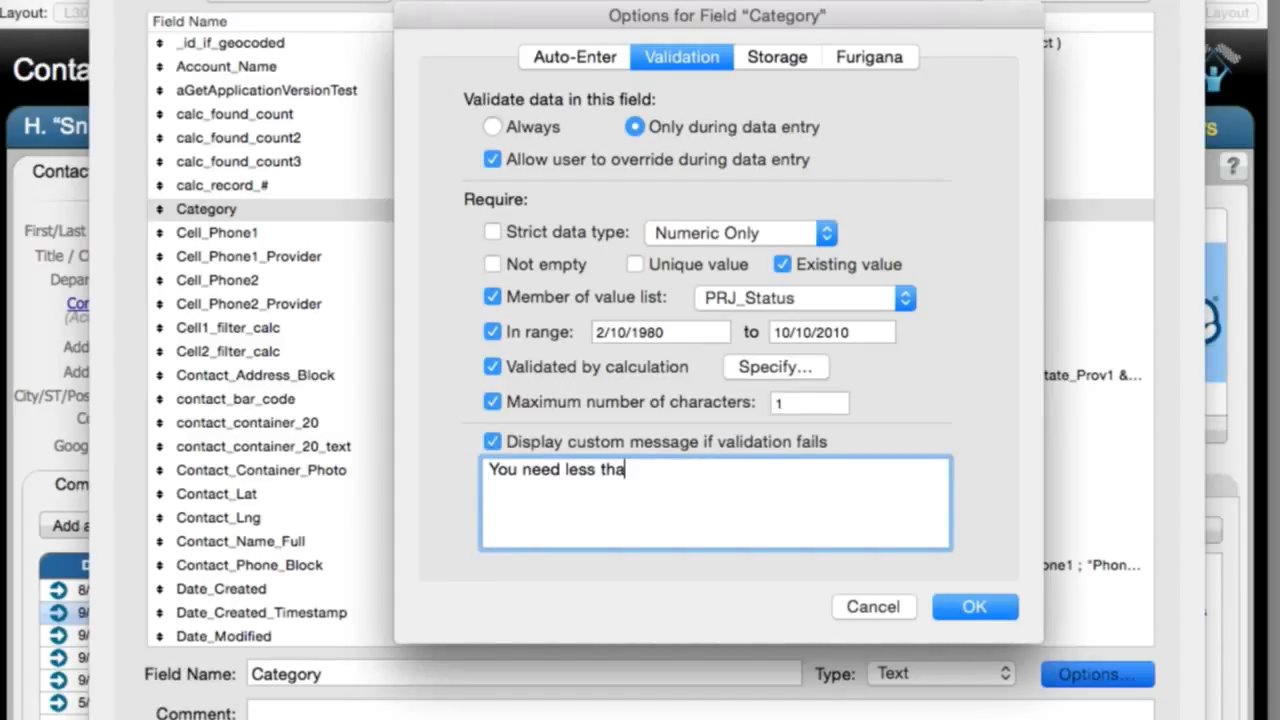
{"action": "type", "text": "n 80 words"}
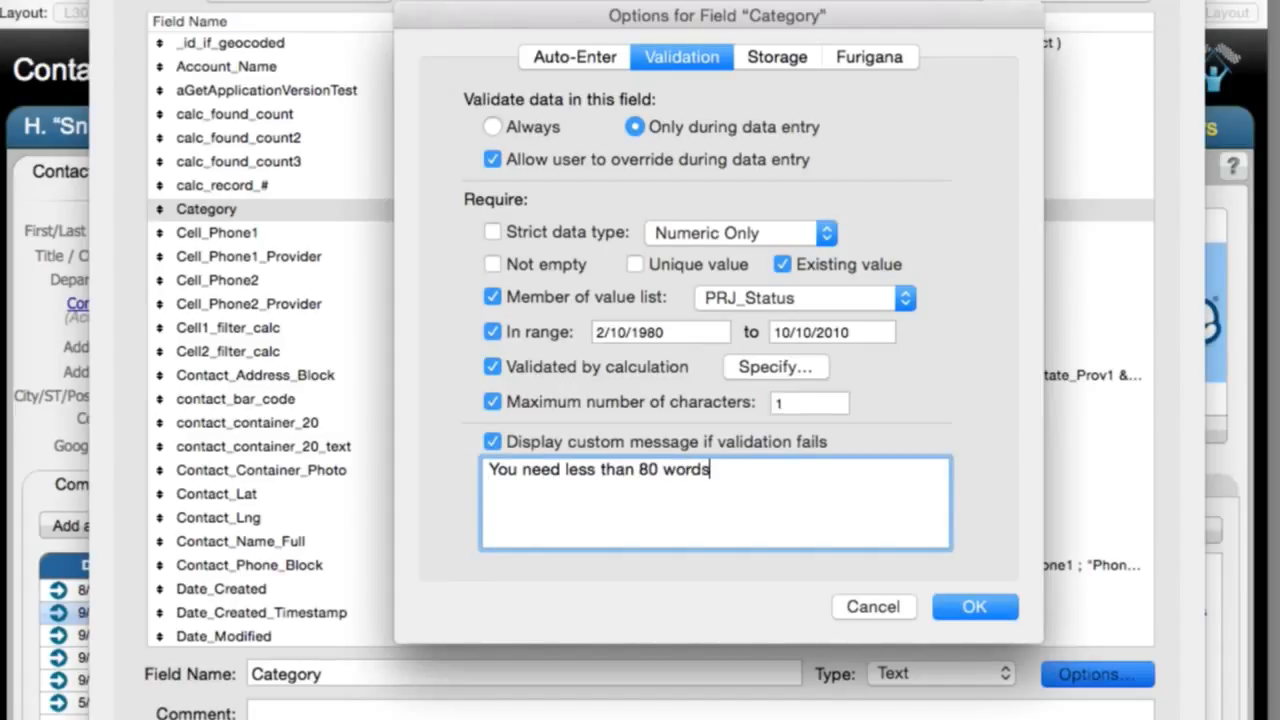
{"action": "left_click", "coordinate": [972, 606]}
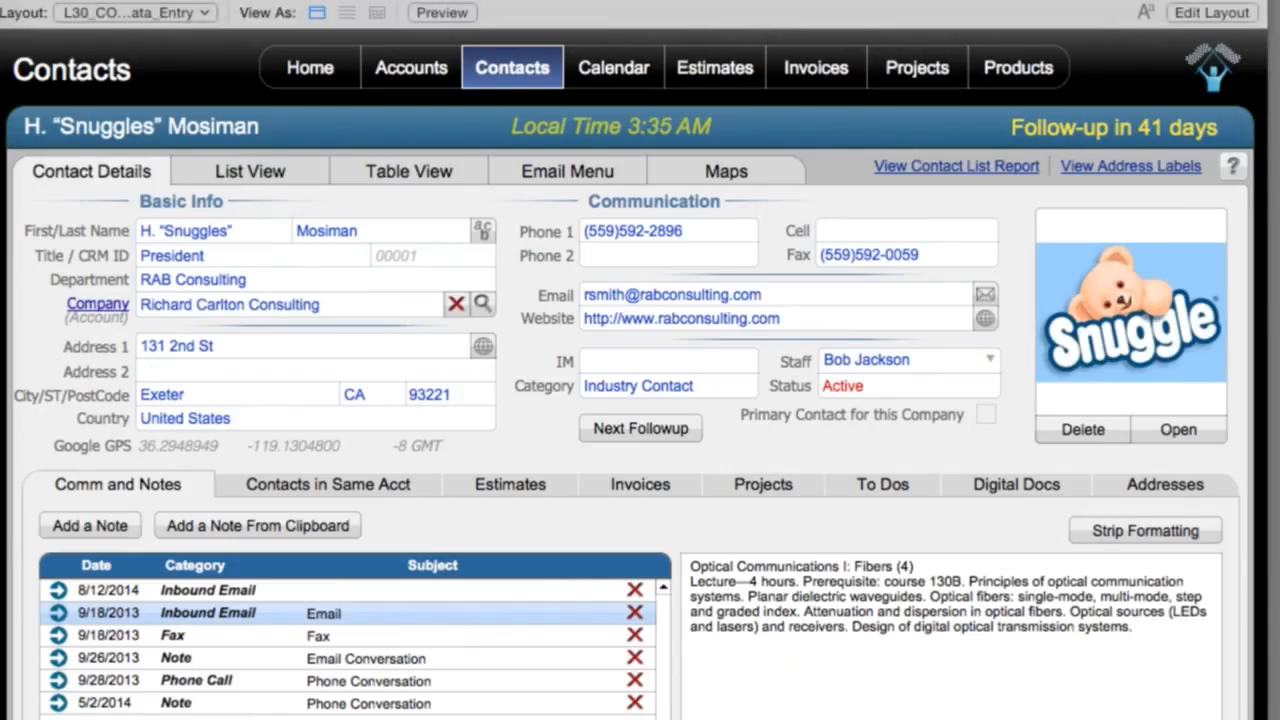
Enter the repeated 'This is a test of the emergency broadcasting system airwaves.' sentence into Category to exceed 80 words.
{"action": "type", "text": "Thi"}
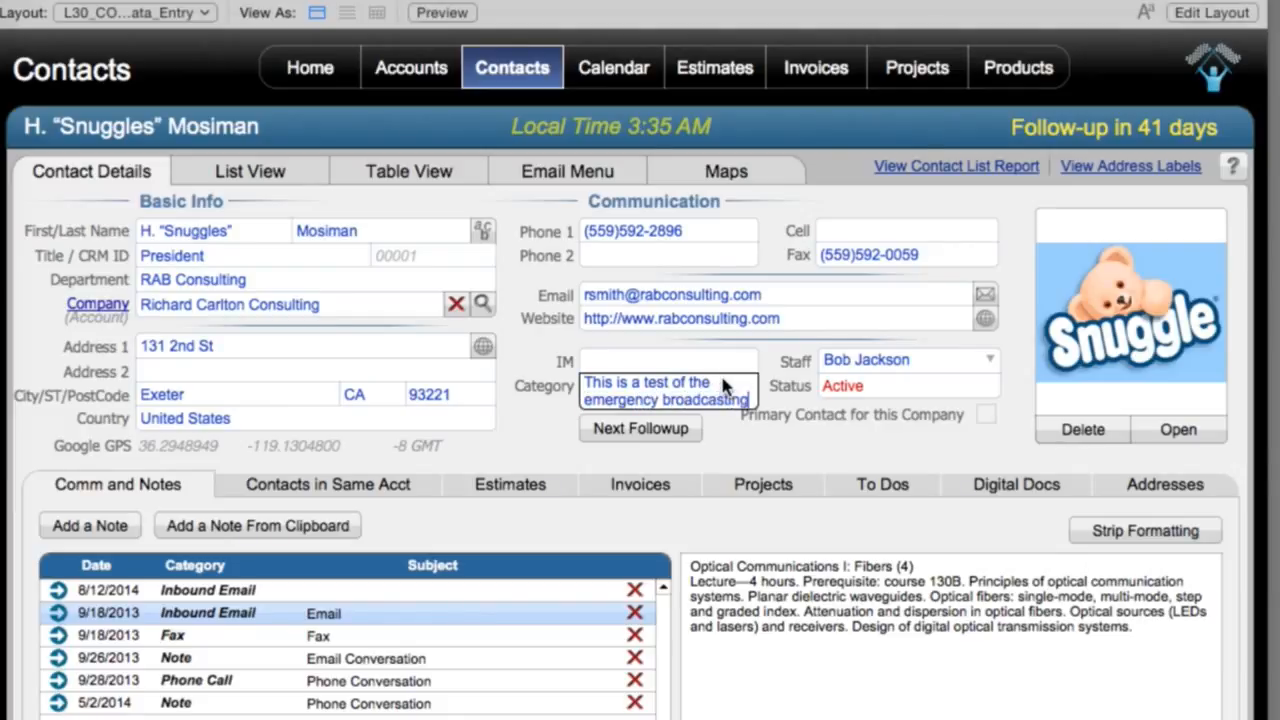
{"action": "type", "text": "system"}
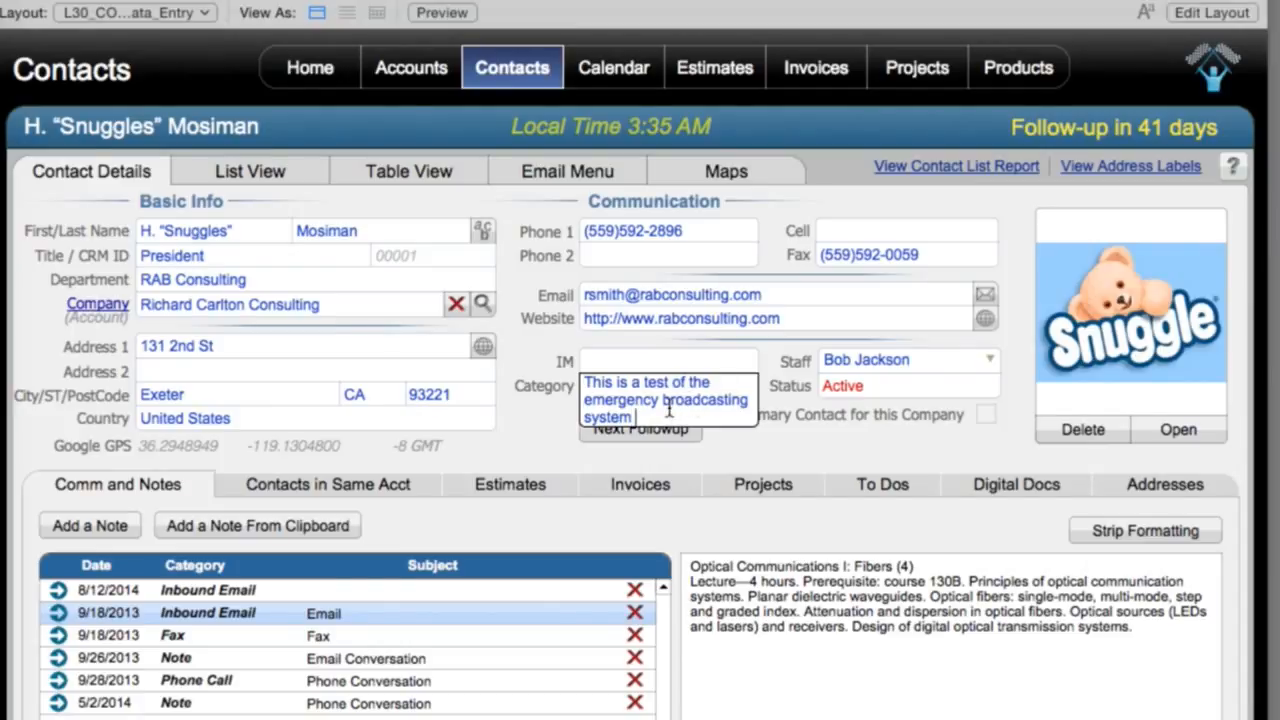
{"action": "type", "text": "airwave"}
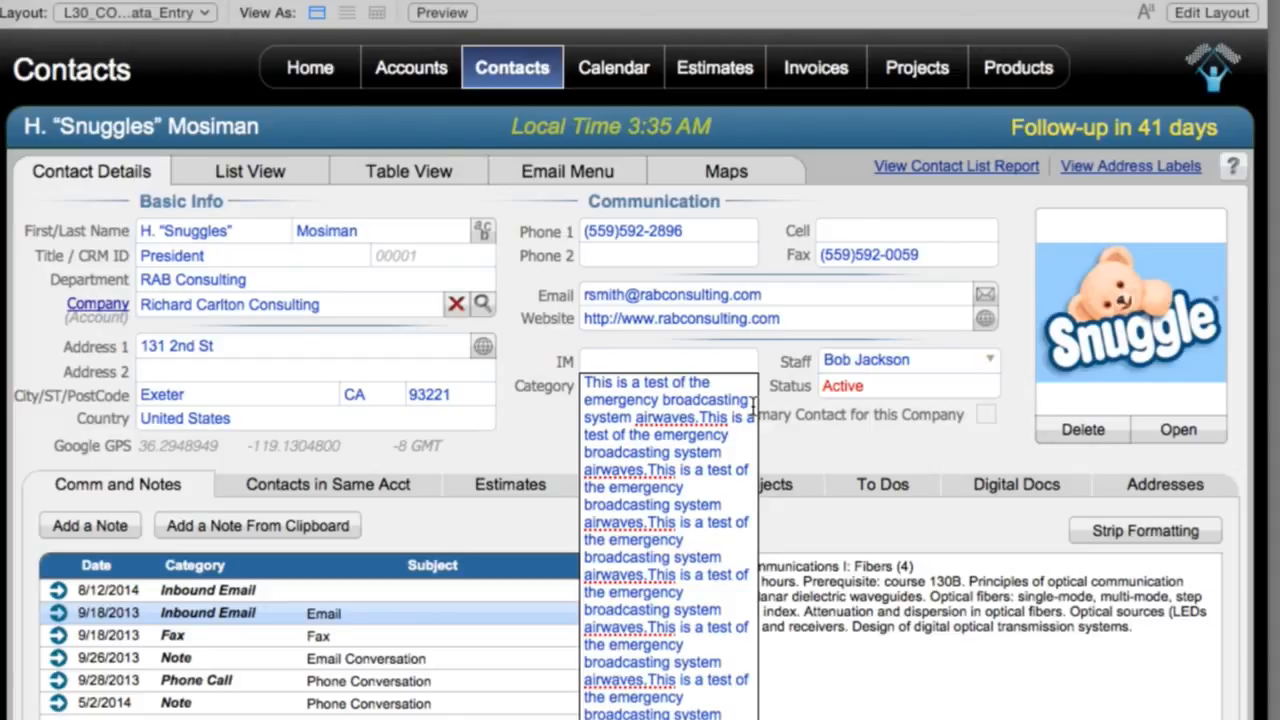
{"action": "mouse_move", "coordinate": [750, 456]}
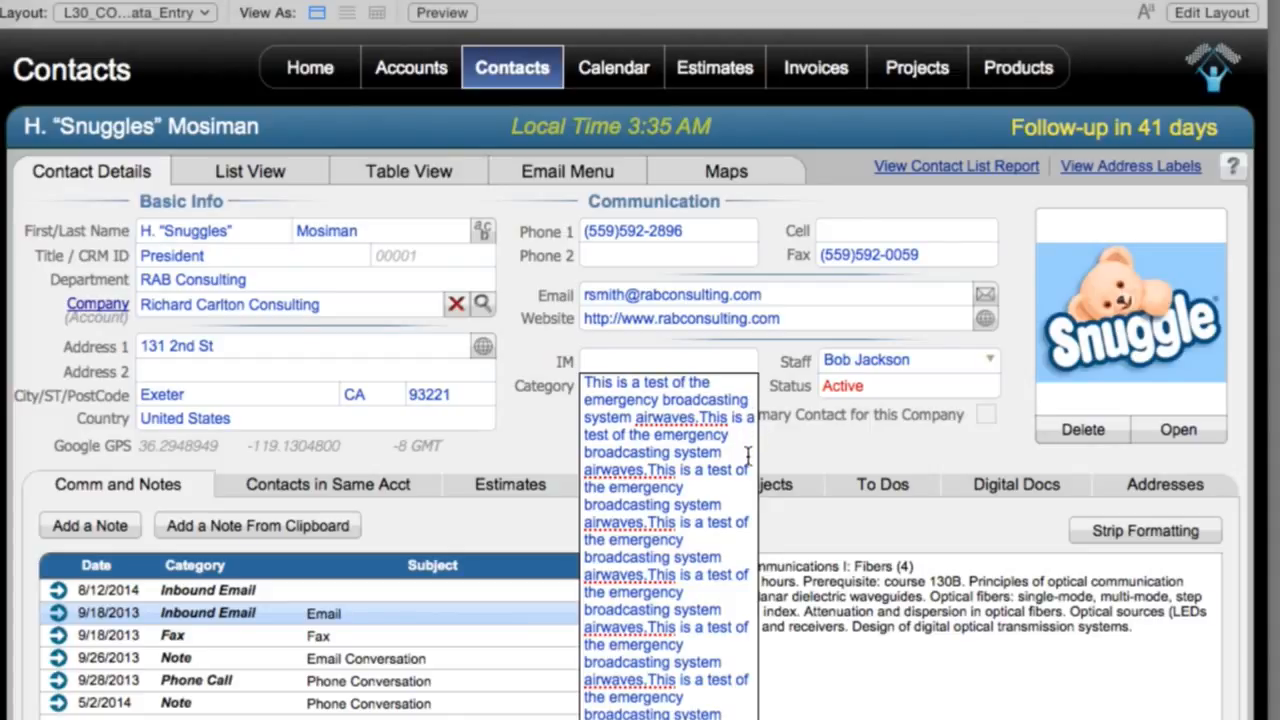
{"action": "scroll", "scroll_direction": "down", "scroll_amount": 3}
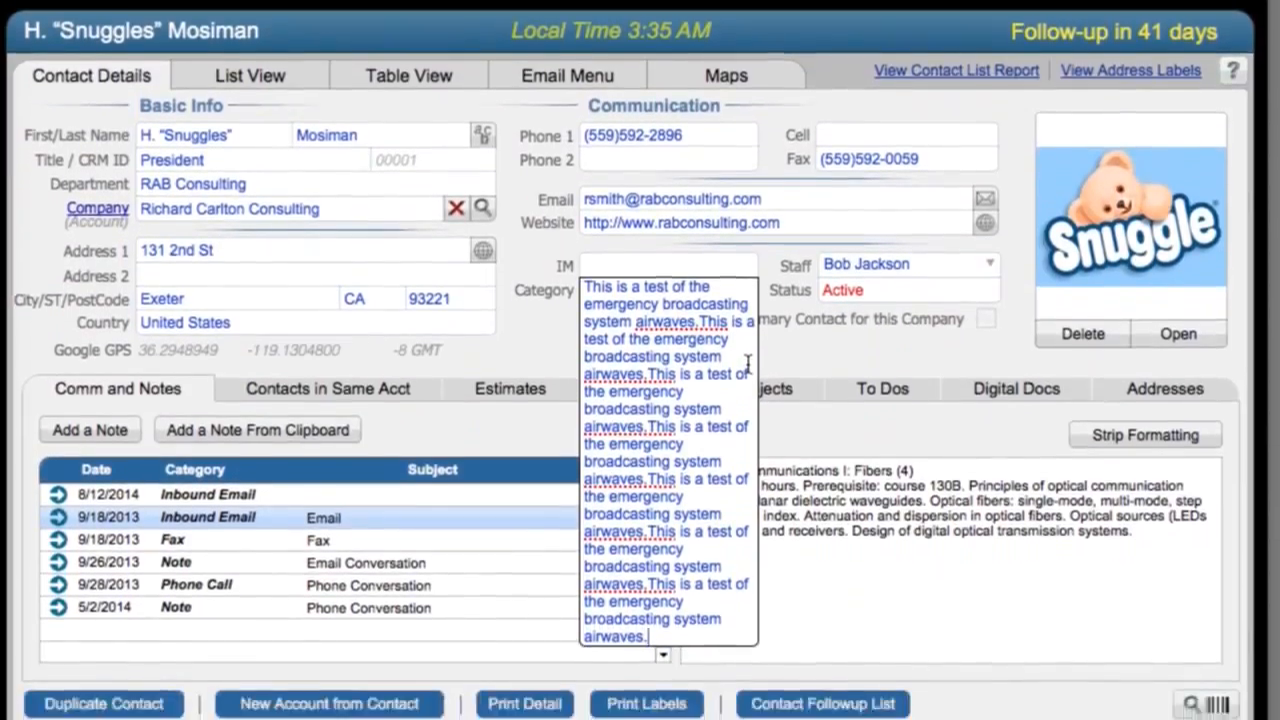
{"action": "scroll", "scroll_direction": "down", "scroll_amount": 3}
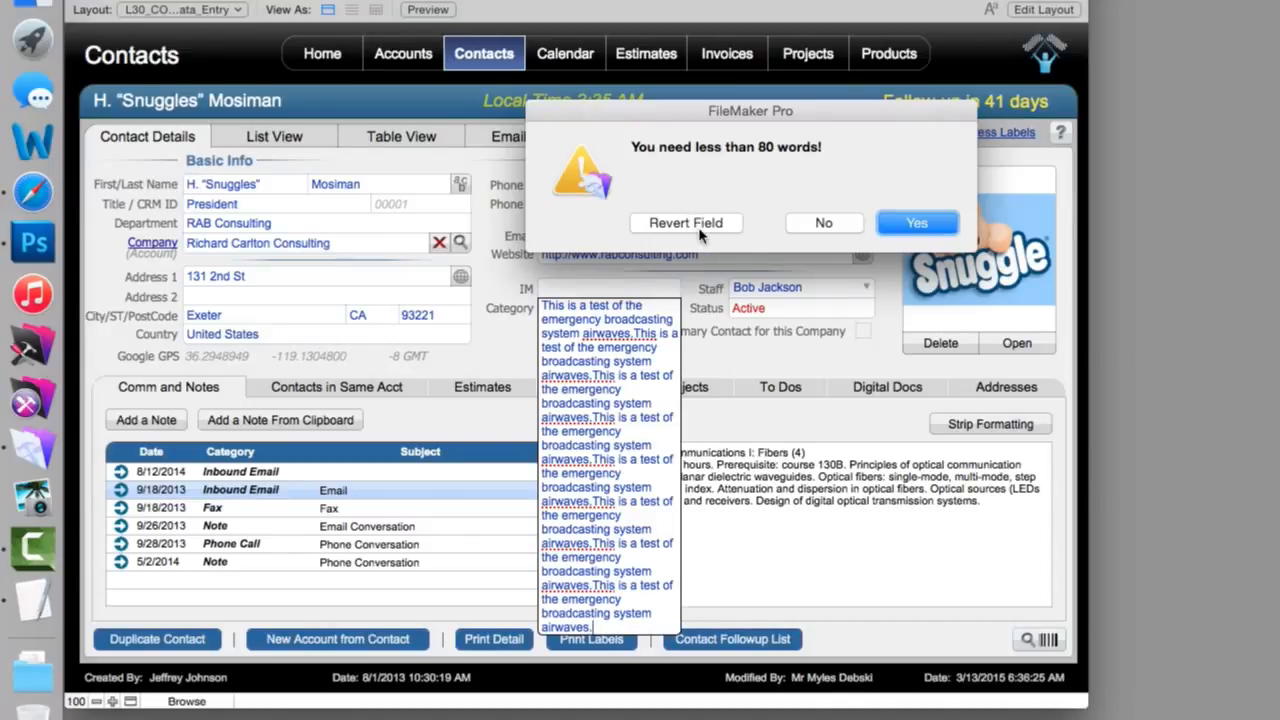
{"action": "mouse_move", "coordinate": [686, 230]}
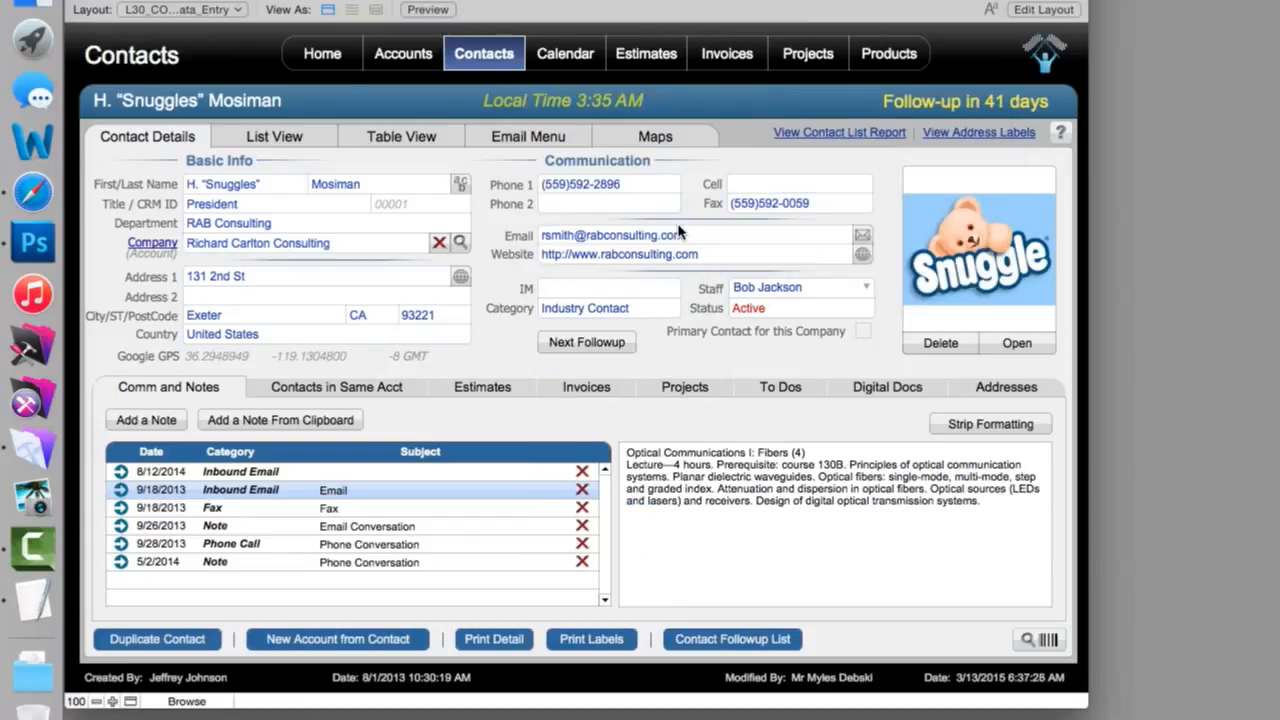
{"action": "mouse_move", "coordinate": [680, 312]}
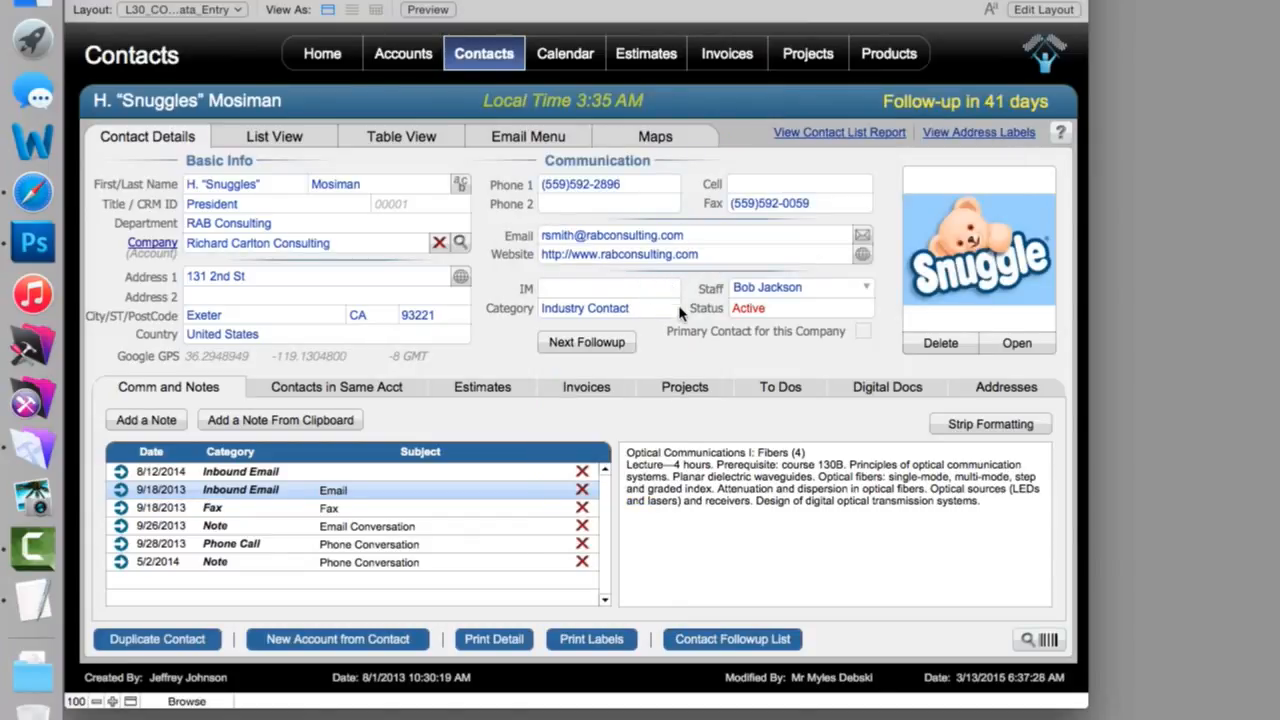
{"action": "mouse_move", "coordinate": [682, 332]}
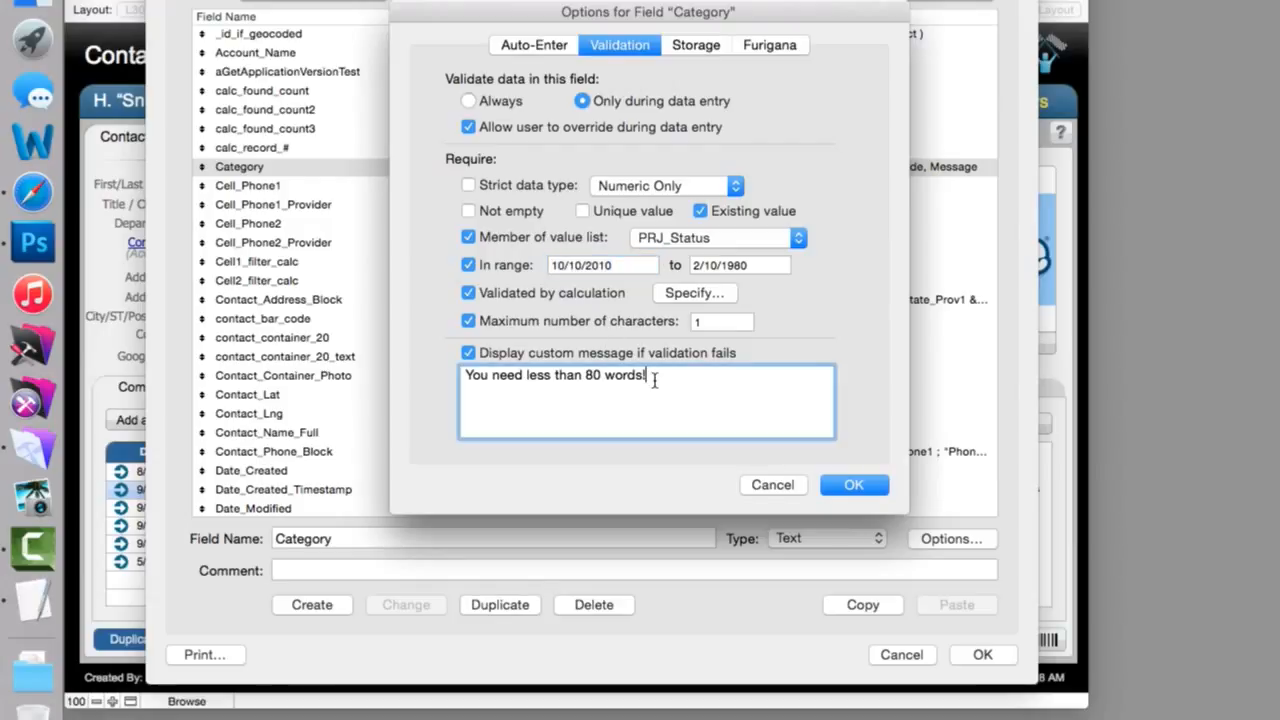
Review the WordCount ( Category ) < 80 calculation unchanged and highlight the custom 'less than 80 words' message.
{"action": "left_click", "coordinate": [694, 292]}
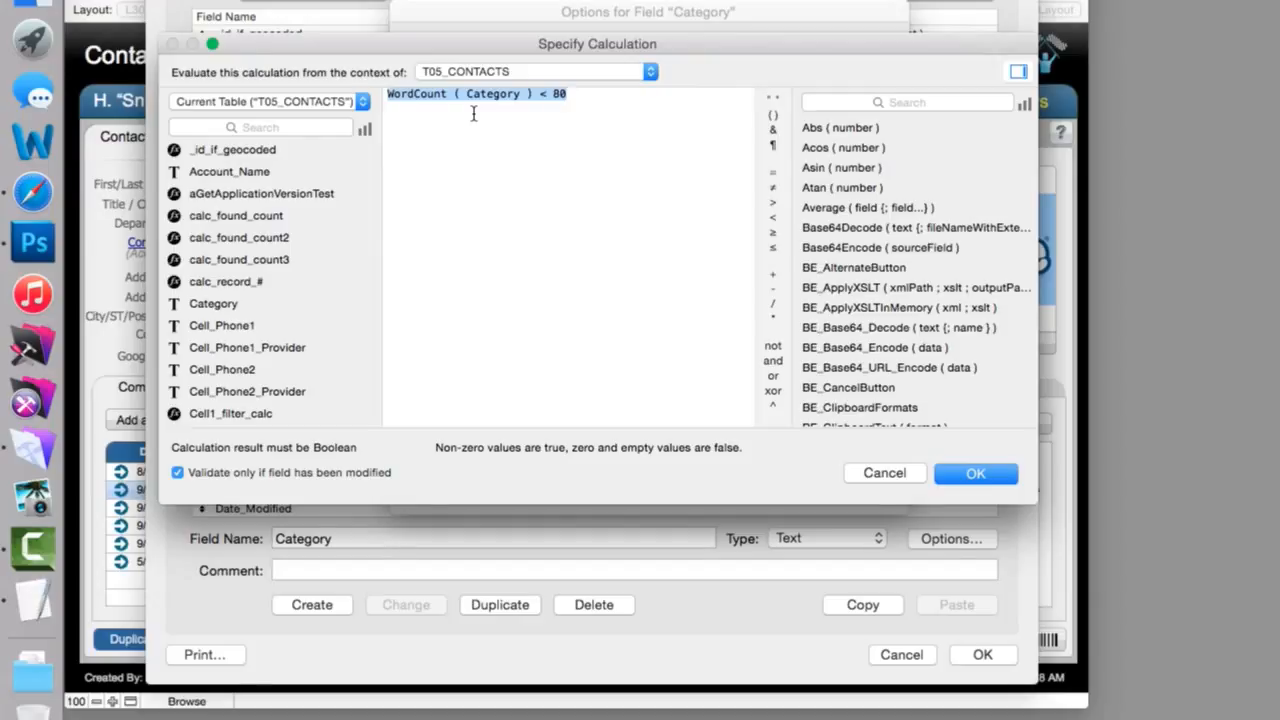
{"action": "mouse_move", "coordinate": [516, 160]}
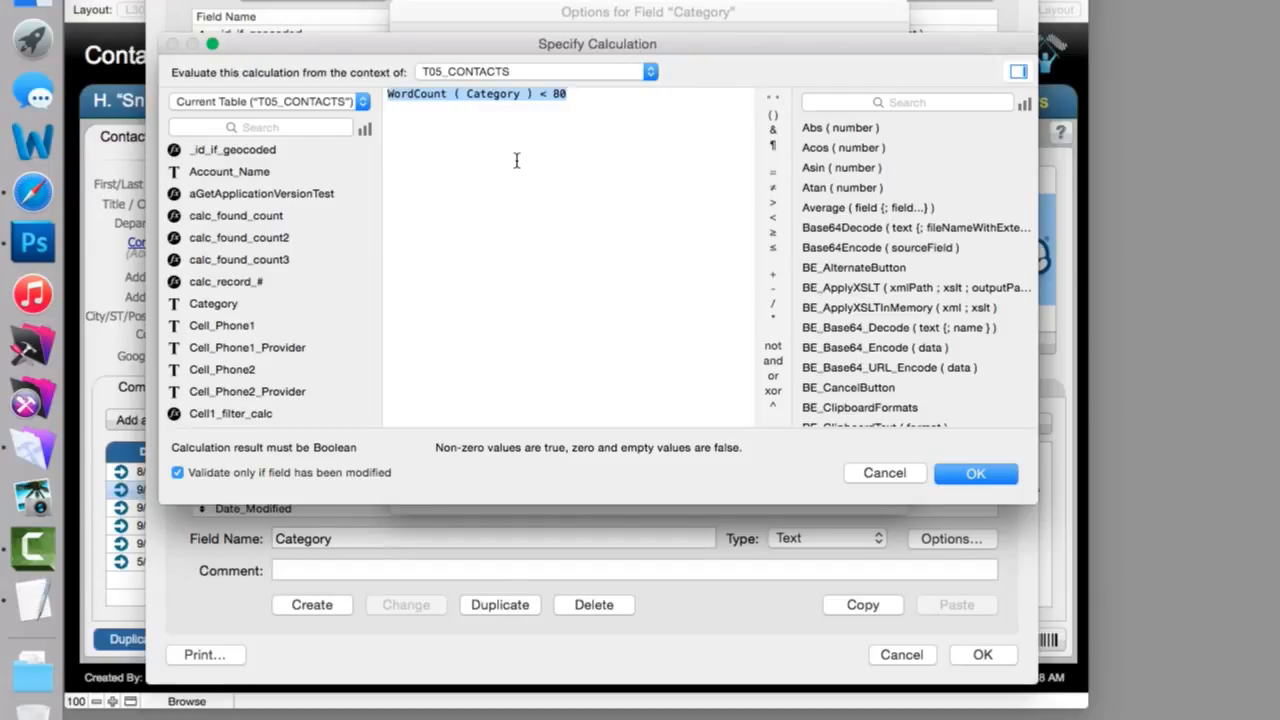
{"action": "mouse_move", "coordinate": [456, 136]}
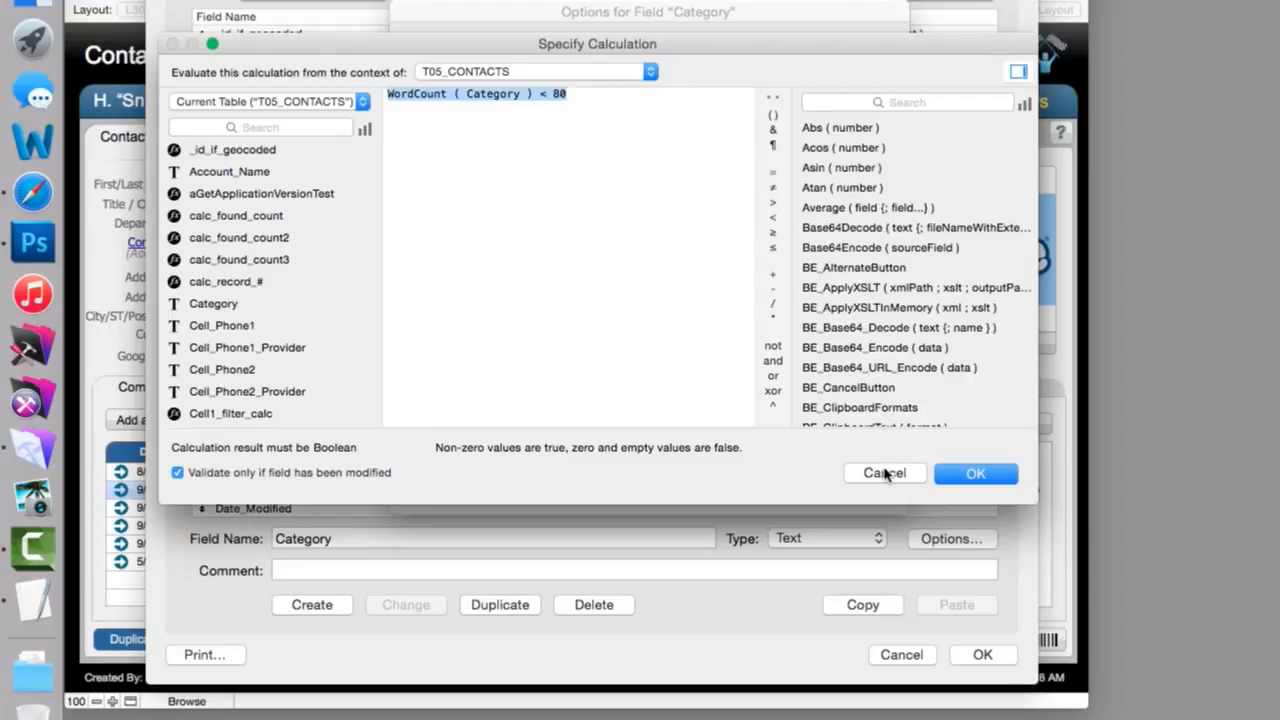
{"action": "left_click", "coordinate": [976, 472]}
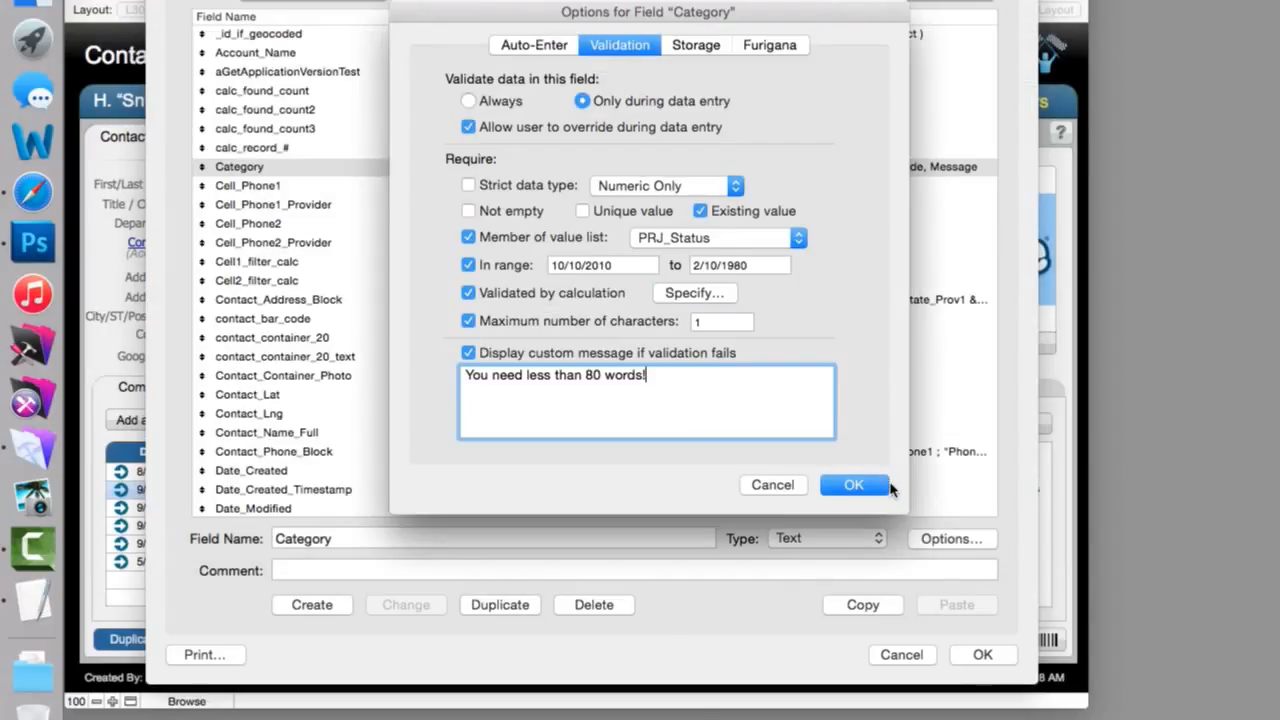
{"action": "triple_click", "coordinate": [554, 374]}
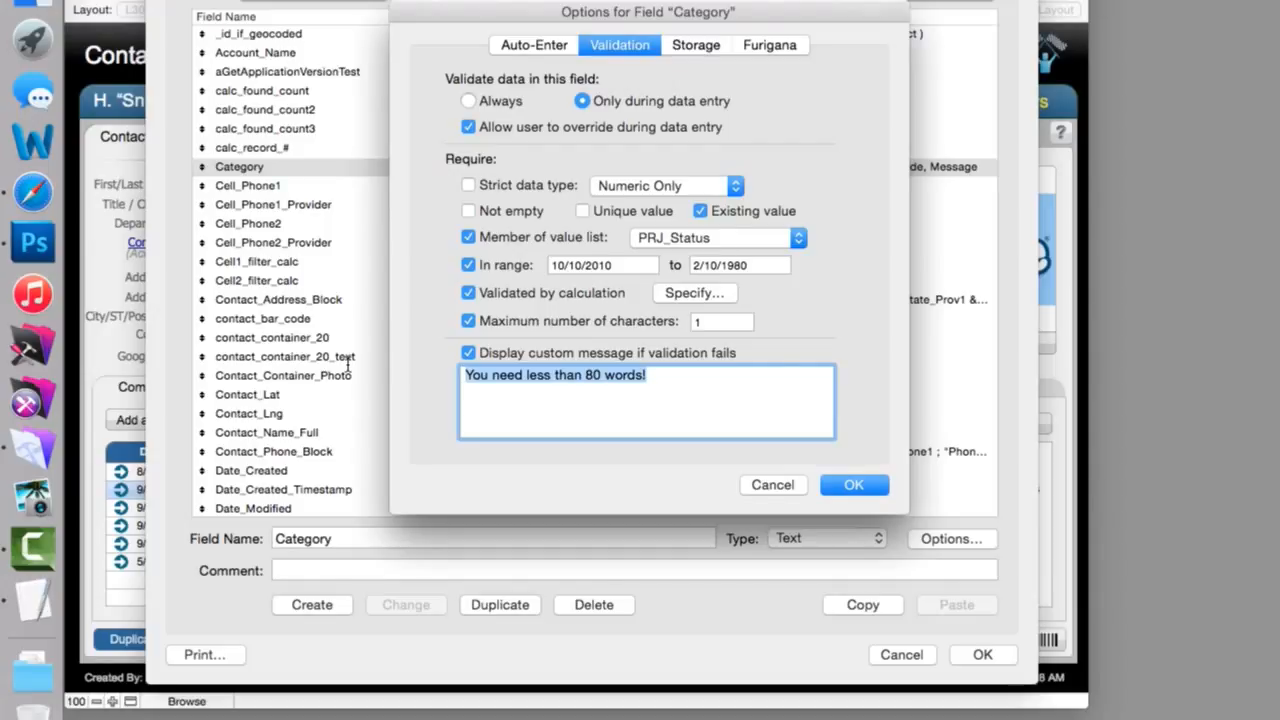
{"action": "mouse_move", "coordinate": [490, 454]}
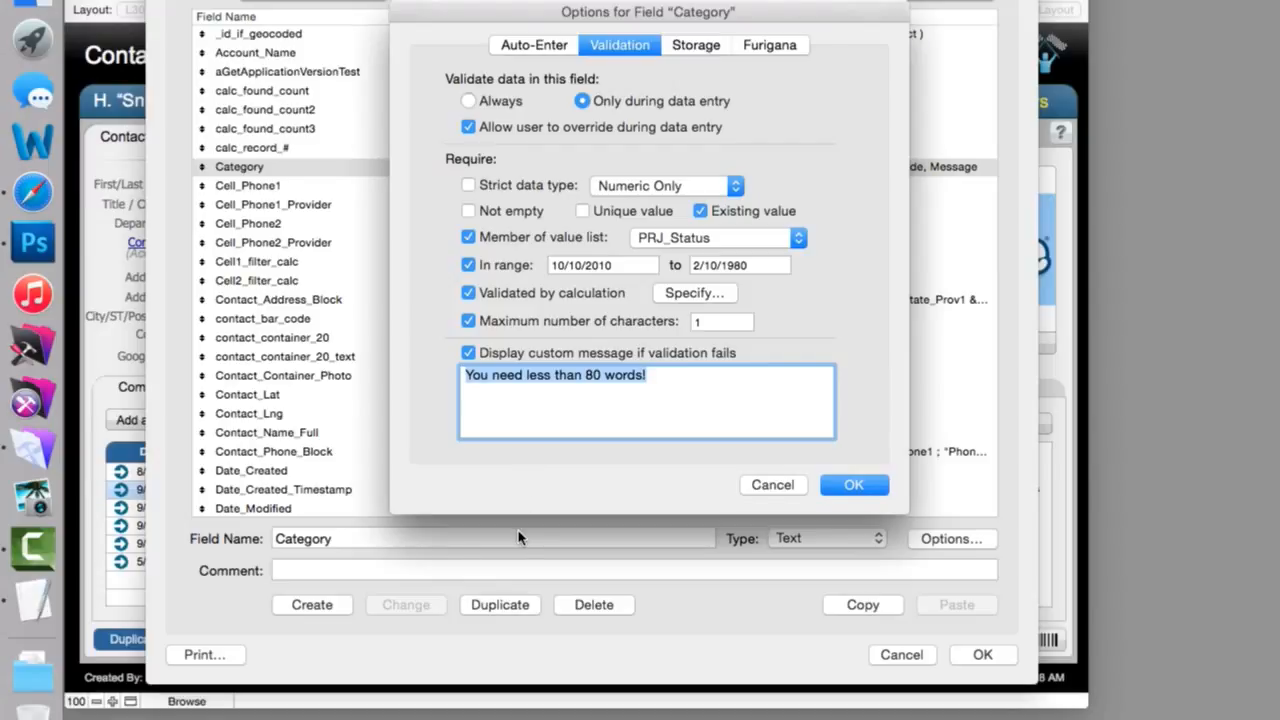
Confirm Category's field options and select the contact_bar_code container field.
{"action": "left_click", "coordinate": [852, 484]}
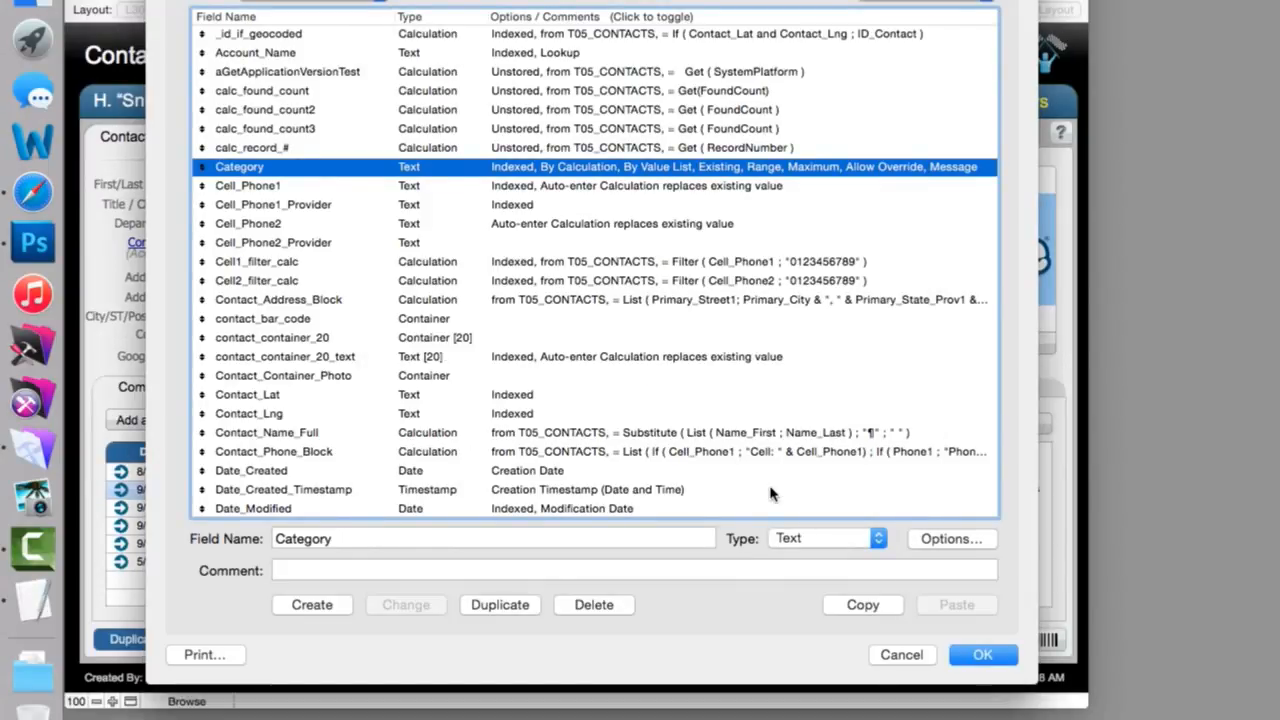
{"action": "mouse_move", "coordinate": [500, 308]}
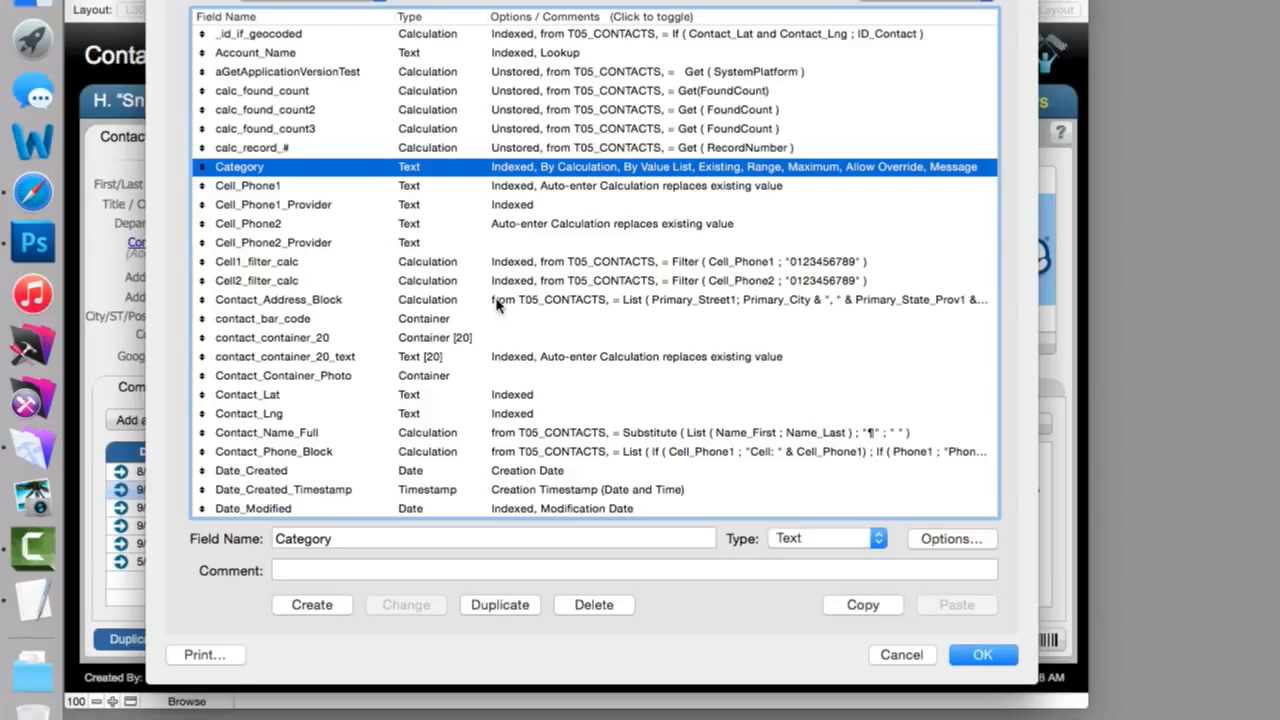
{"action": "left_click", "coordinate": [950, 538]}
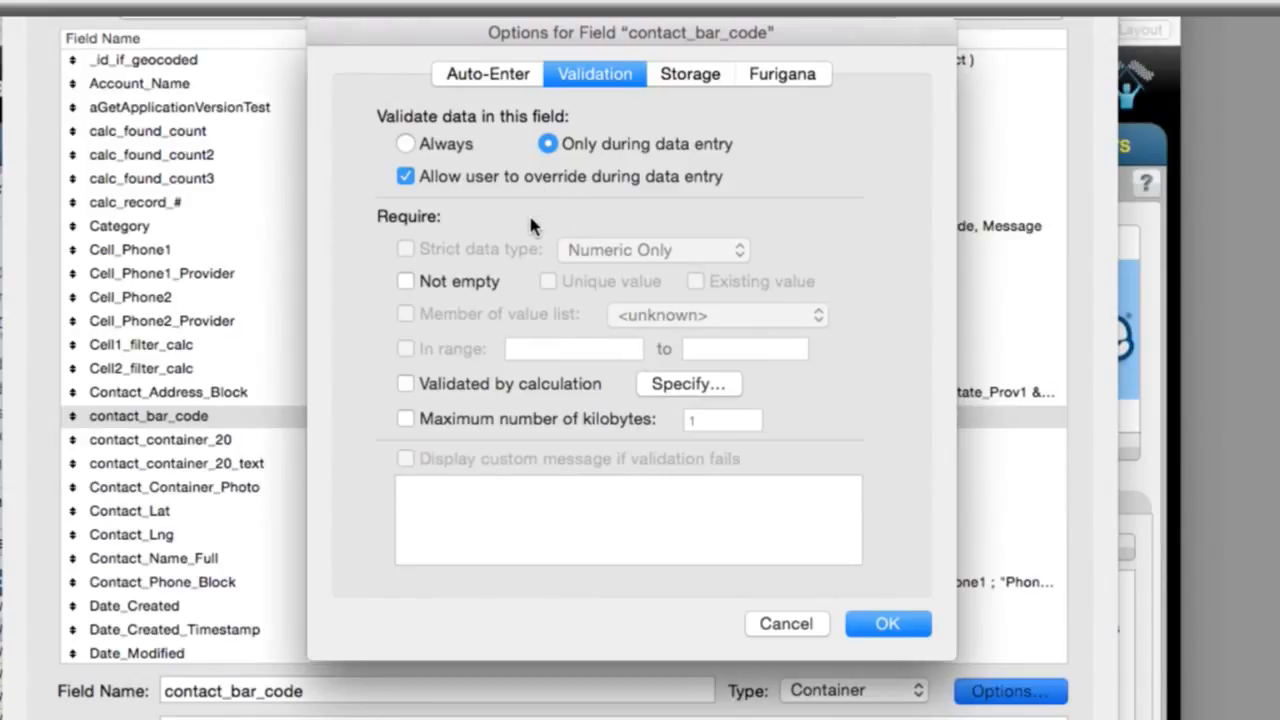
{"action": "mouse_move", "coordinate": [456, 296]}
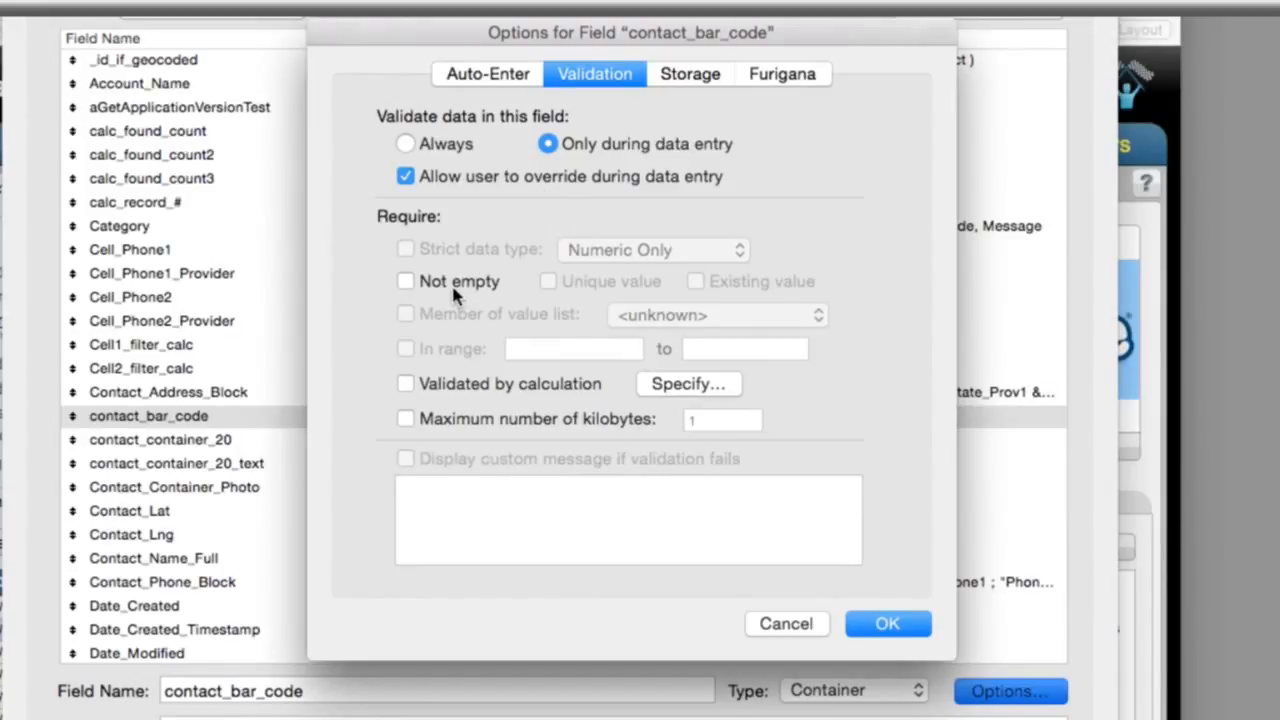
Require contact_bar_code to be Not empty with a maximum of 1 kilobyte.
{"action": "left_click", "coordinate": [404, 280]}
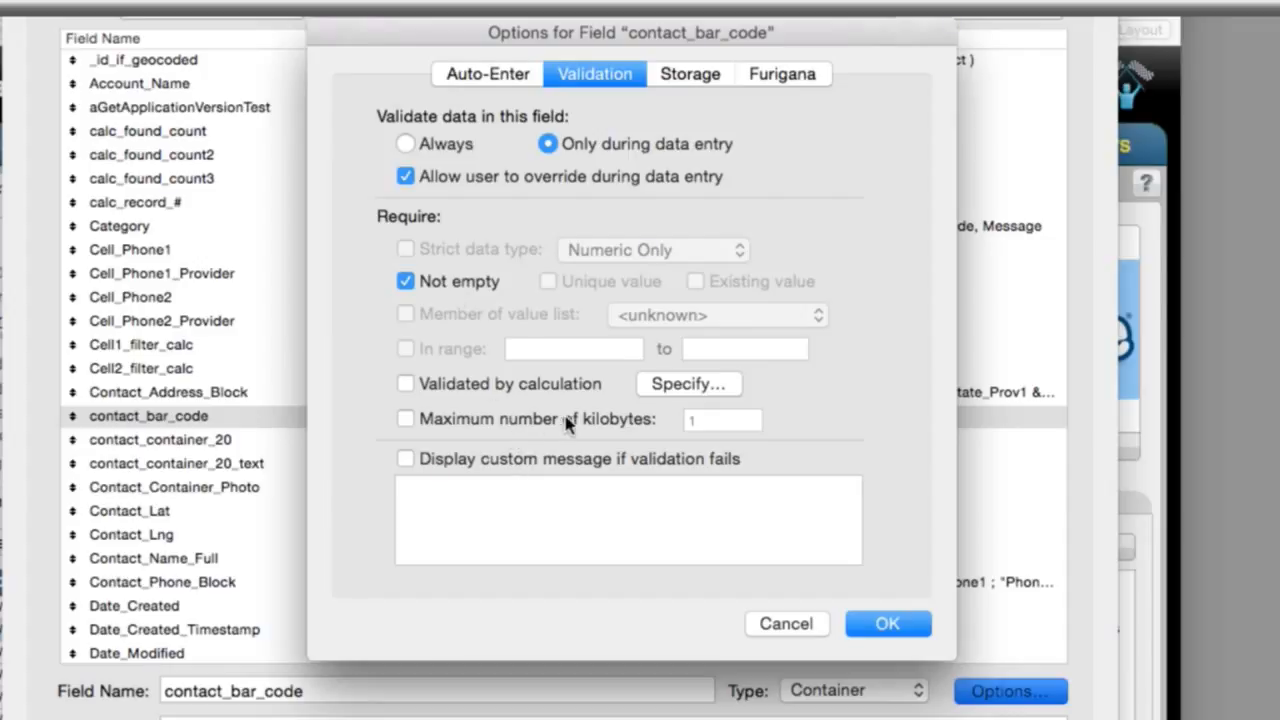
{"action": "left_click", "coordinate": [406, 418]}
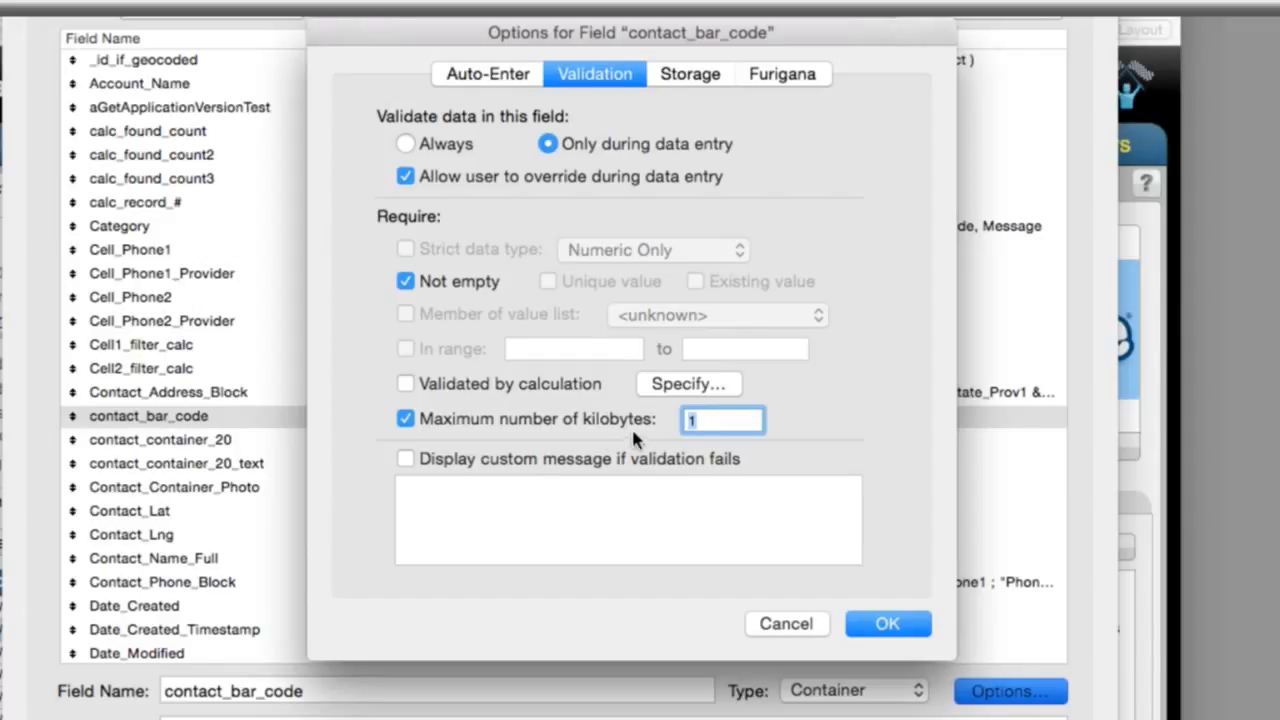
{"action": "mouse_move", "coordinate": [648, 436]}
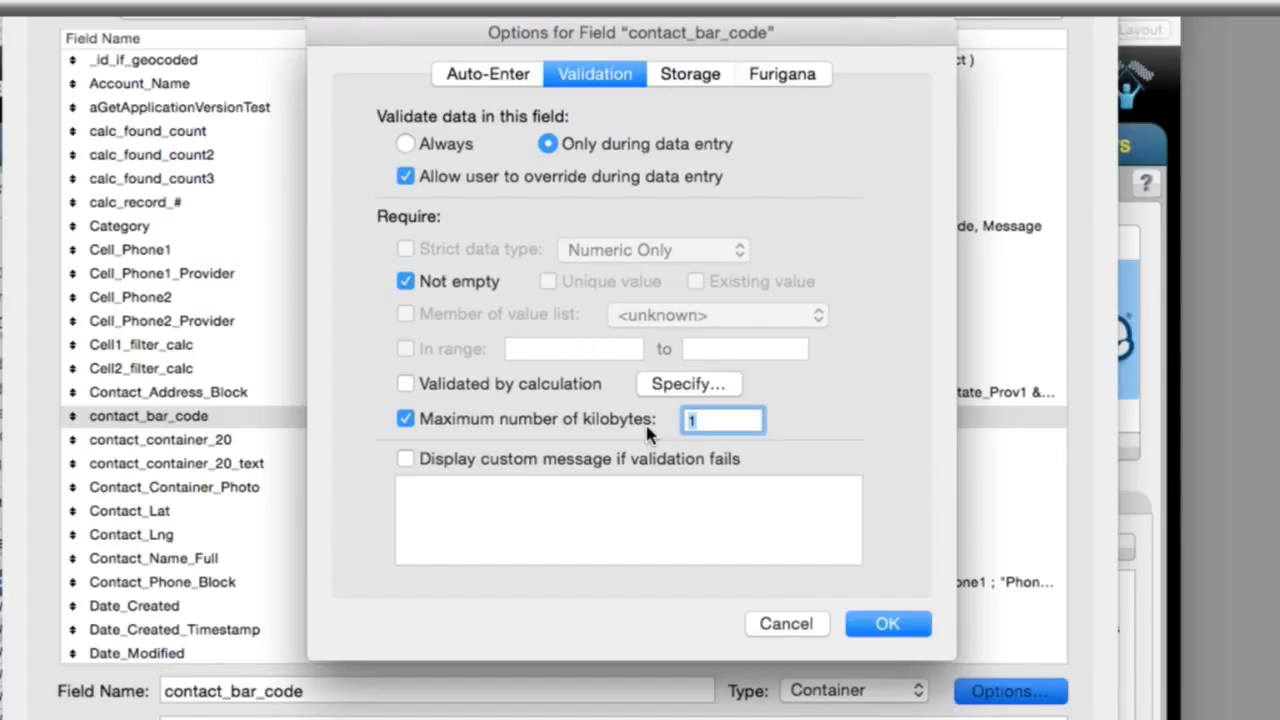
{"action": "mouse_move", "coordinate": [630, 402]}
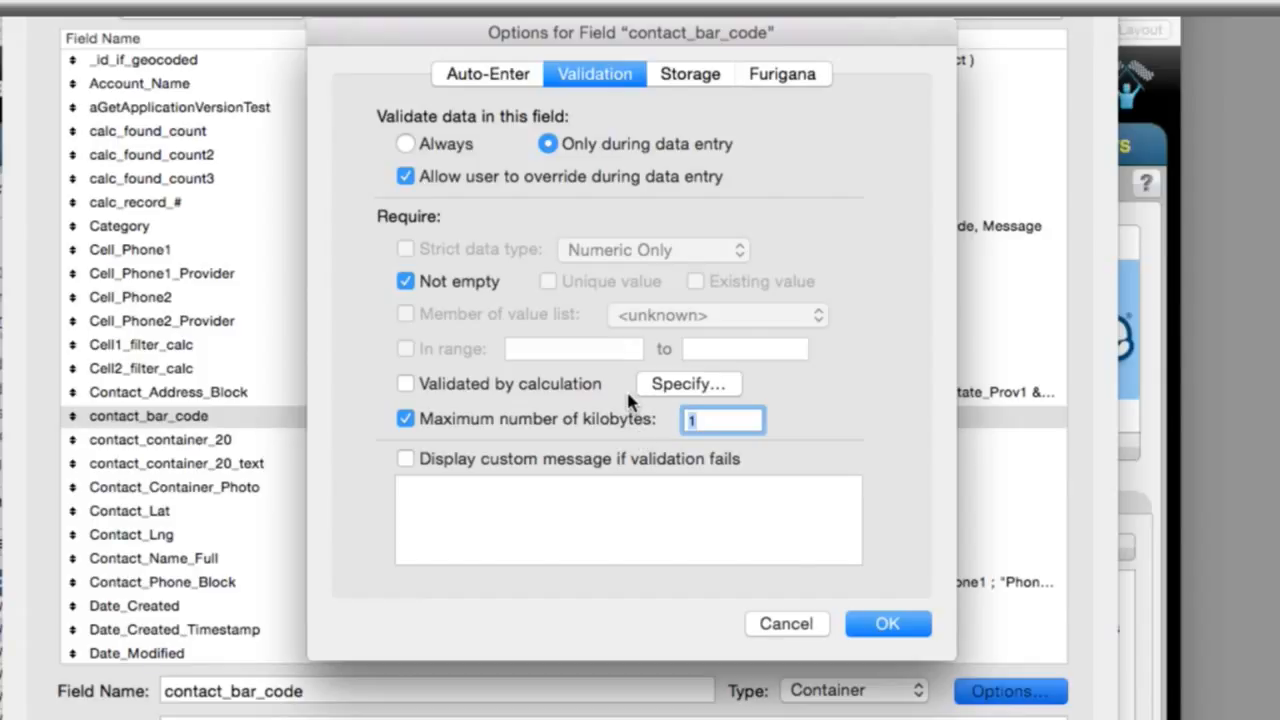
{"action": "mouse_move", "coordinate": [484, 162]}
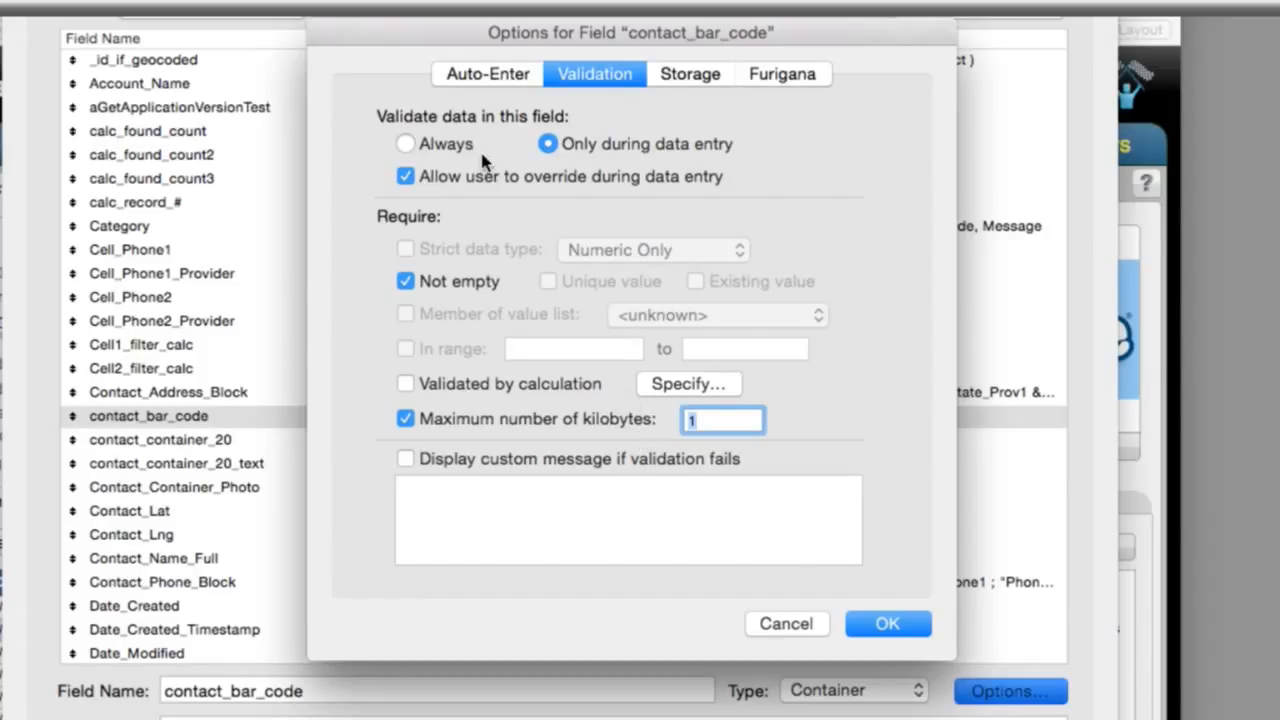
{"action": "mouse_move", "coordinate": [548, 278]}
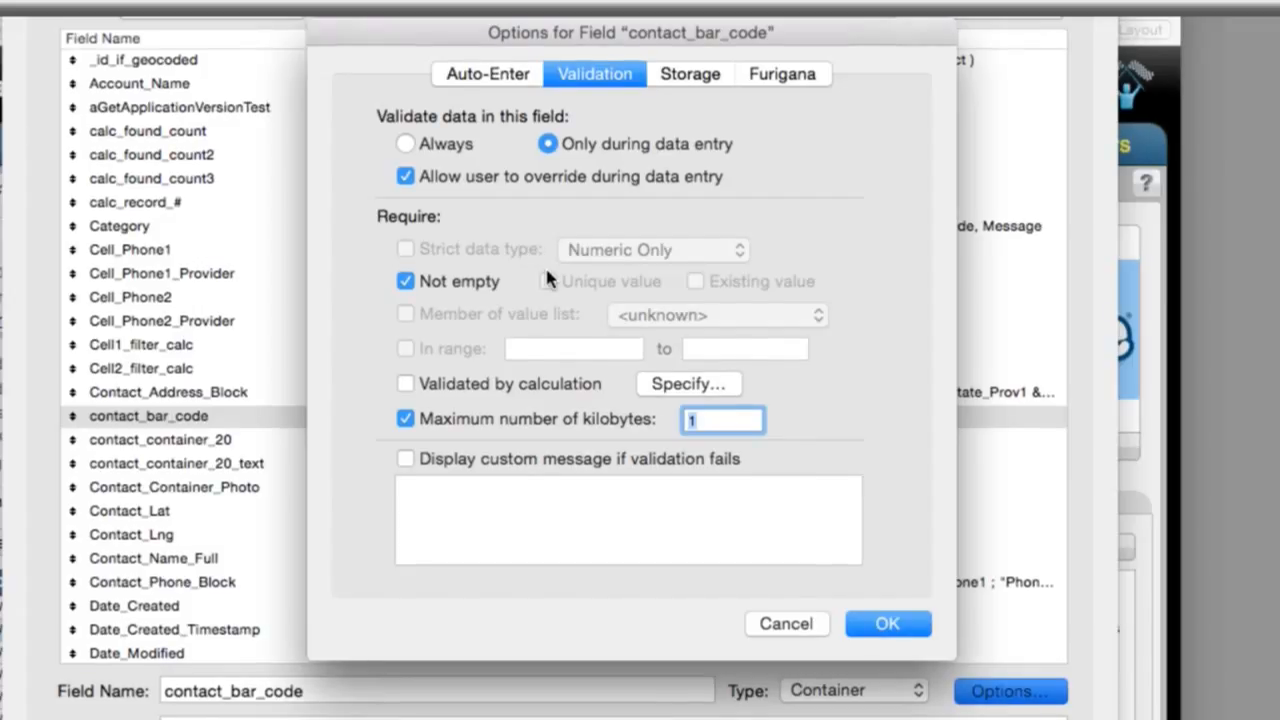